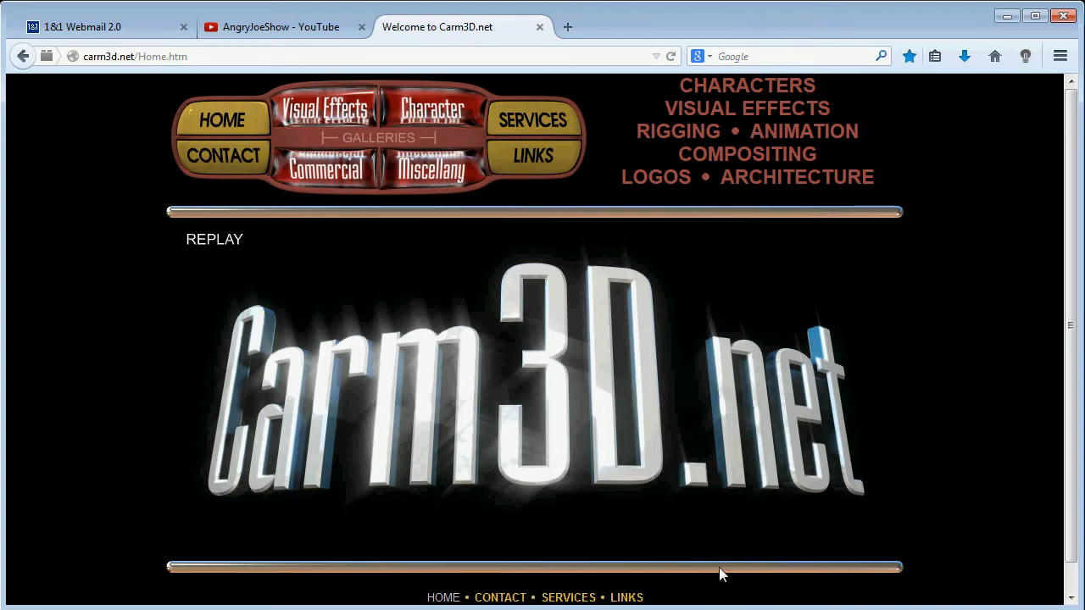
mouse_move(440, 409)
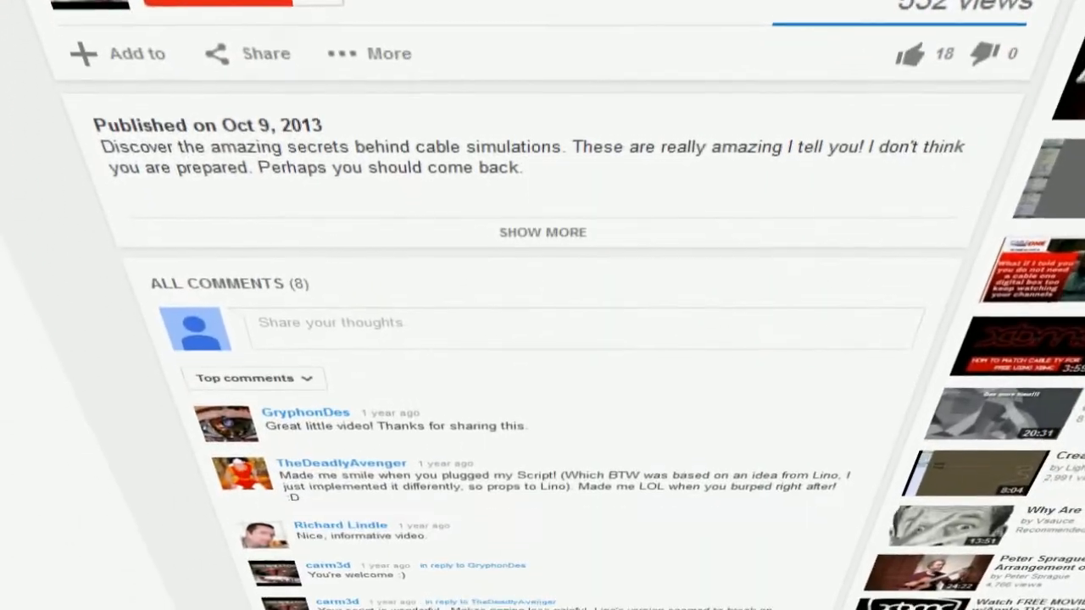
Step: Show the scene as wireframe and set Moapy's display SubPatch level before sending it to Modeler
scroll(down, 3)
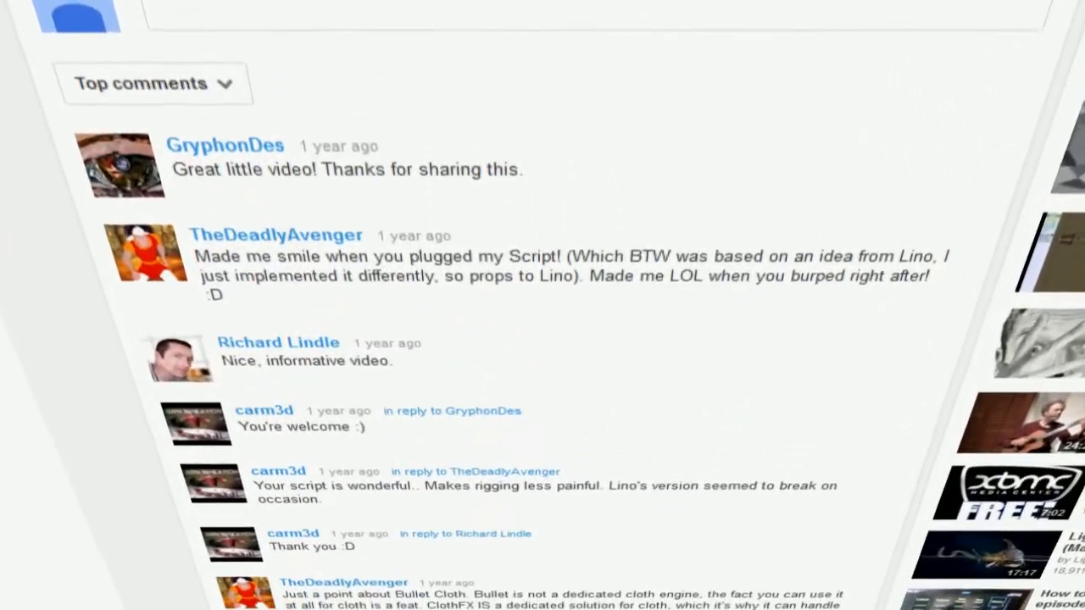
scroll(down, 3)
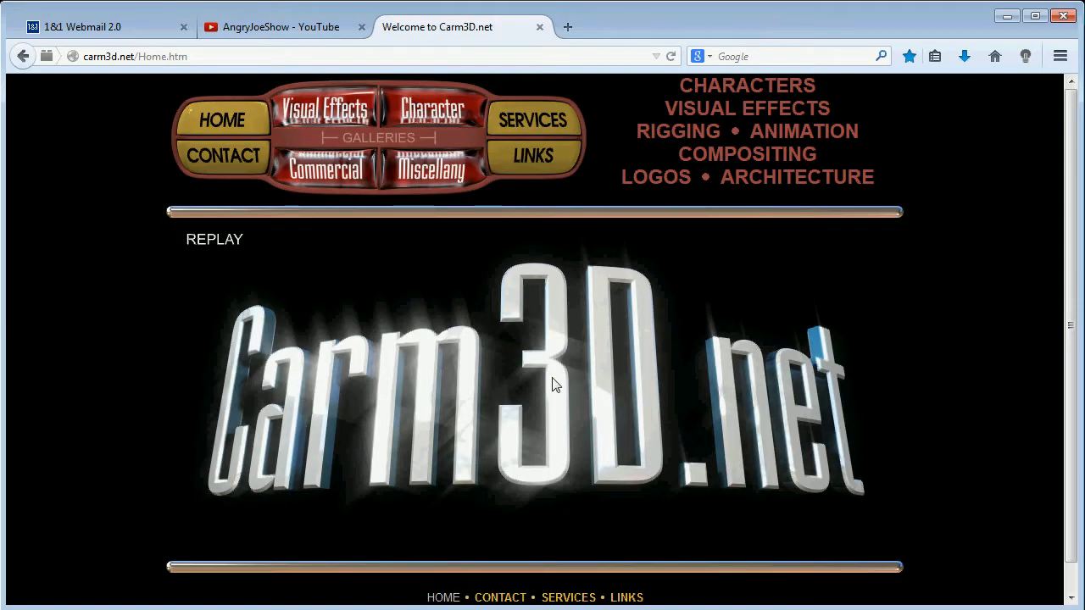
mouse_move(247, 167)
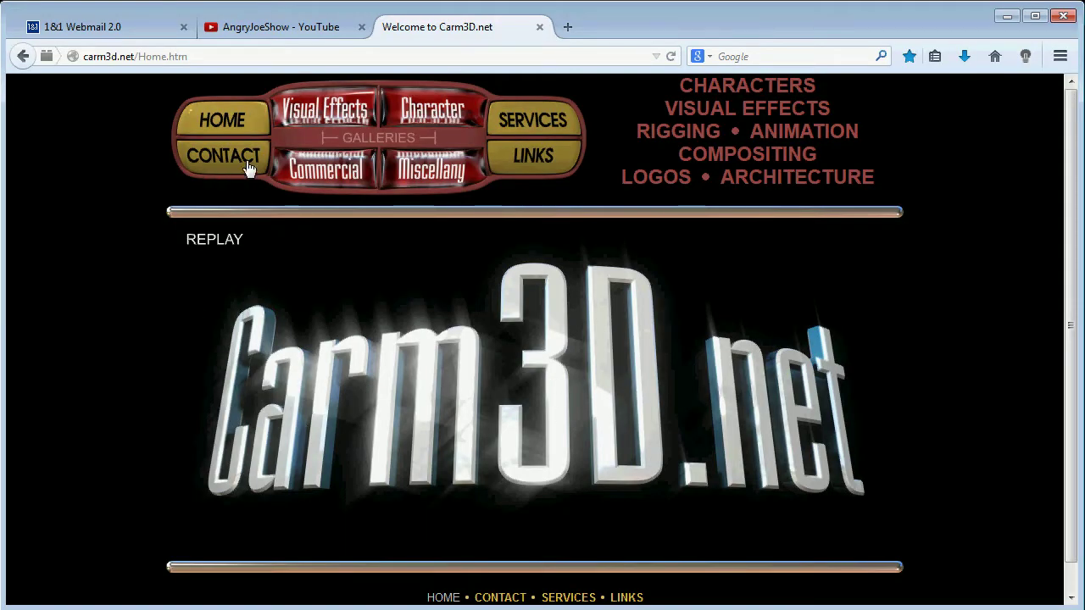
mouse_move(122, 373)
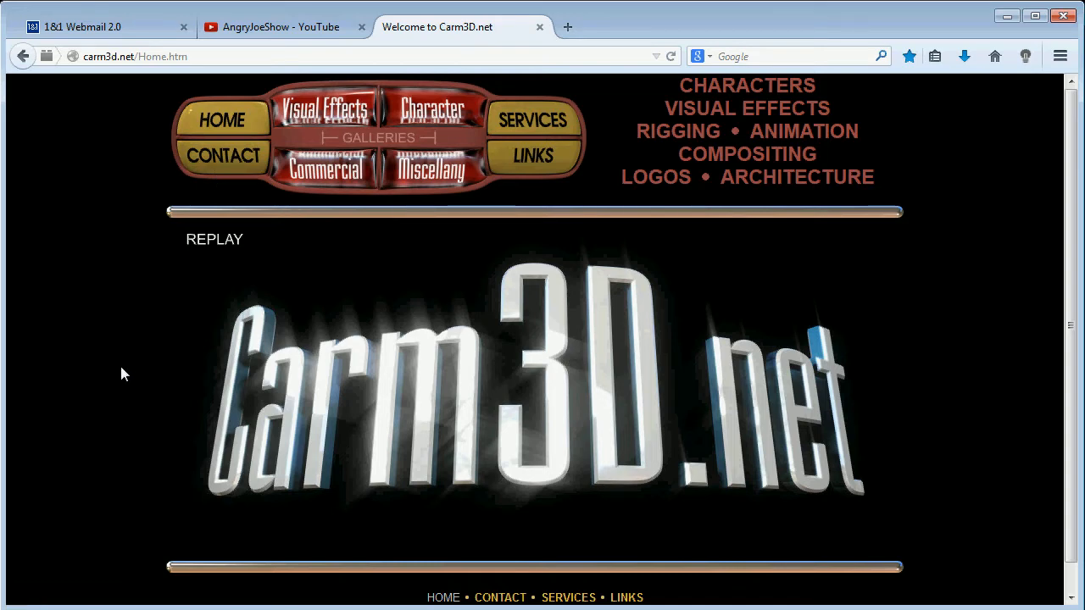
mouse_move(207, 437)
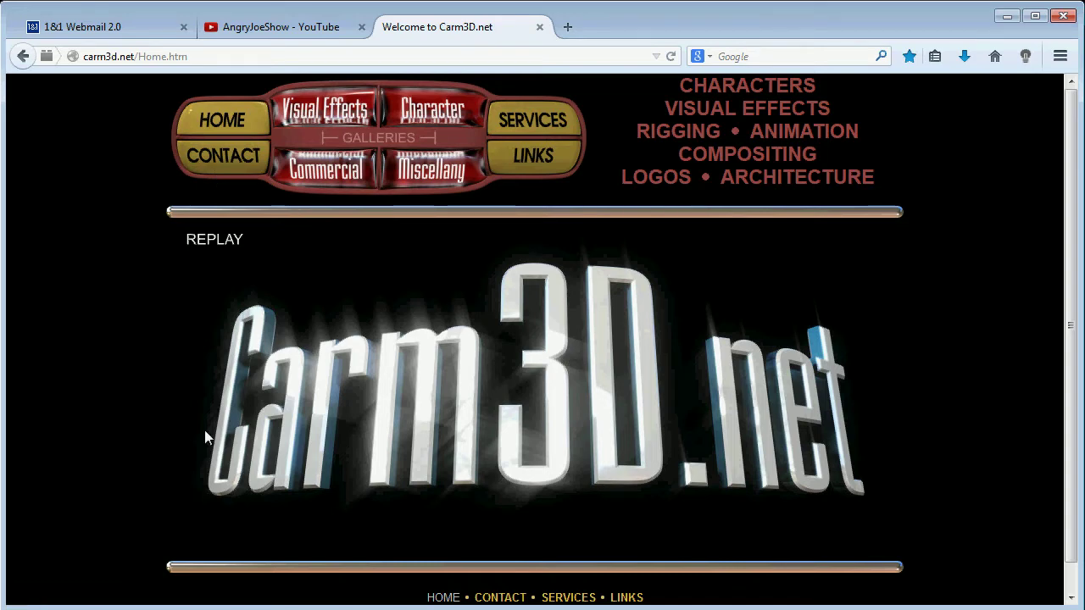
mouse_move(851, 512)
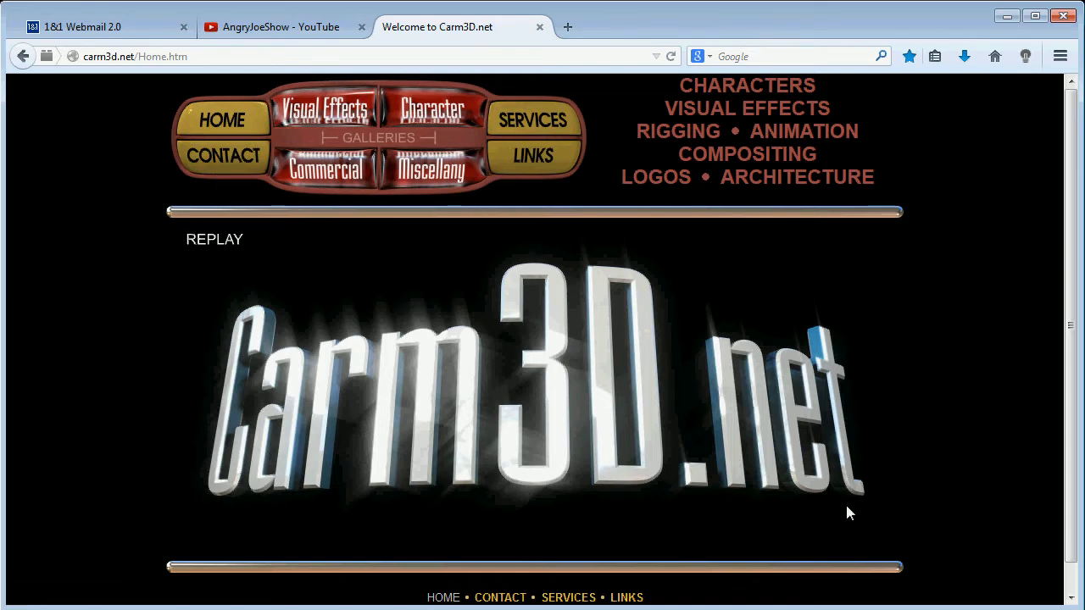
mouse_move(990, 488)
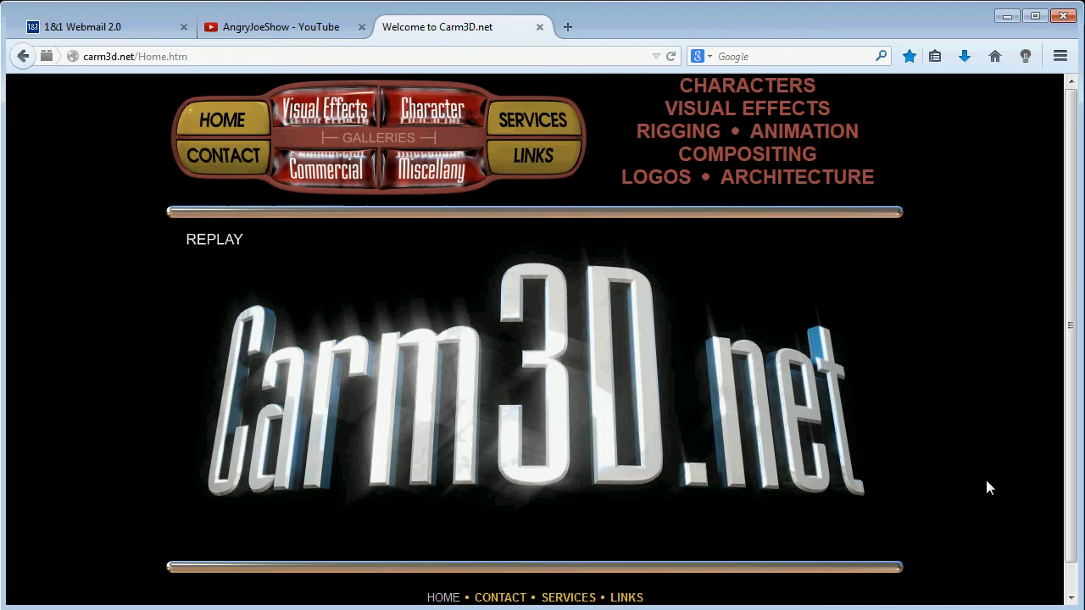
mouse_move(971, 468)
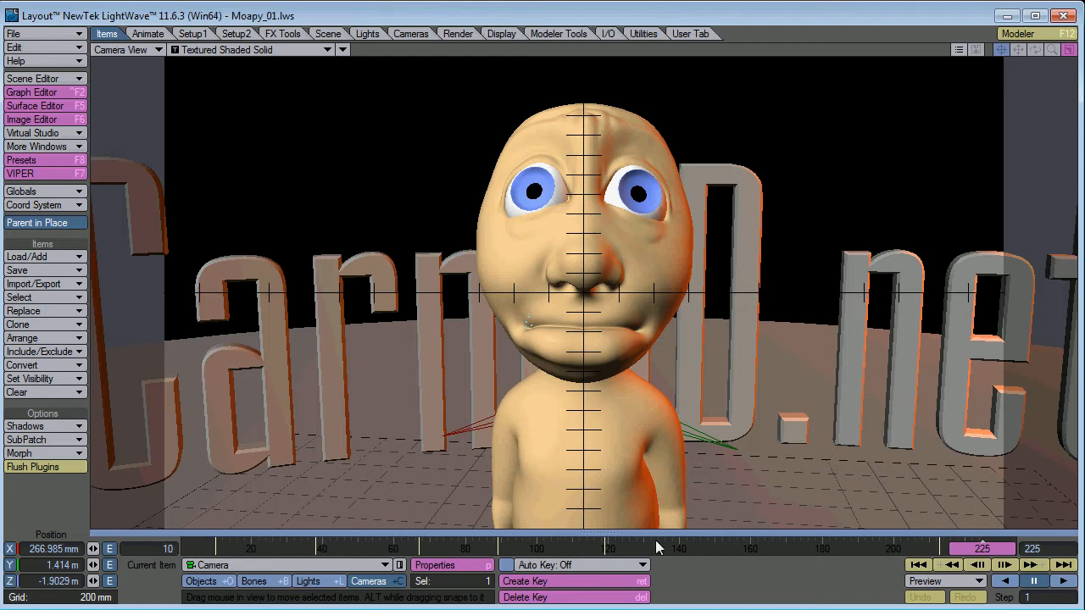
mouse_move(913, 200)
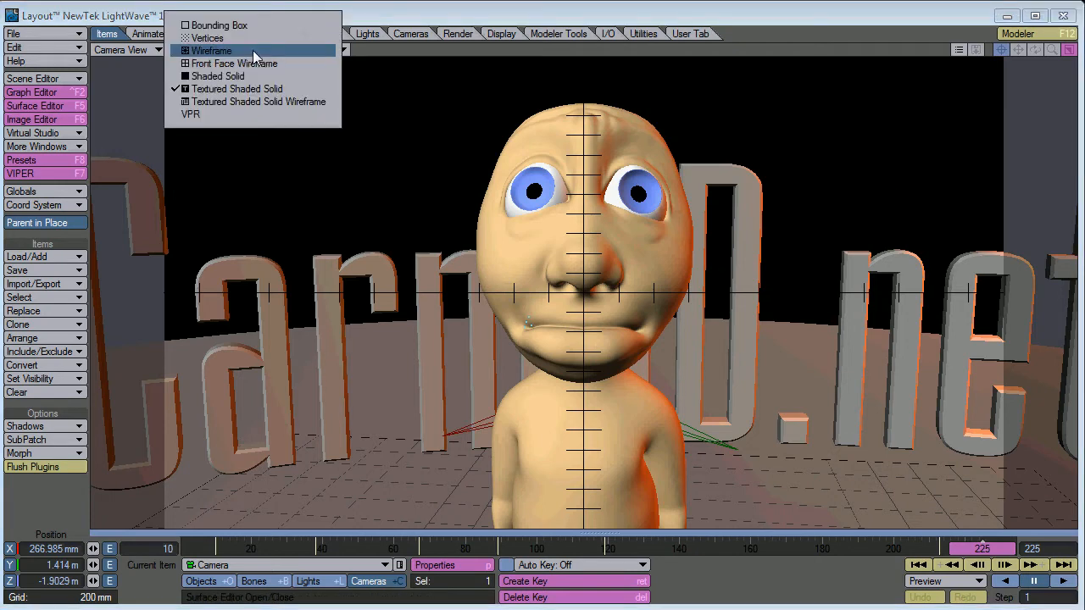
click(207, 51)
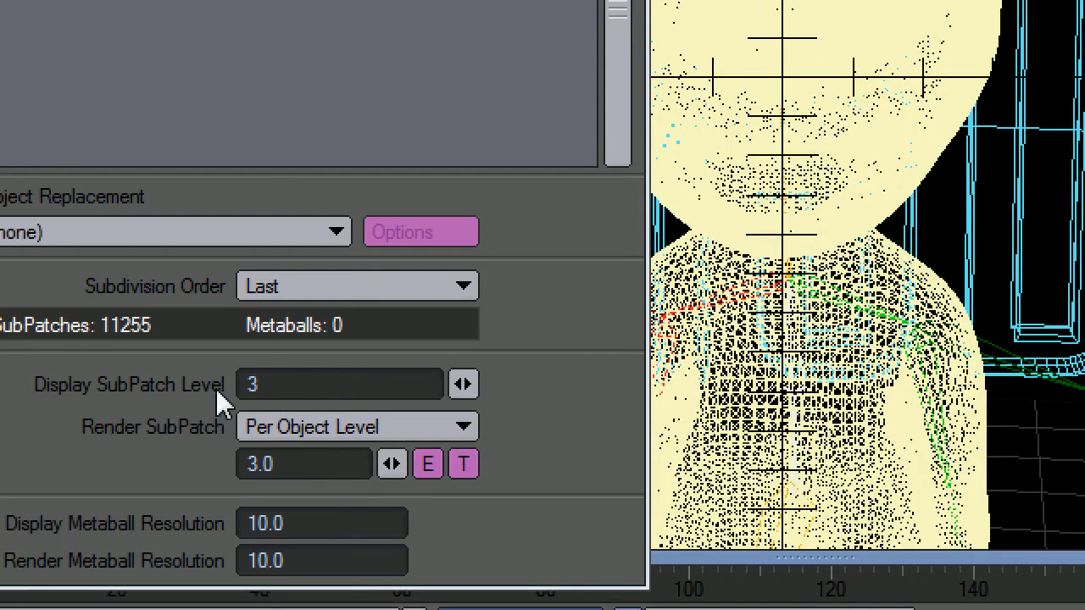
click(340, 383)
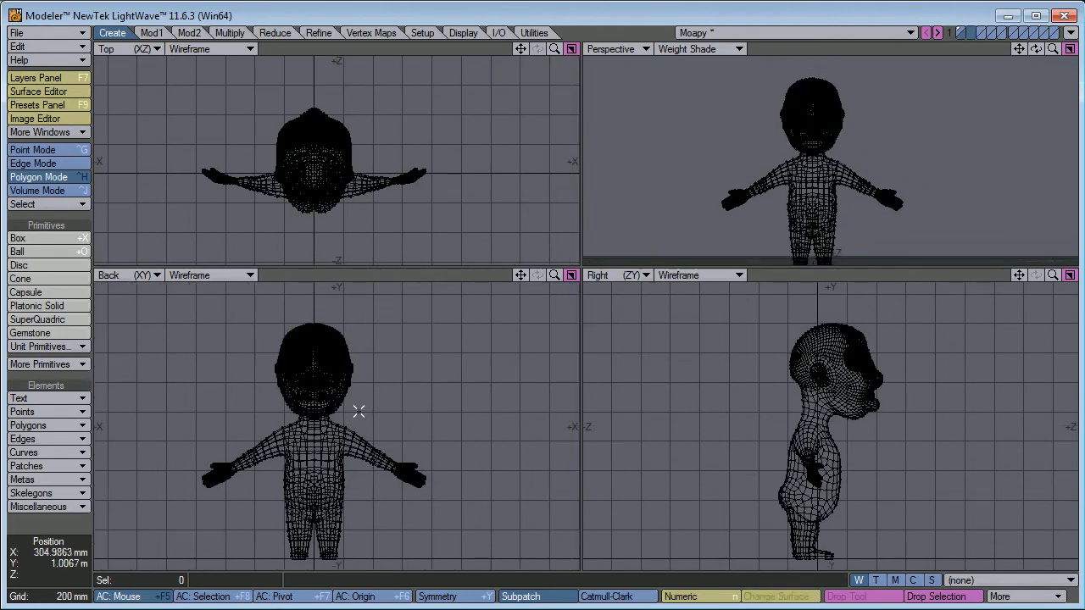
Step: Draw a disc over the upper arm and stretch it into a cylinder along the arm
click(152, 32)
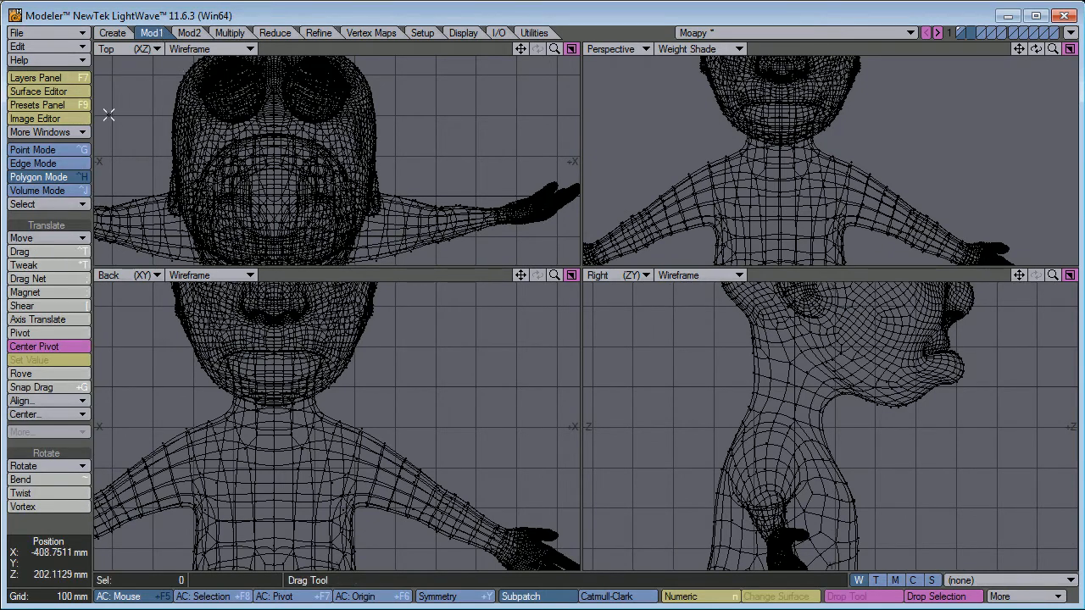
click(27, 278)
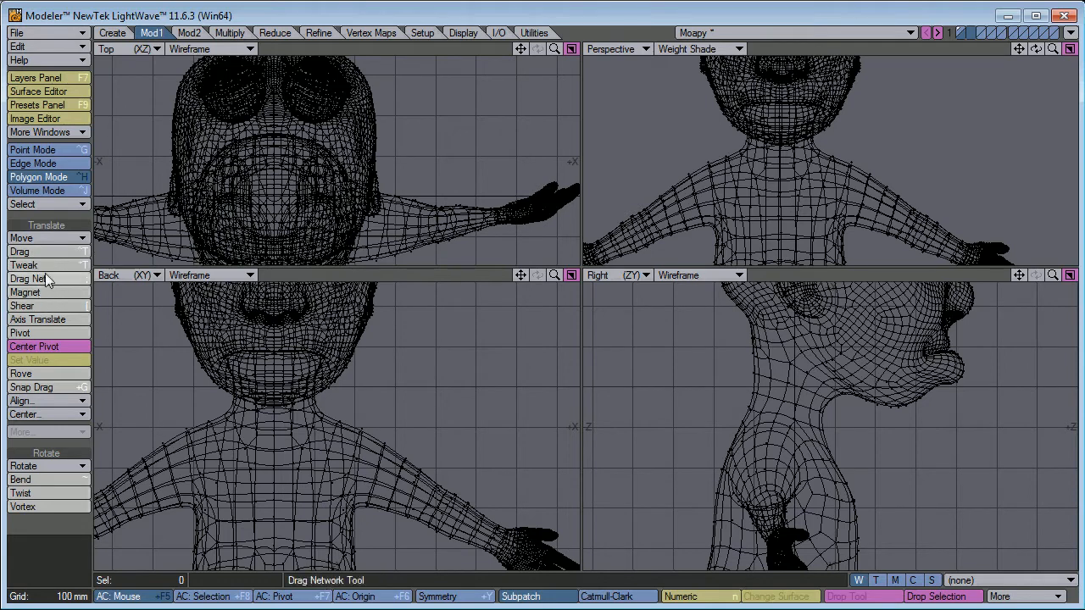
click(112, 30)
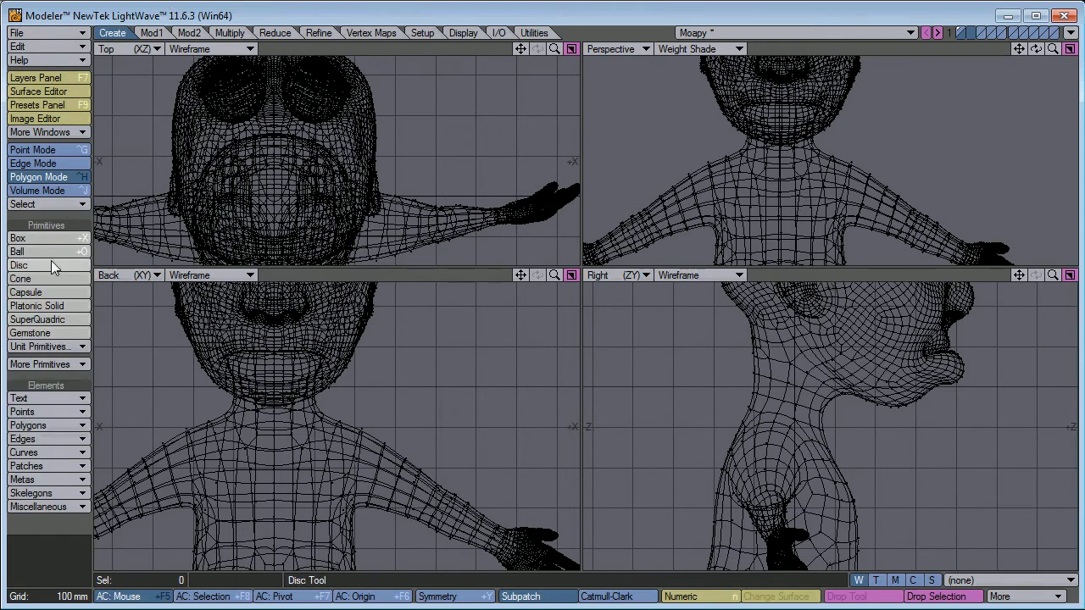
click(19, 264)
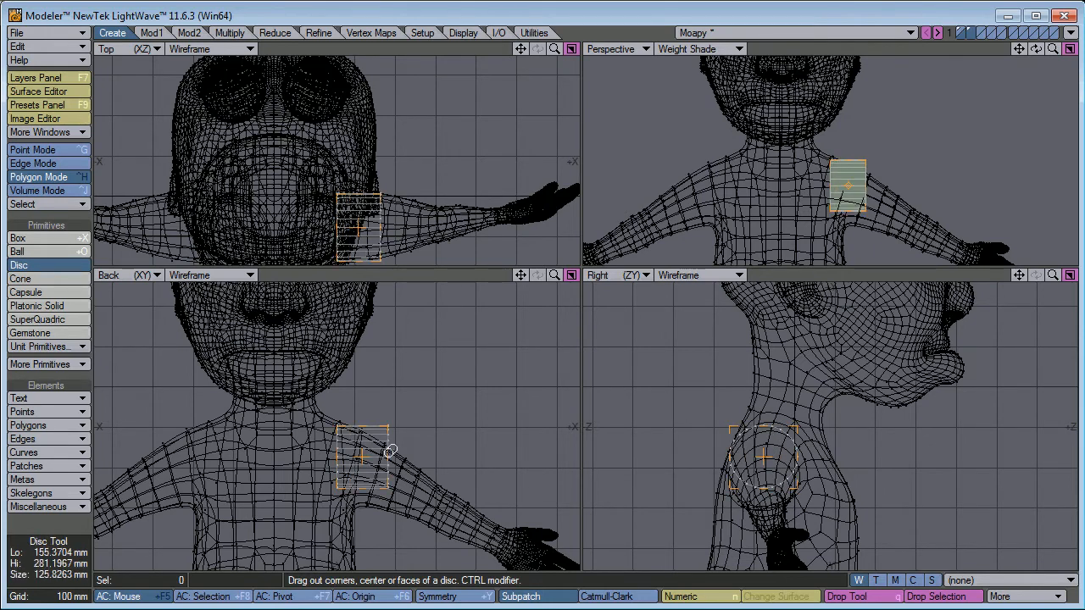
drag(387, 450, 434, 454)
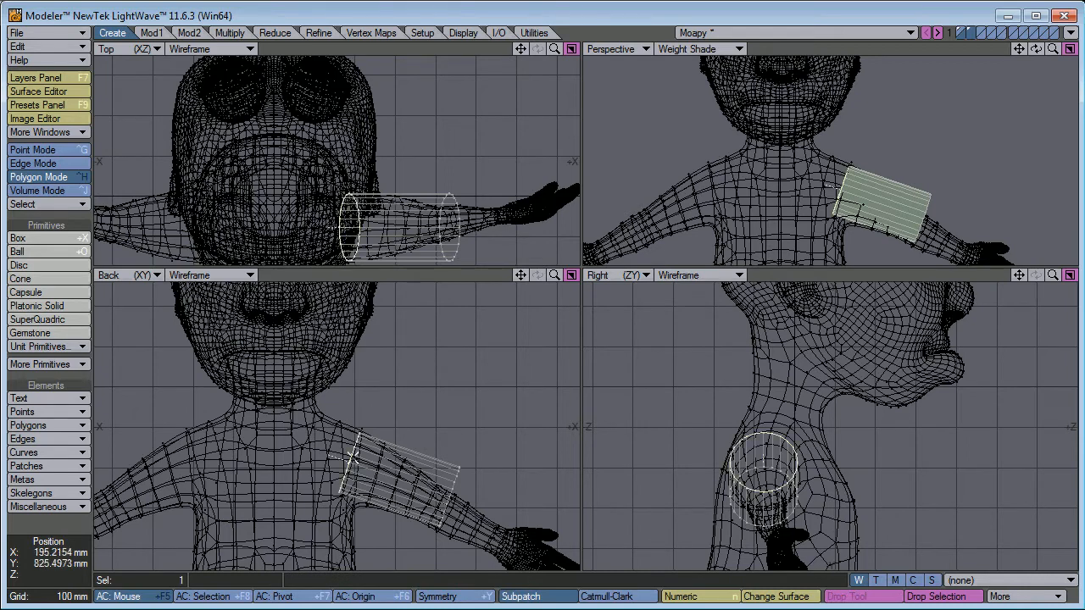
drag(356, 457, 359, 456)
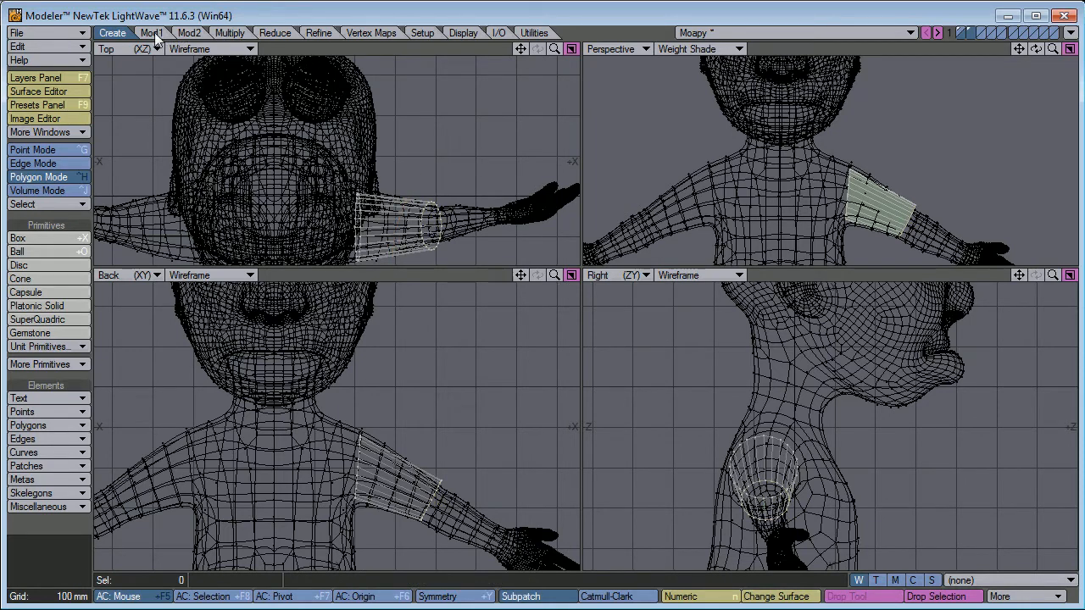
Step: Pick the Rove tool on the Modify tab to reposition the cylinder
click(154, 33)
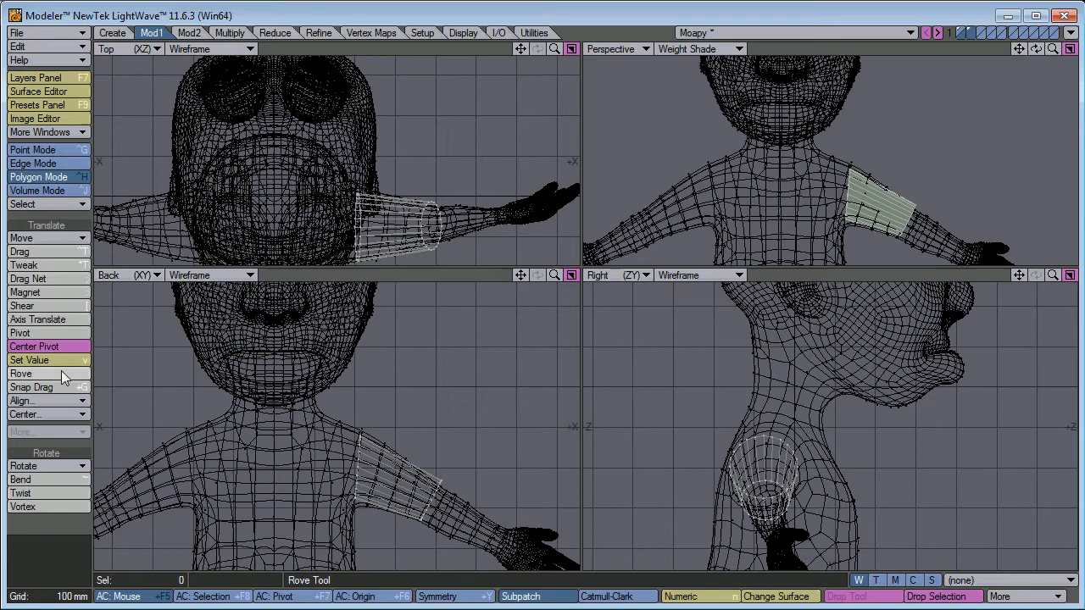
click(21, 332)
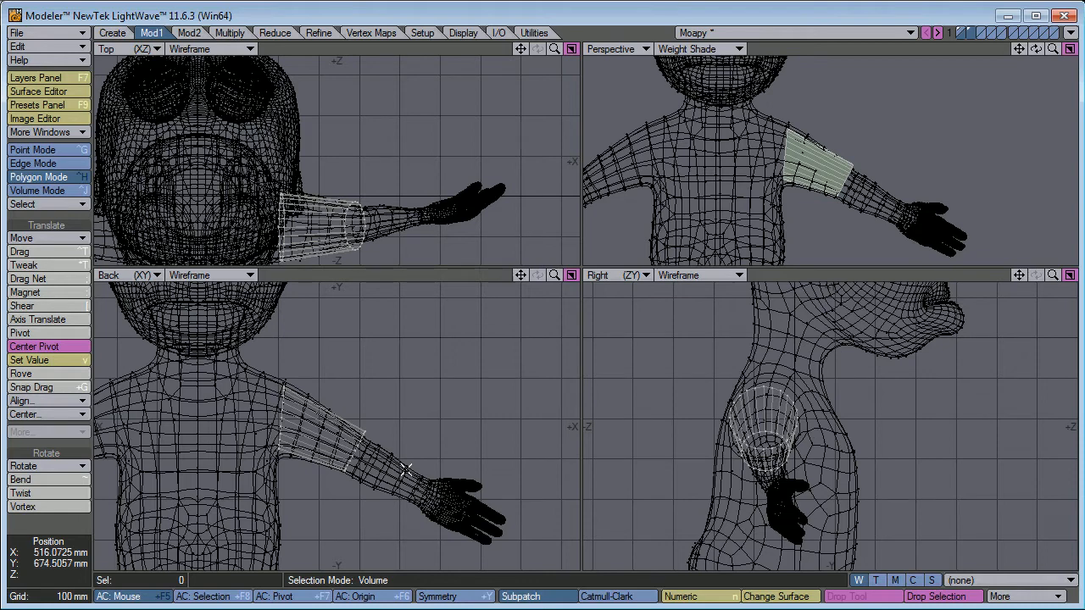
mouse_move(291, 368)
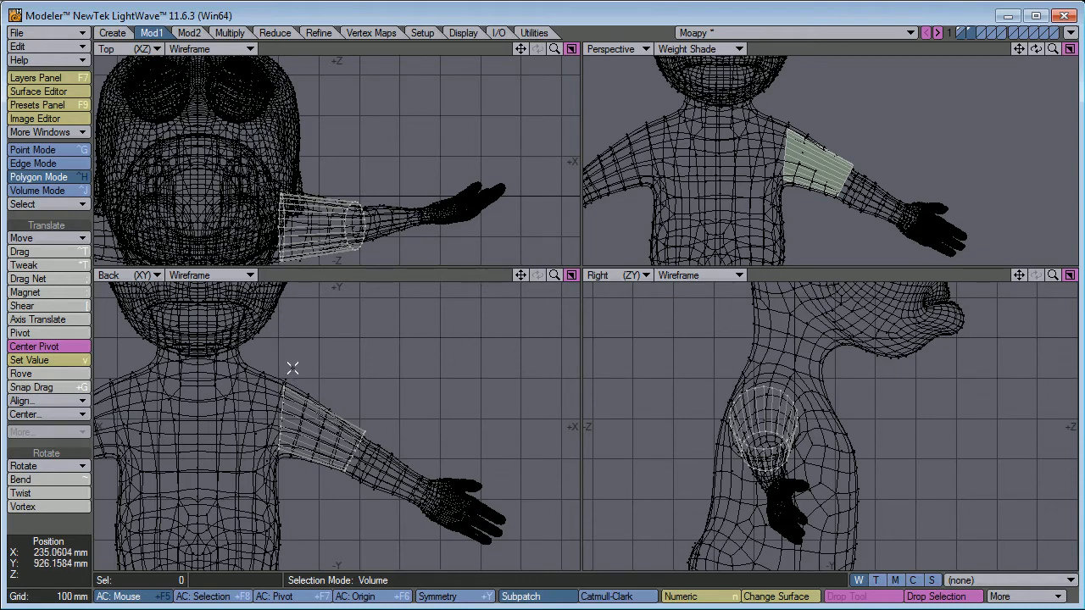
mouse_move(282, 377)
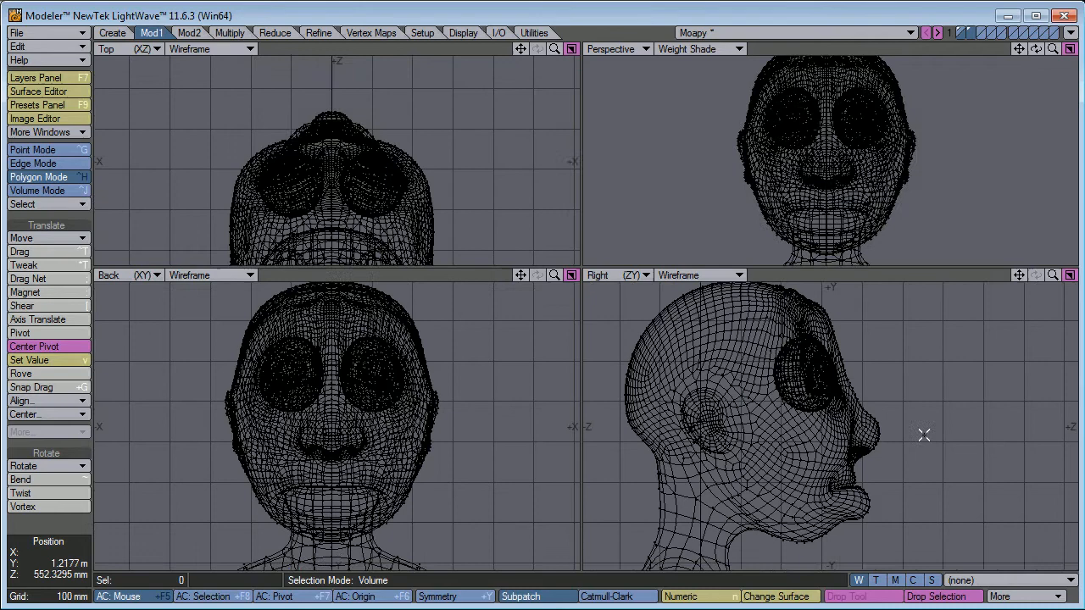
mouse_move(340, 176)
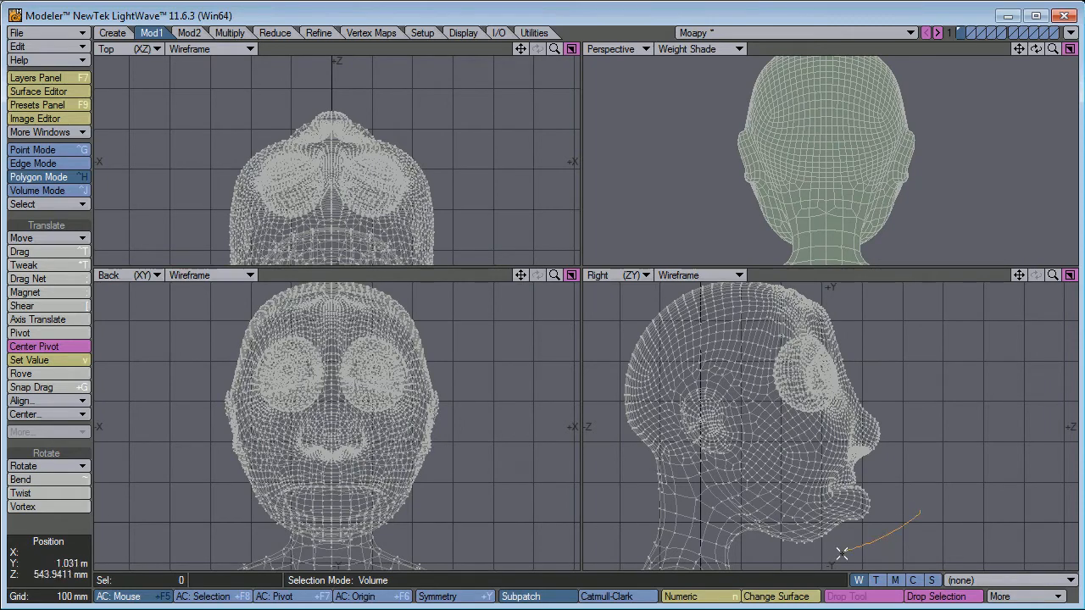
Step: Lasso-select the head polygons and send the object back to Layout via the File menu
drag(844, 551, 742, 318)
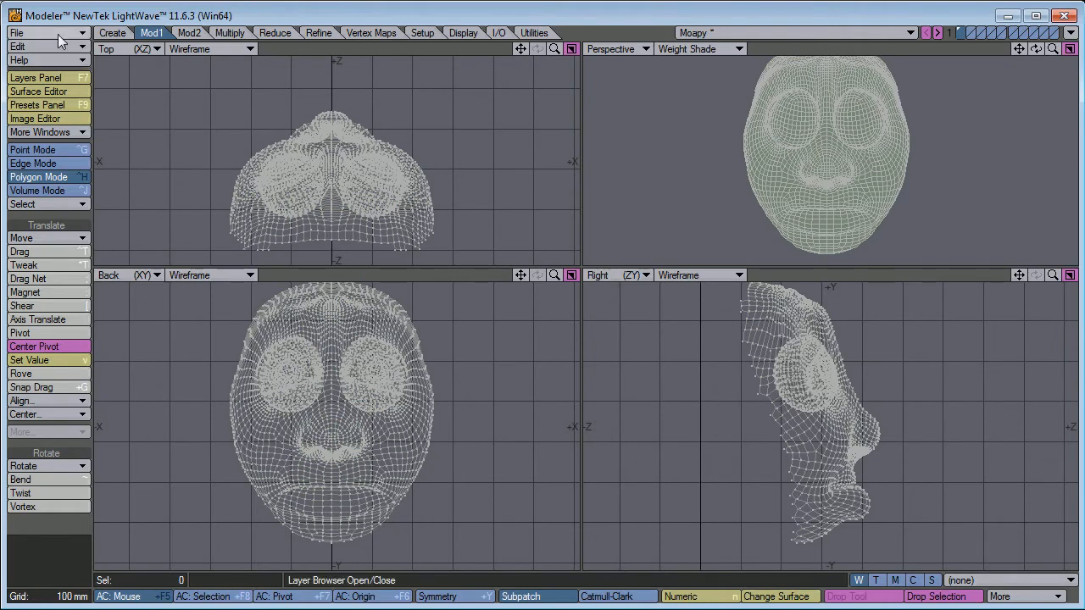
click(17, 31)
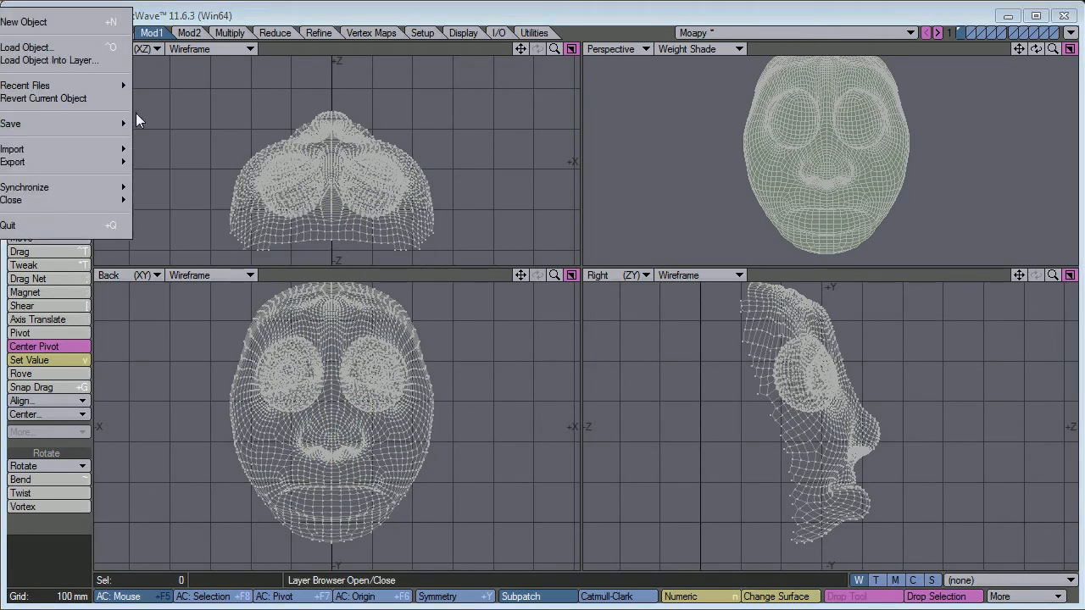
click(11, 122)
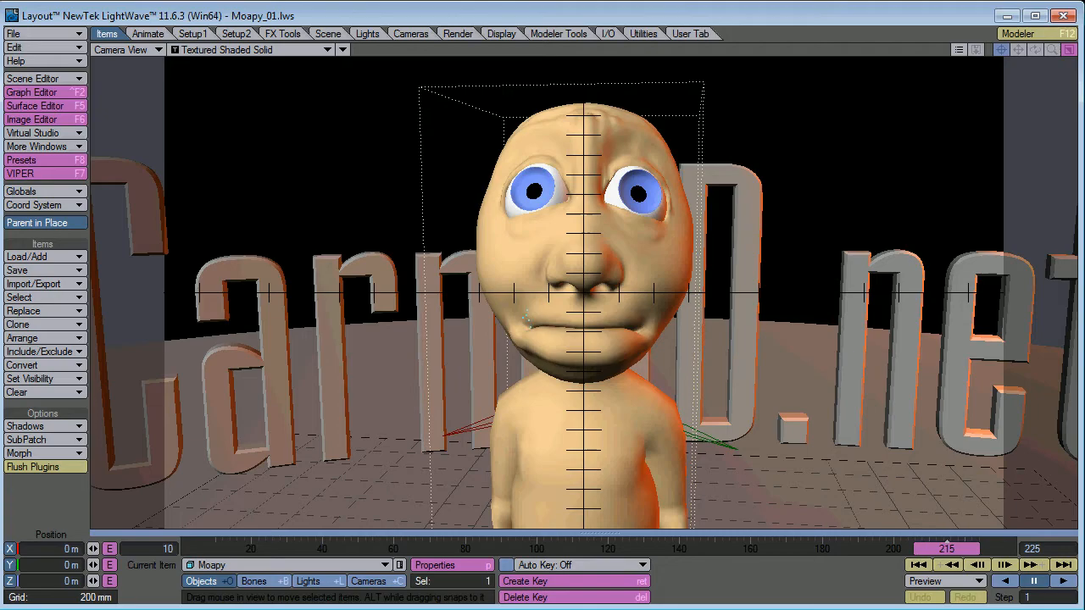
Step: Scrub the timeline through the animation to around frame 172
drag(946, 549, 410, 550)
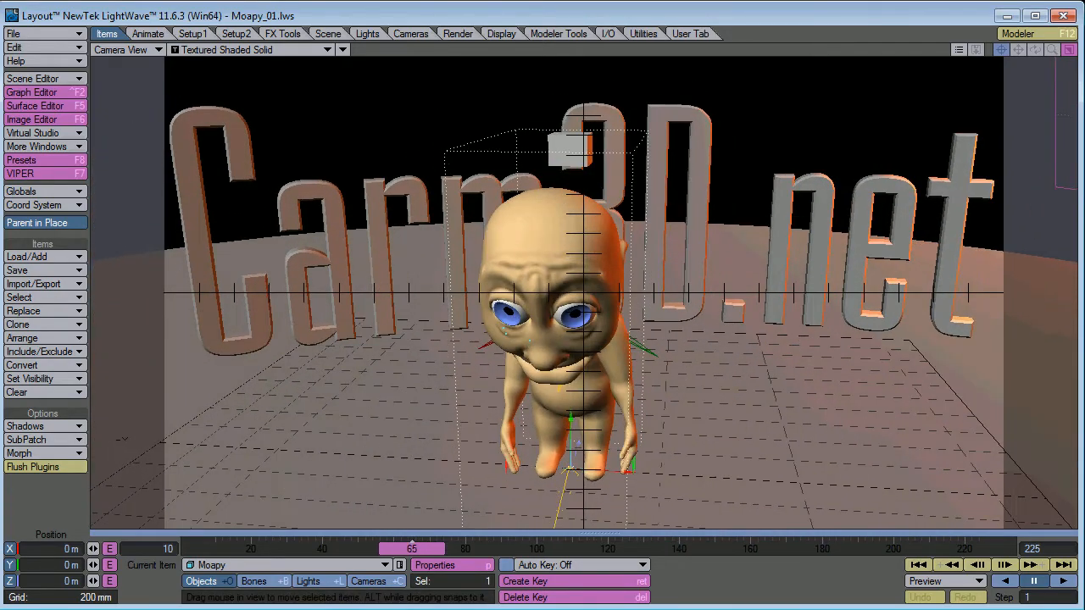
drag(410, 549, 563, 549)
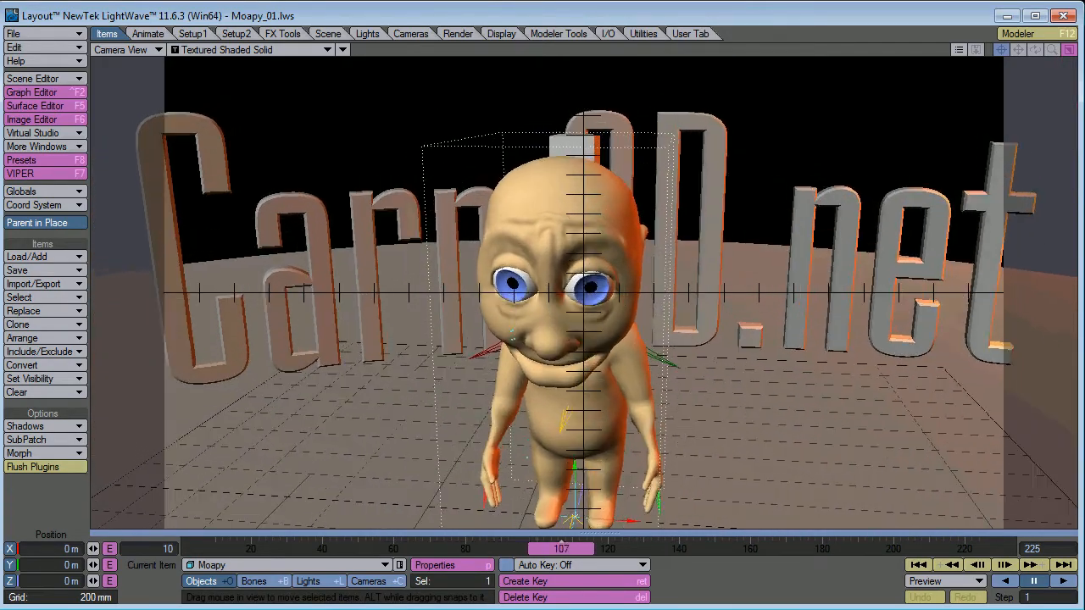
drag(559, 549, 793, 549)
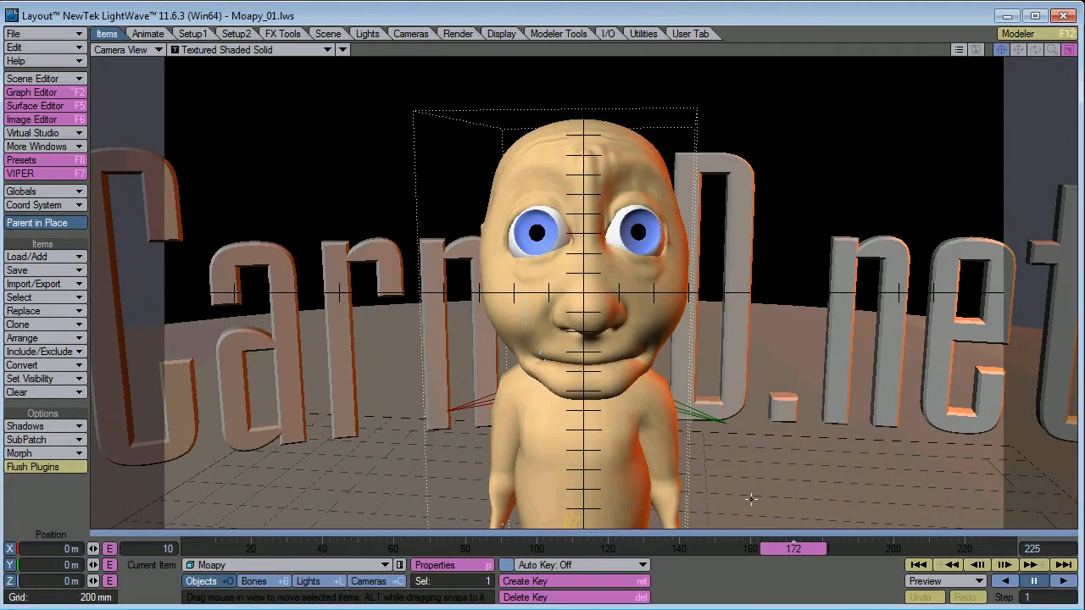
Step: Switch the viewport to Perspective and bend the right forearm bone to test the rig
click(132, 49)
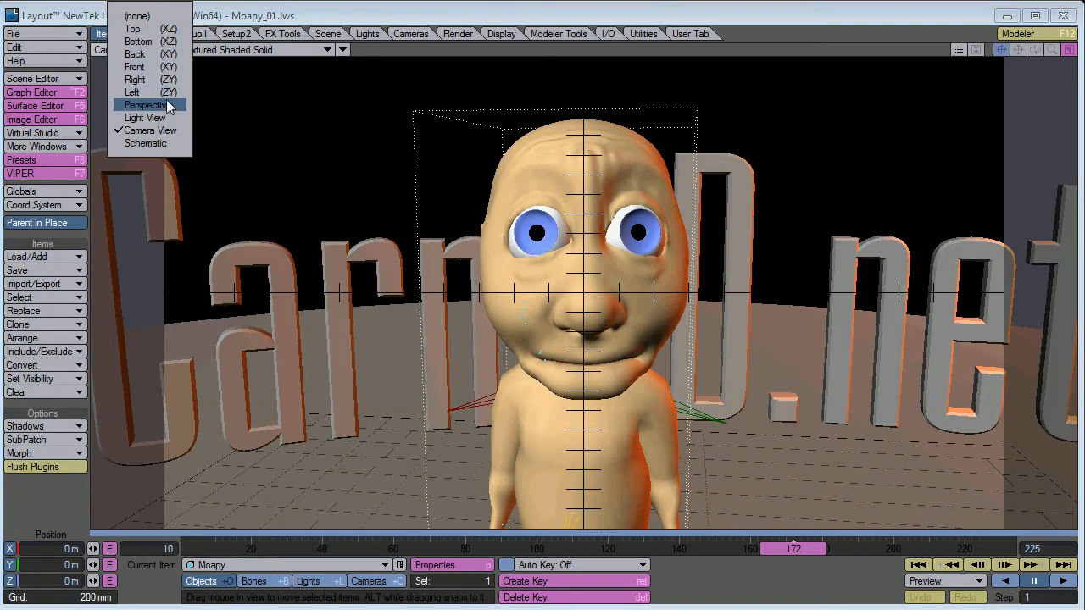
click(145, 105)
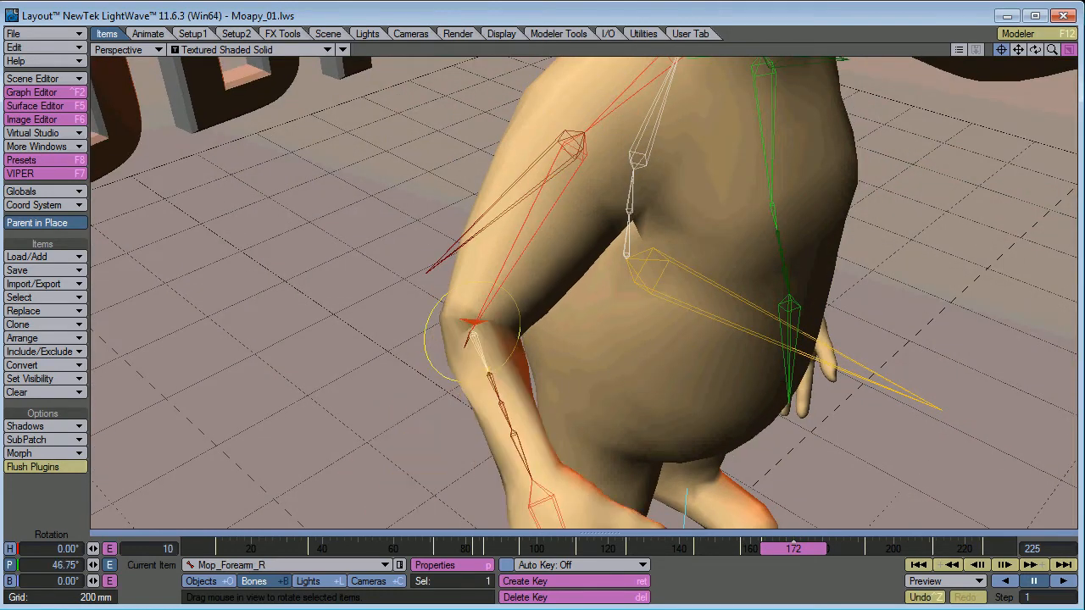
drag(576, 288, 583, 281)
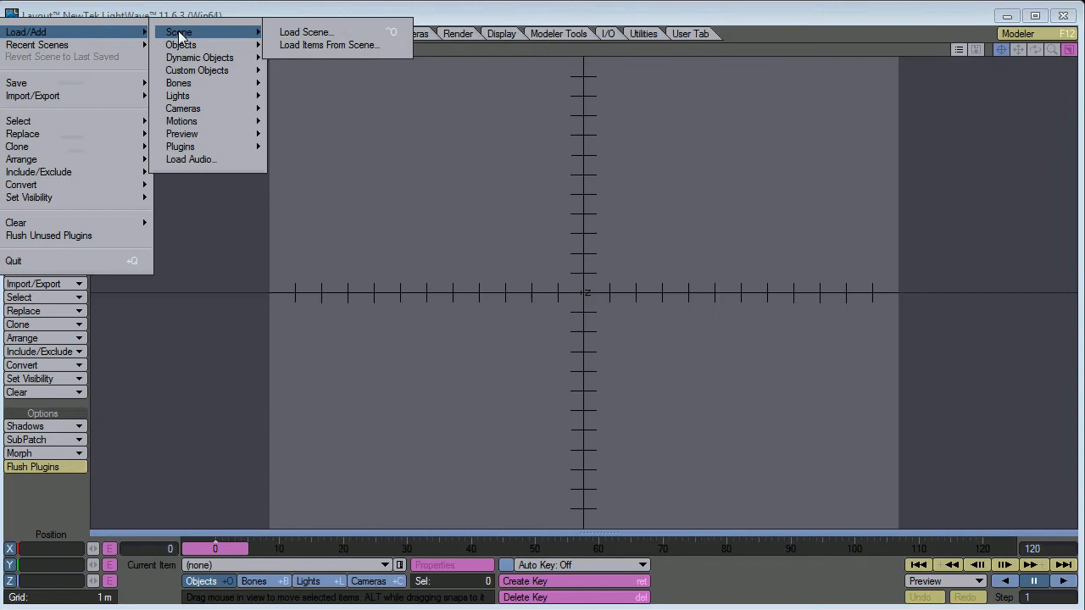
Step: Load Moapy_01.lws, replace Moapy with Moapy_Face.lwo, and scrub to frame 200
click(309, 31)
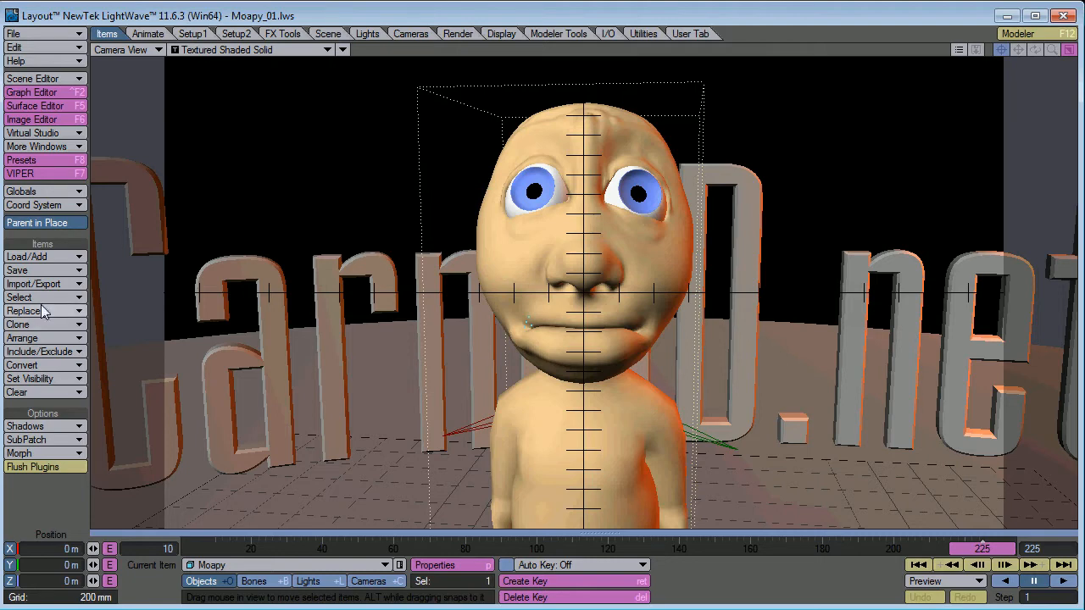
click(24, 311)
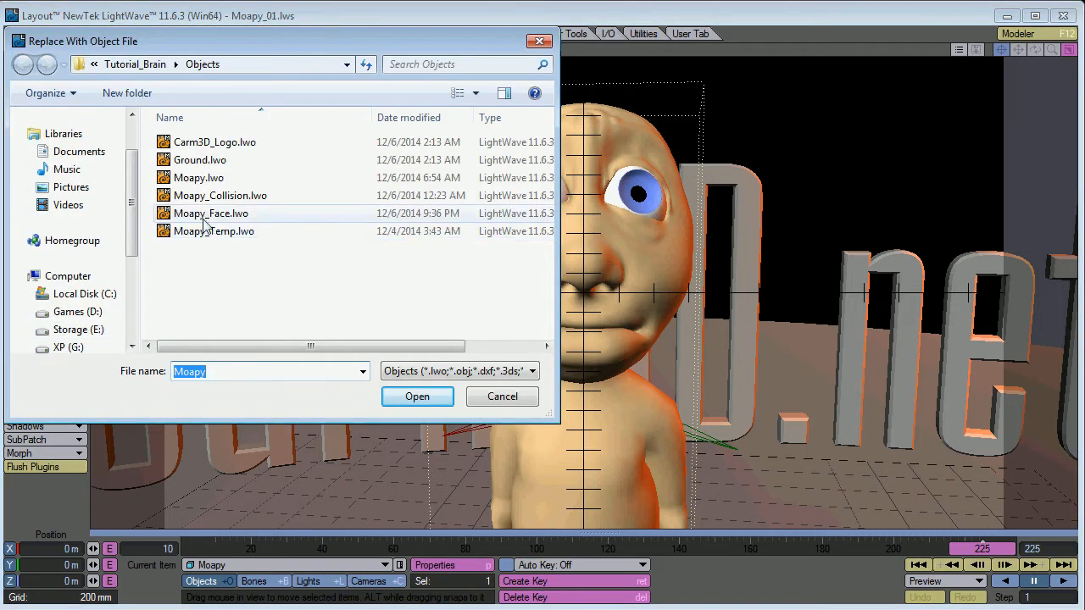
click(417, 397)
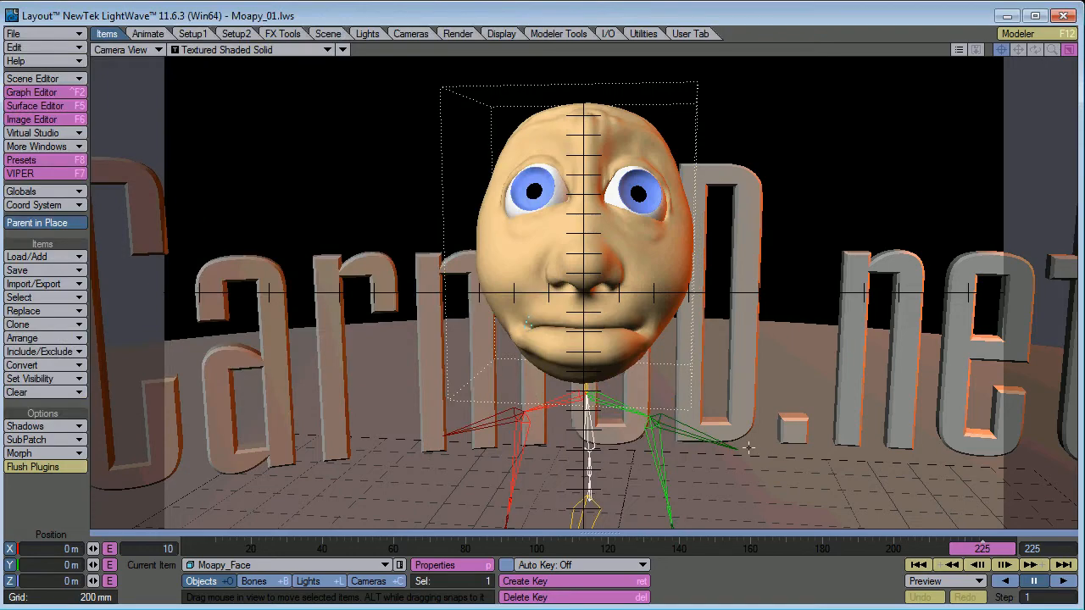
drag(983, 549, 562, 549)
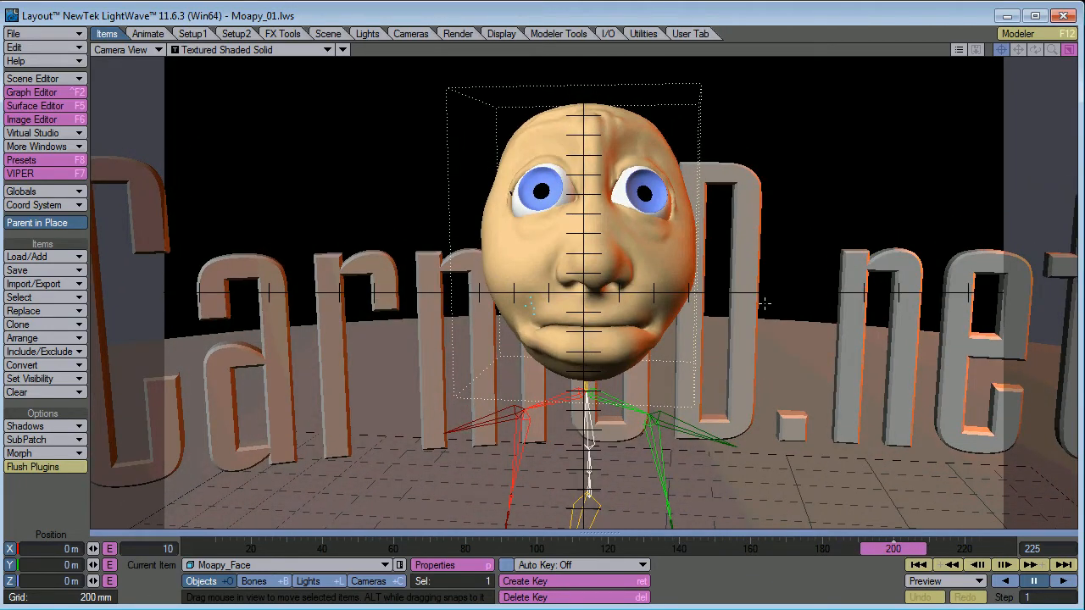
click(14, 34)
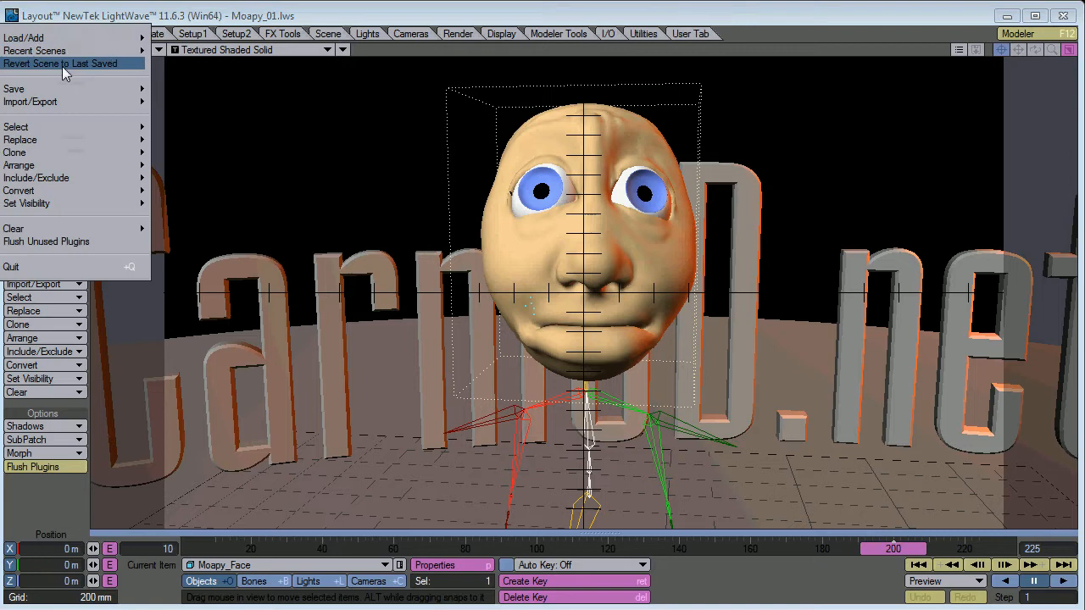
Step: Save the scene as Moapy_02.lws and load it back in
click(10, 89)
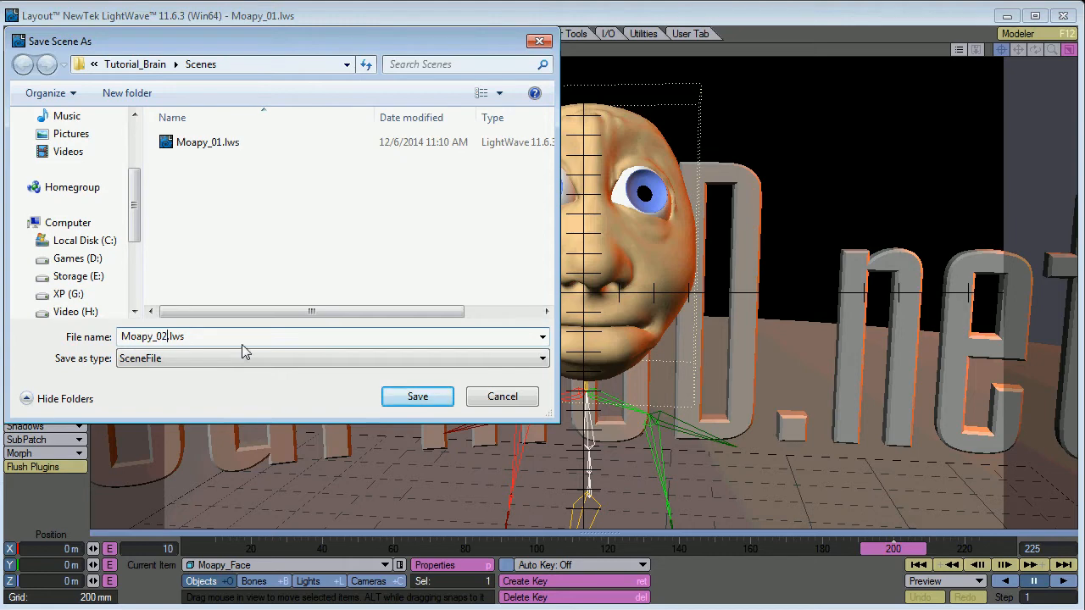
click(417, 397)
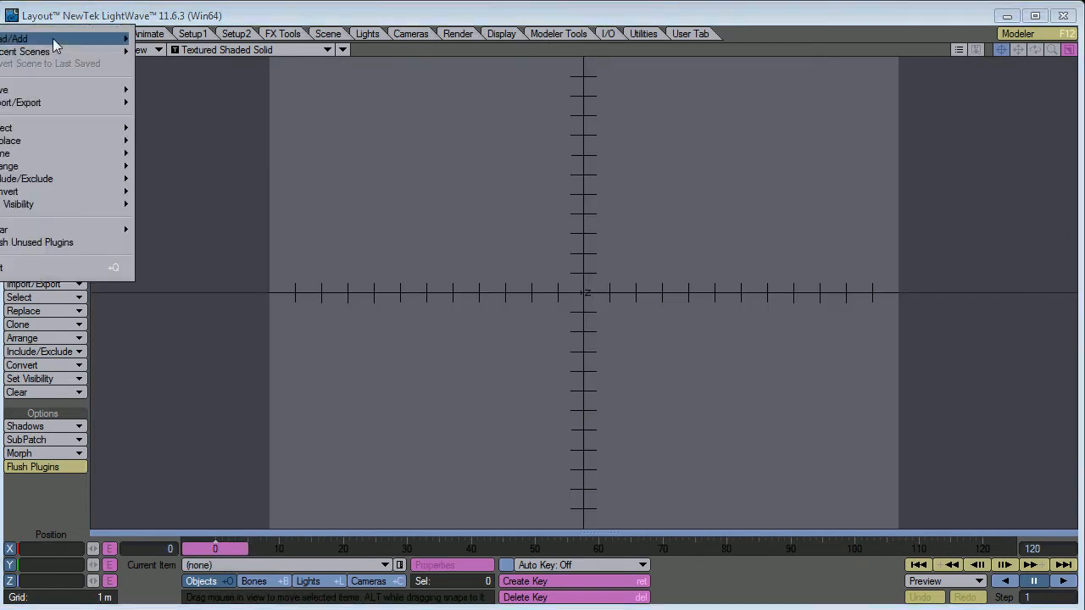
click(34, 41)
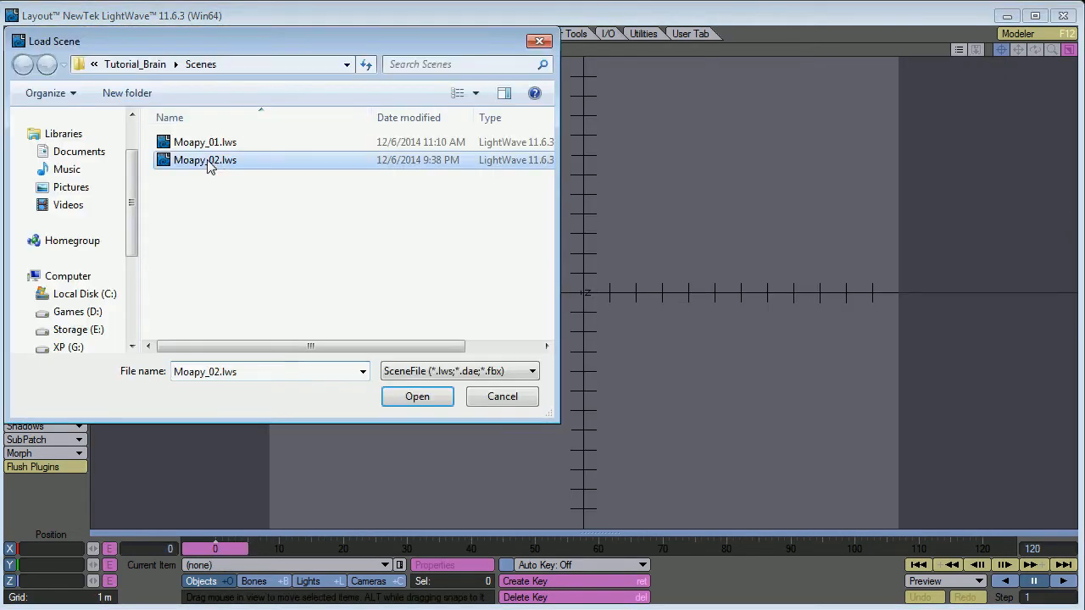
click(416, 397)
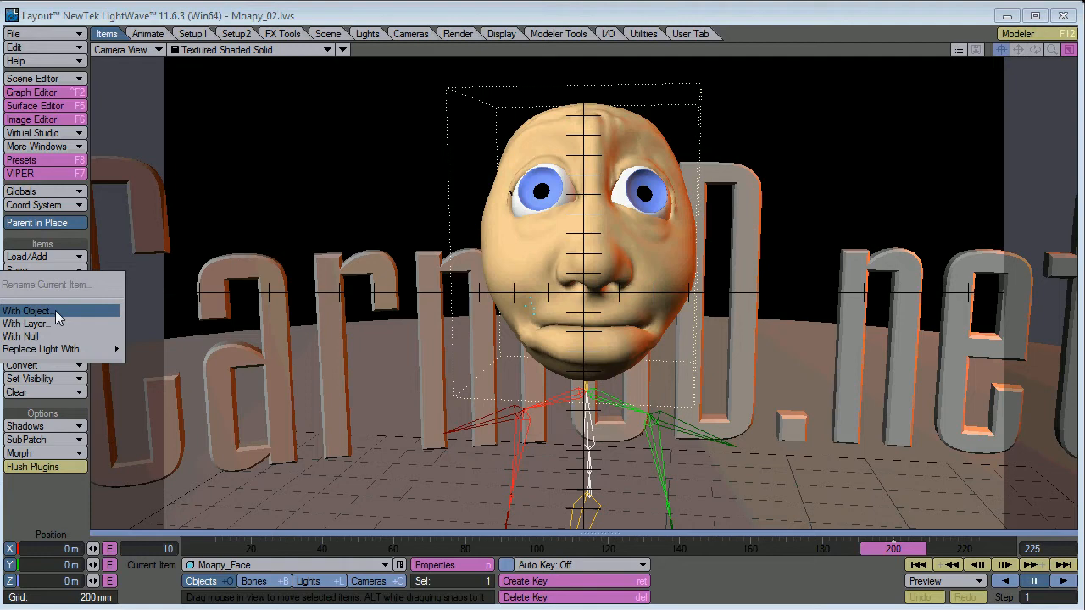
Step: Replace Moapy_Face with the Moapy_Temp.lwo object file
click(27, 310)
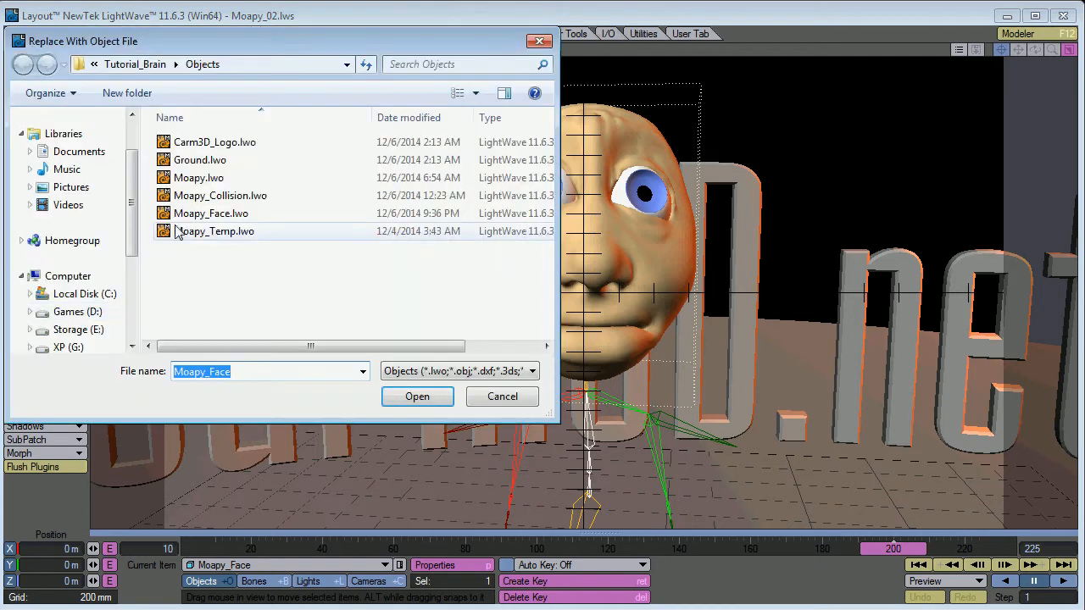
click(417, 397)
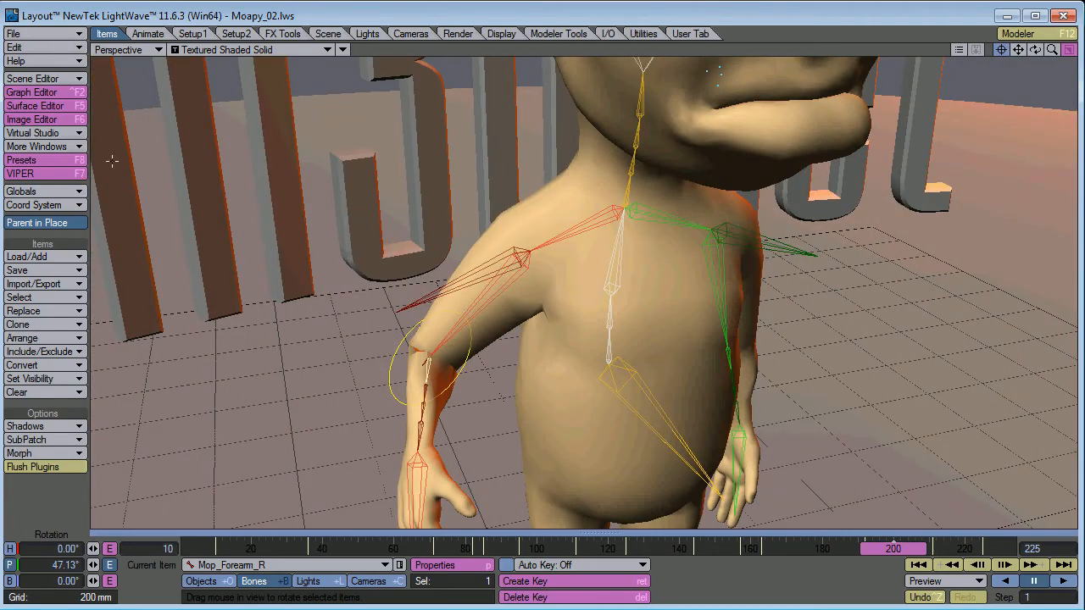
Step: Inspect the Mop_Bicep_L and Mop_Bicep_R expressions in the Graph Editor, then go to Modeler
click(31, 92)
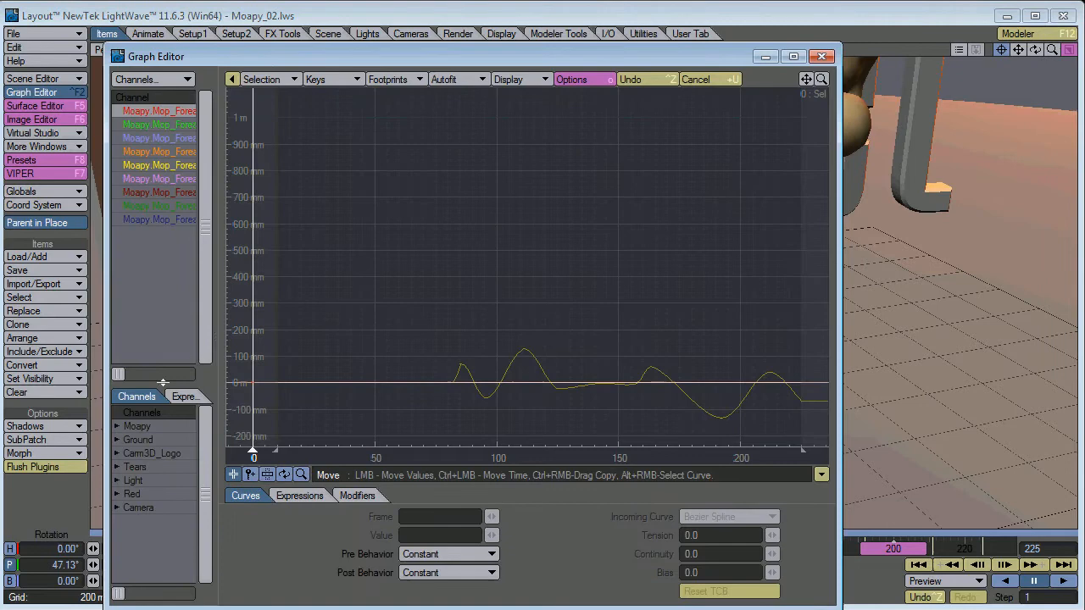
click(298, 495)
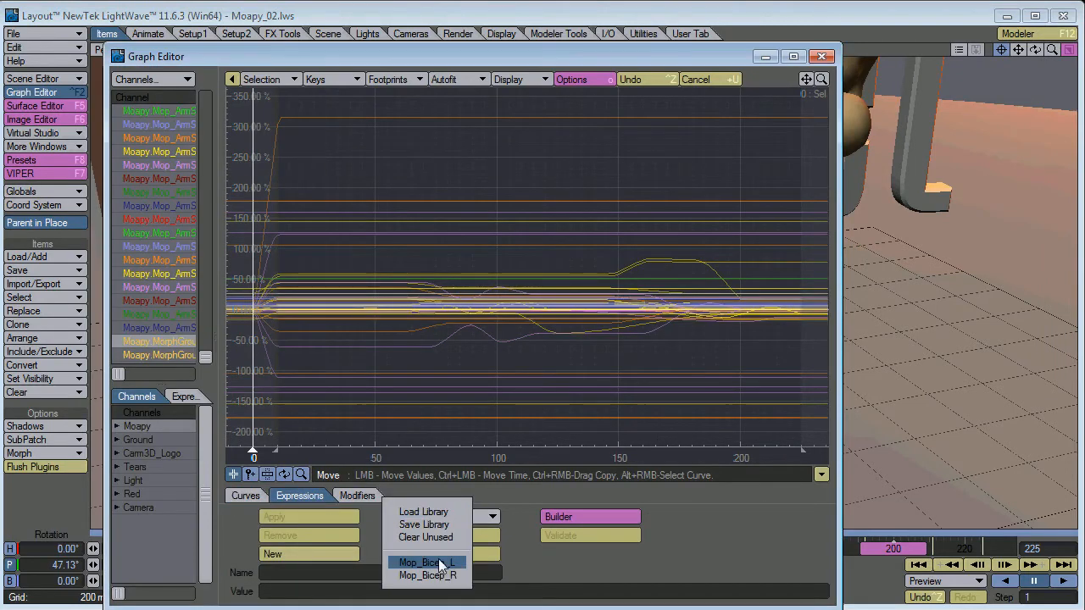
click(427, 560)
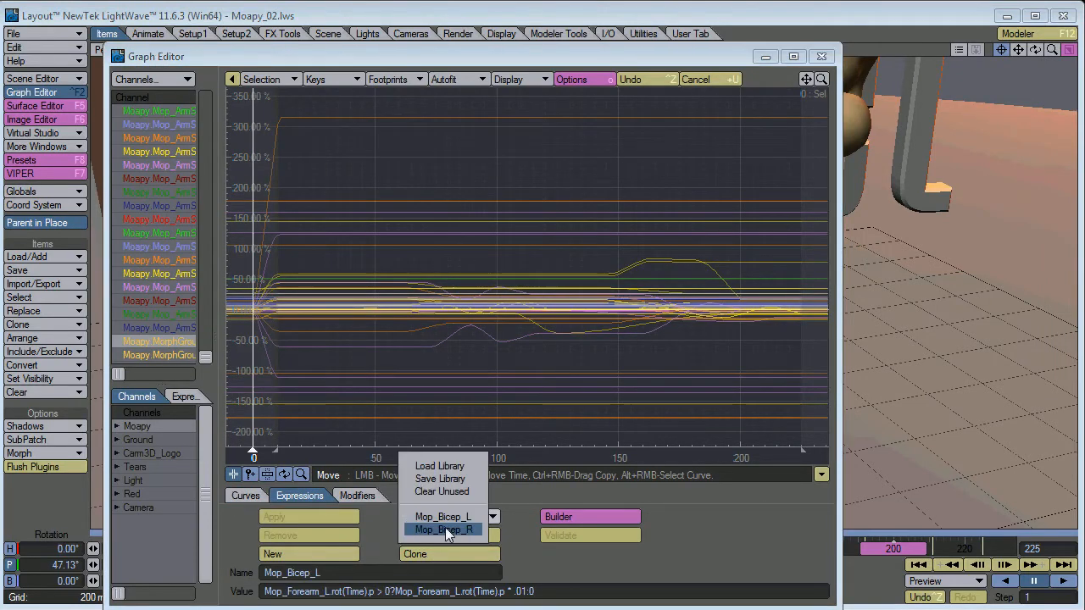
click(444, 529)
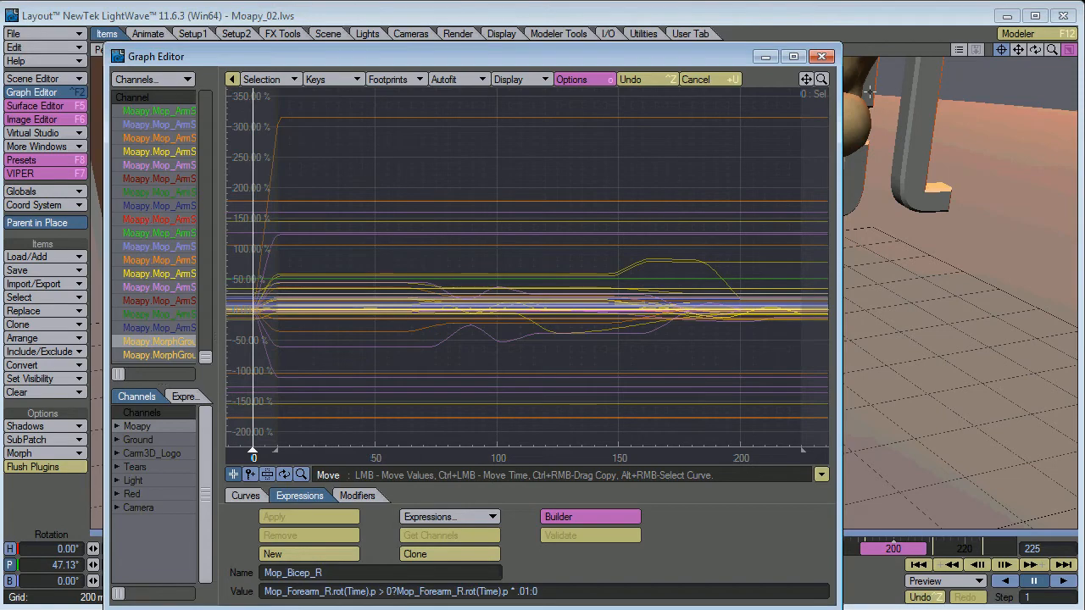
click(817, 54)
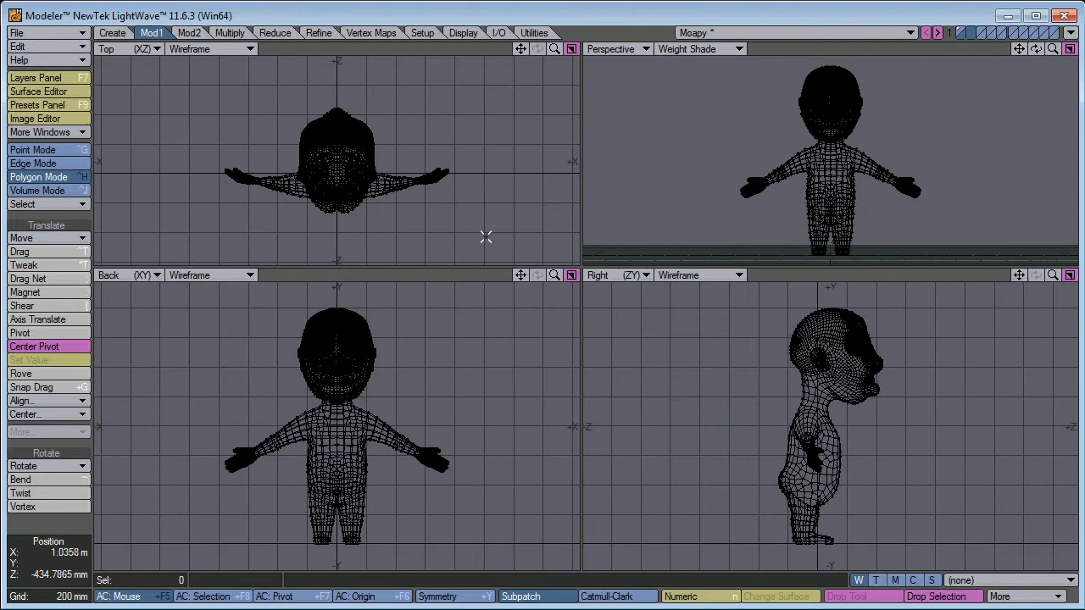
Step: Start the Box tool on the Create tab to draw the brain box inside the head
click(112, 32)
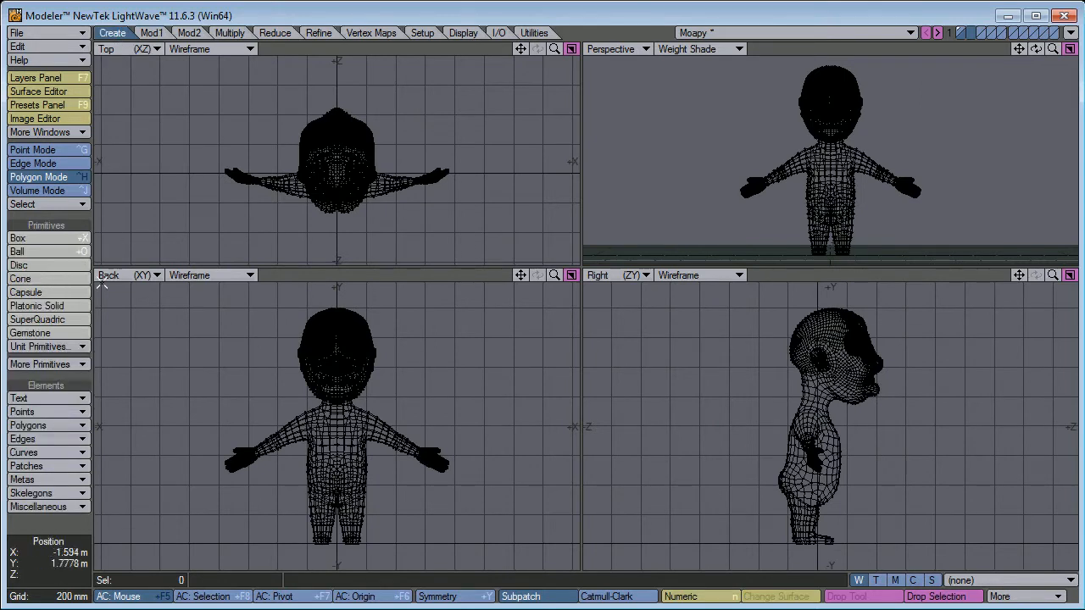
click(19, 238)
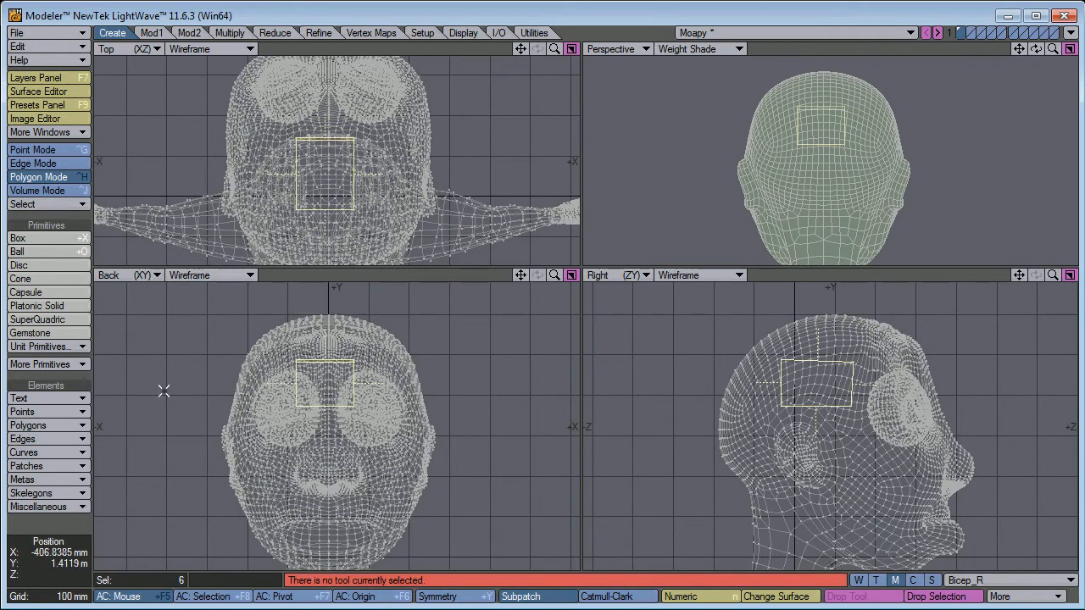
Step: Save the object as Moapy.lwo in the Tutorial_Brain Objects folder
click(15, 33)
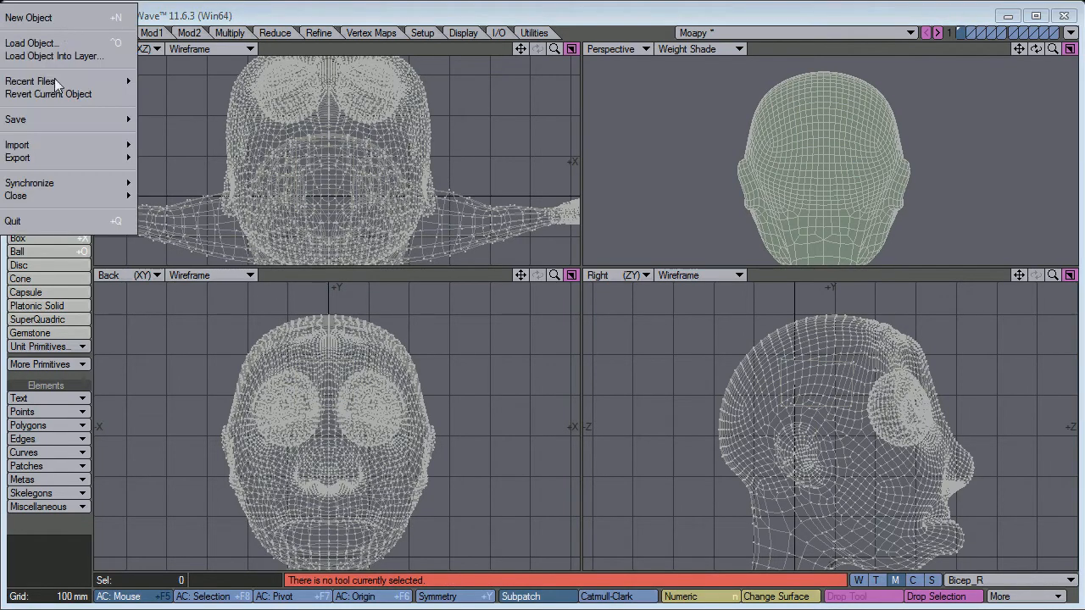
click(156, 160)
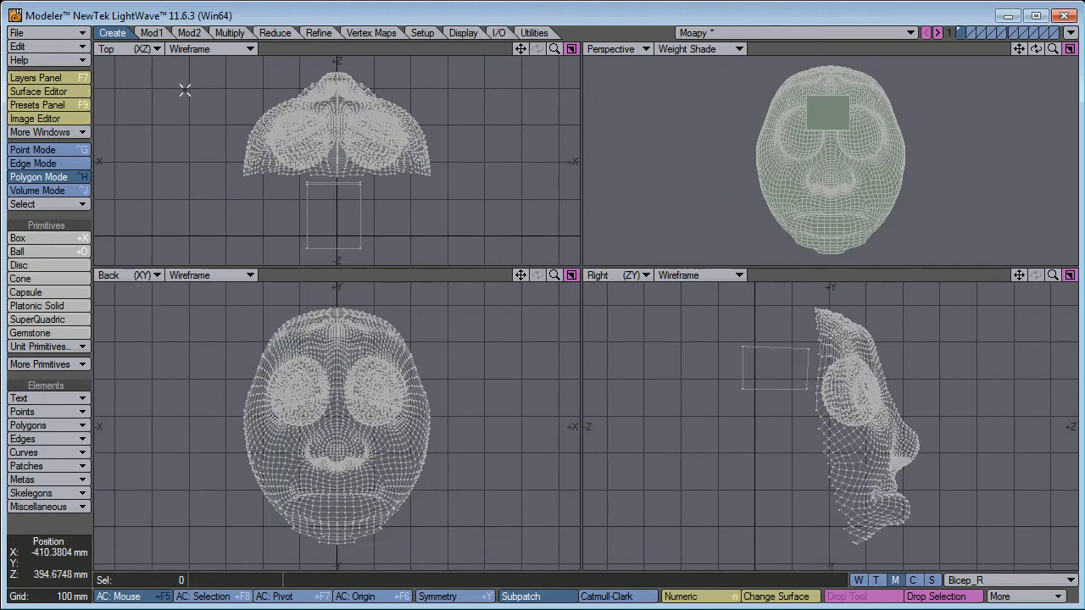
click(15, 30)
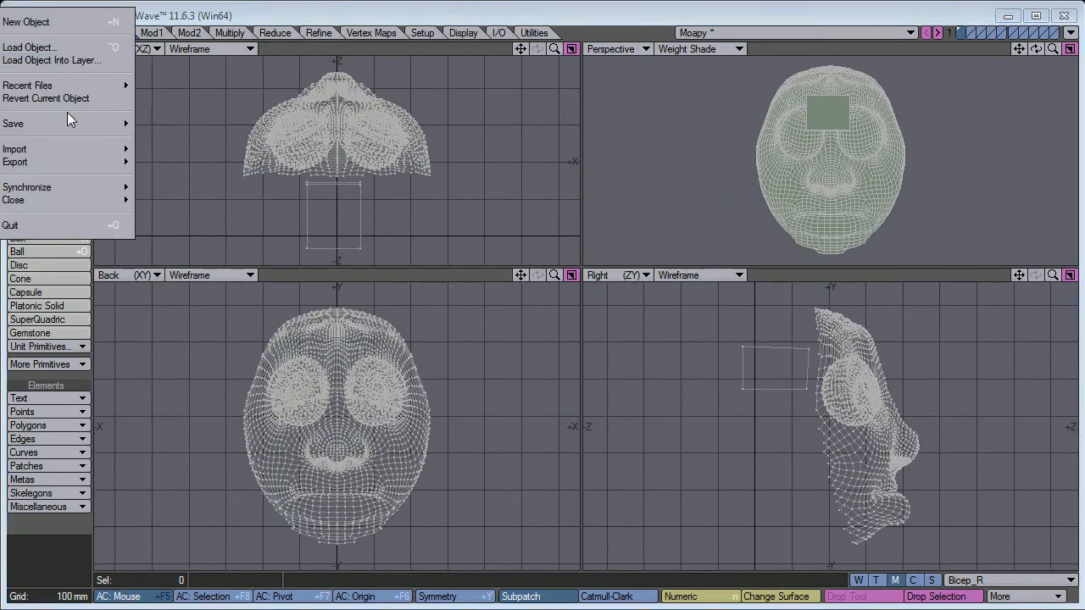
click(14, 122)
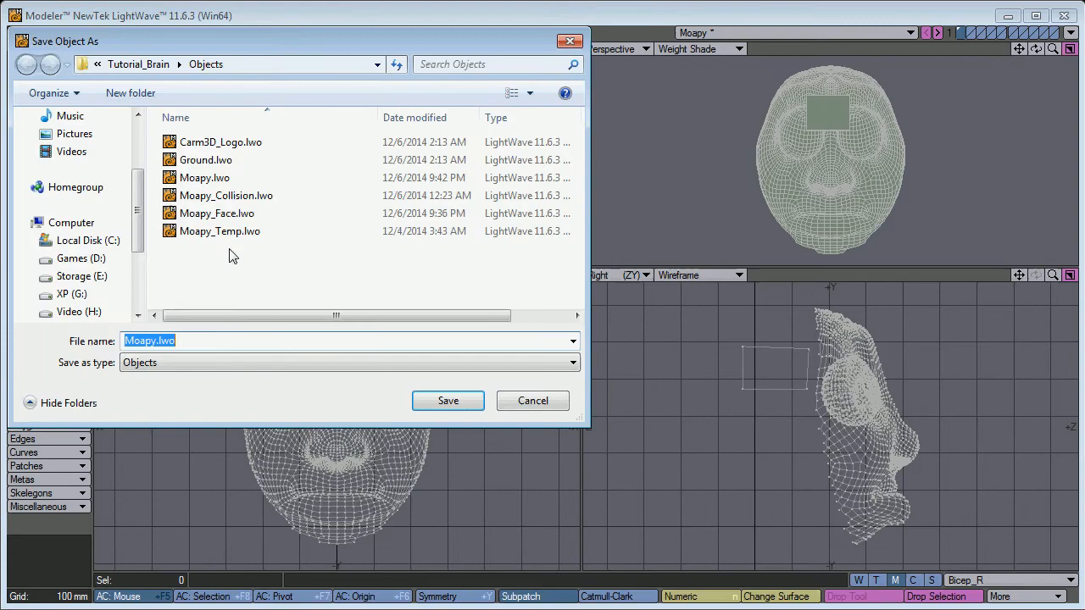
click(448, 400)
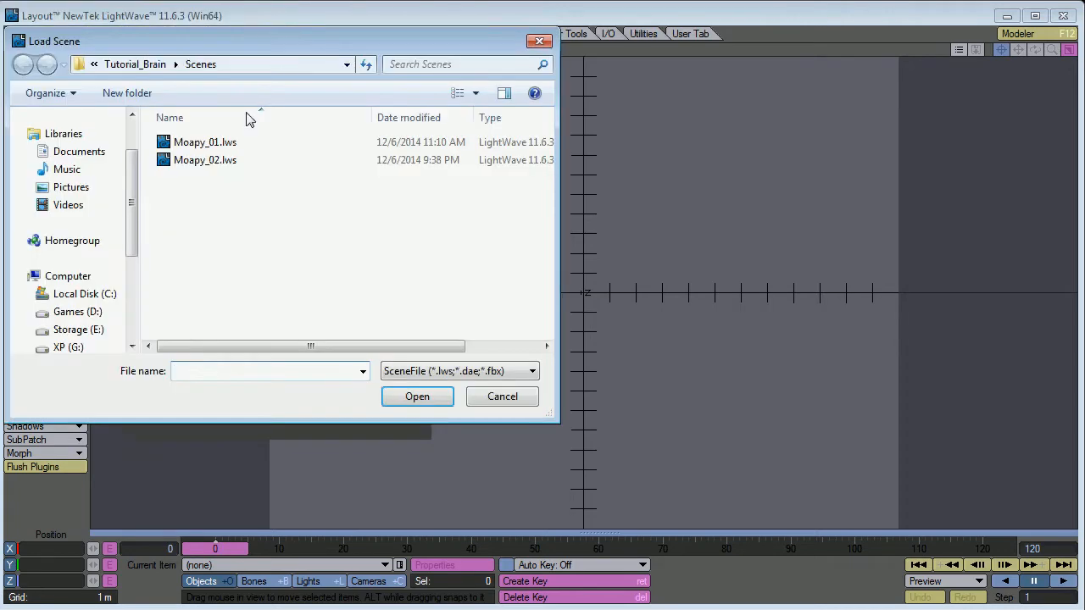
Step: Load Moapy_01.lws and replace its Moapy object with Moapy_Face.lwo
double_click(205, 142)
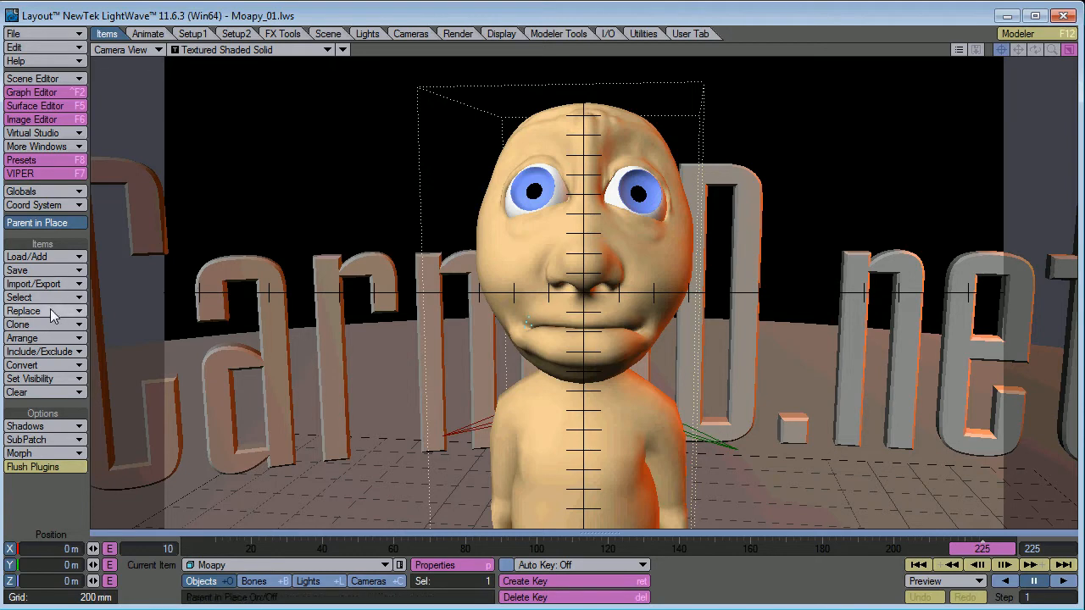
click(24, 310)
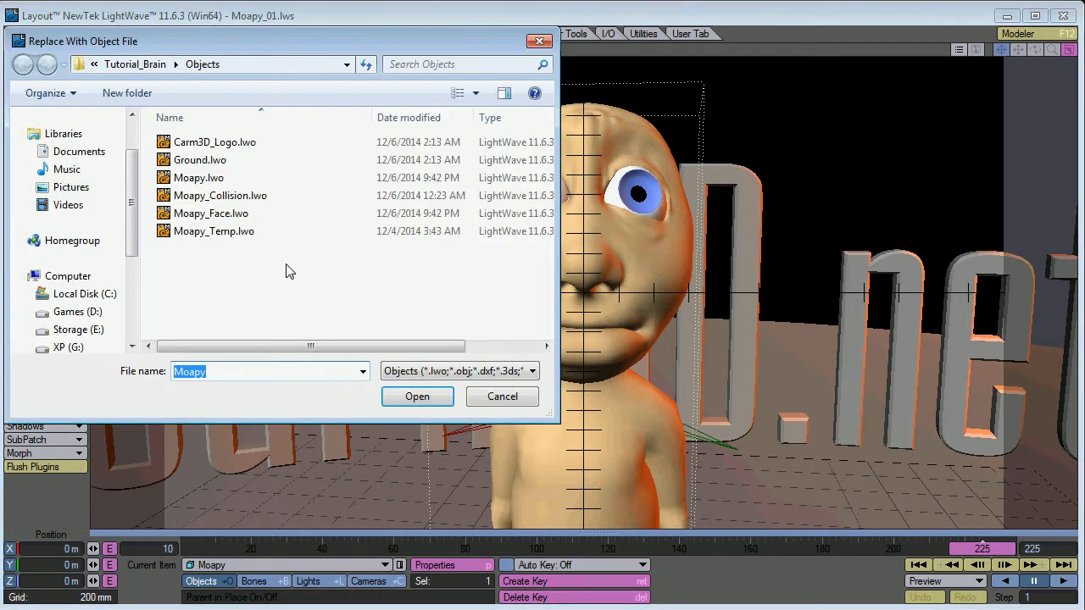
click(417, 397)
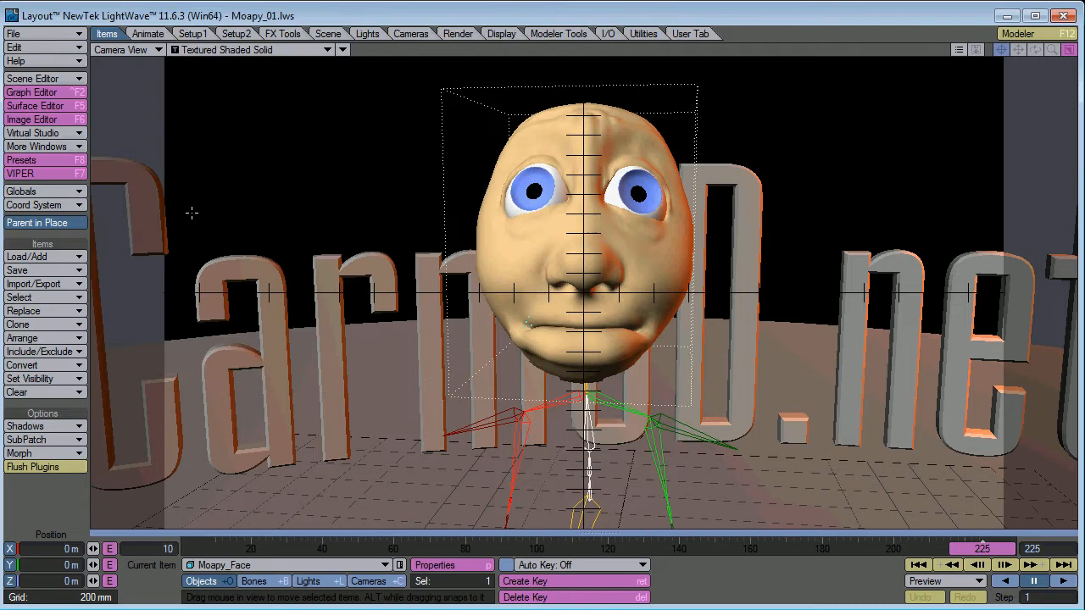
mouse_move(586, 244)
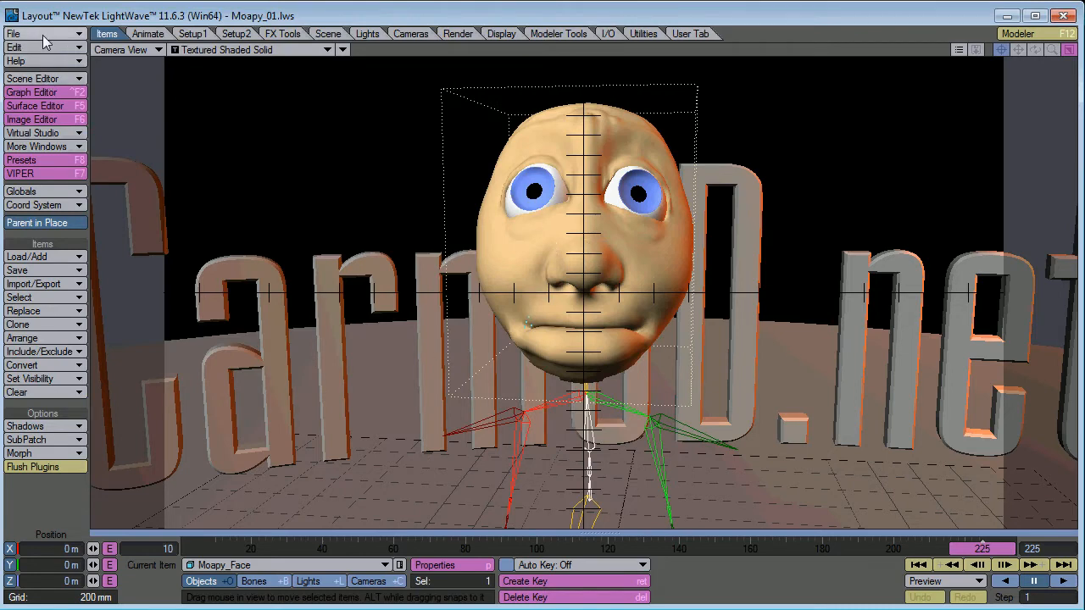
Step: Save the scene as Moapy_02.lws, overwriting the existing file
click(17, 33)
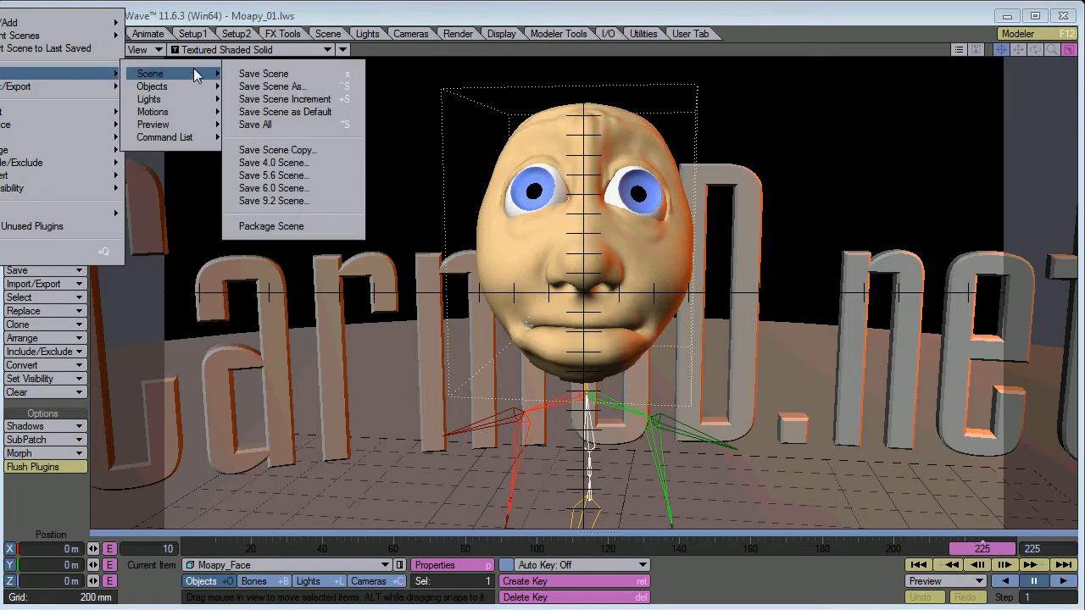
click(285, 98)
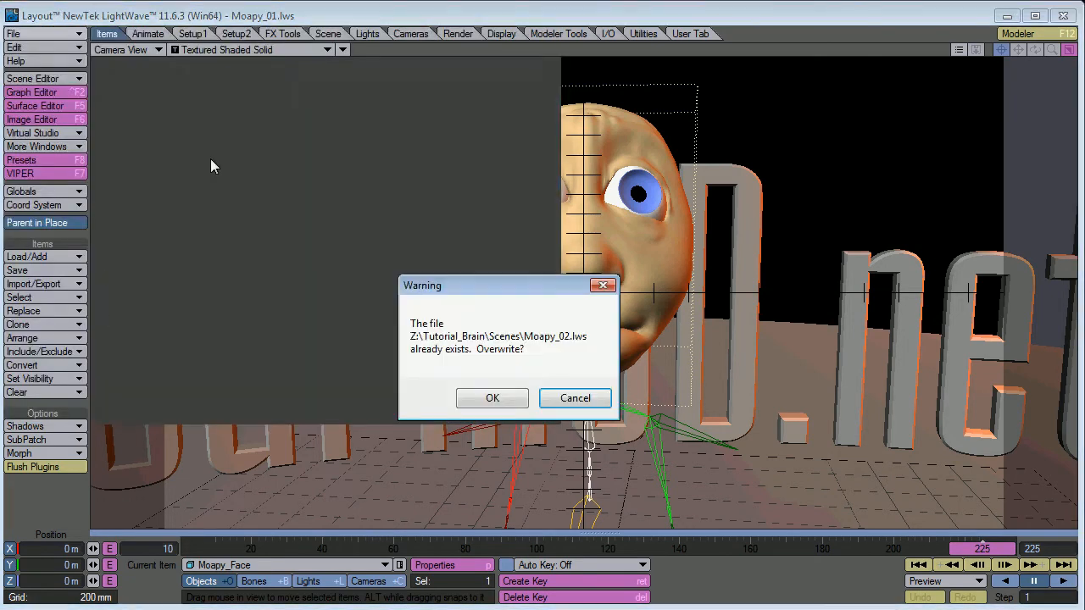
click(491, 397)
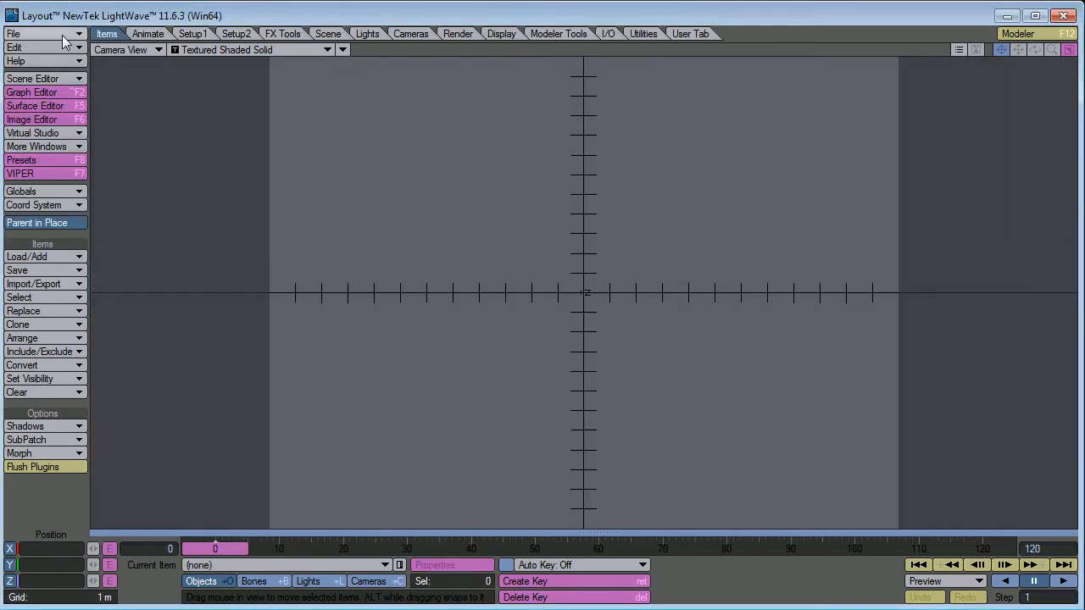
Step: Load the Moapy_02.lws scene and replace the face object with Moapy.lwo
click(26, 31)
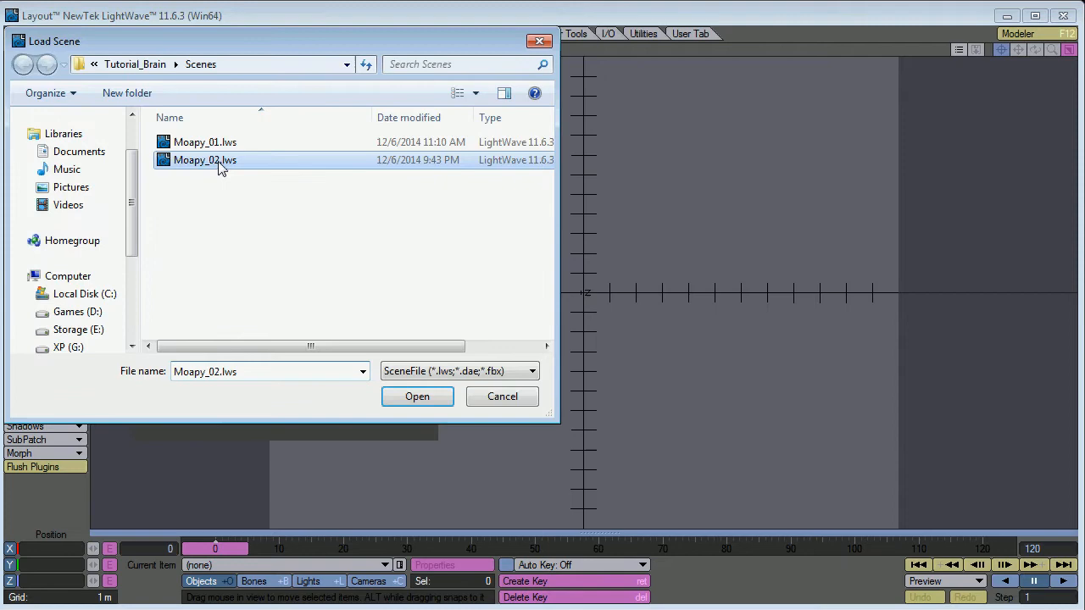
click(417, 396)
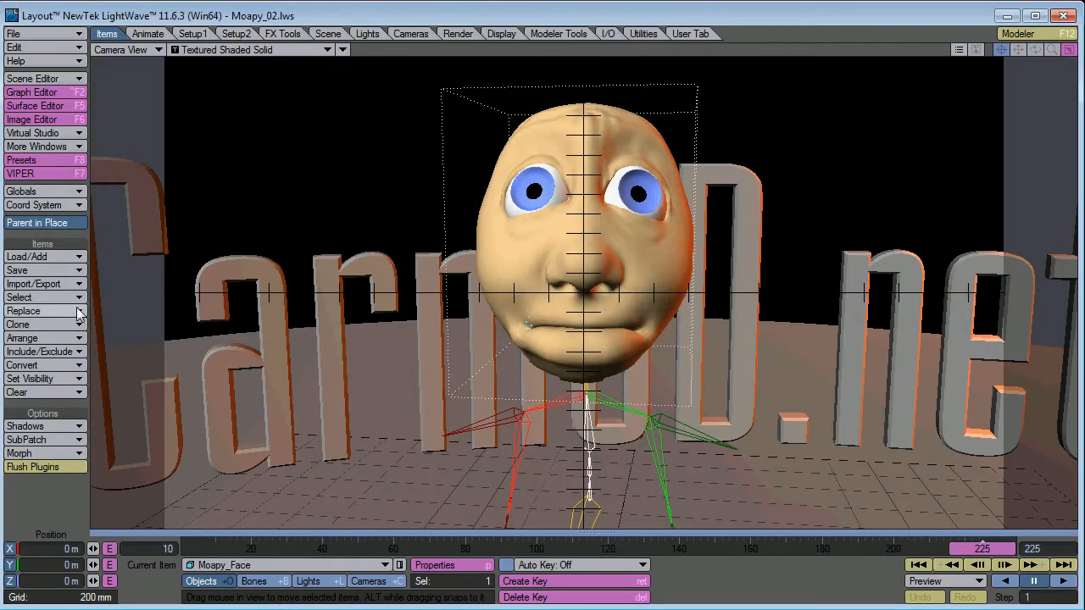
click(24, 310)
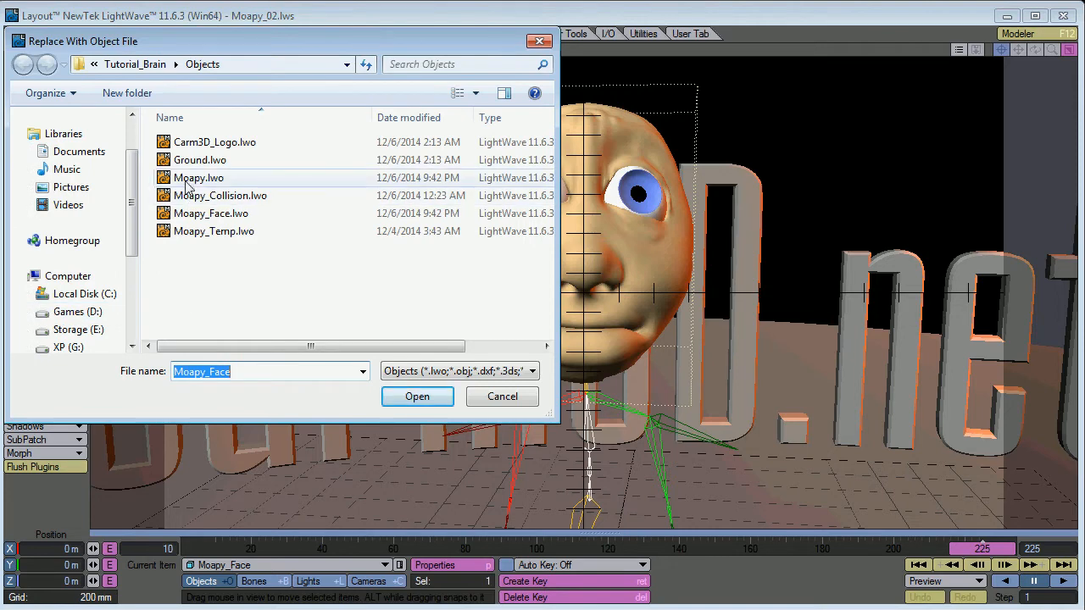
click(417, 396)
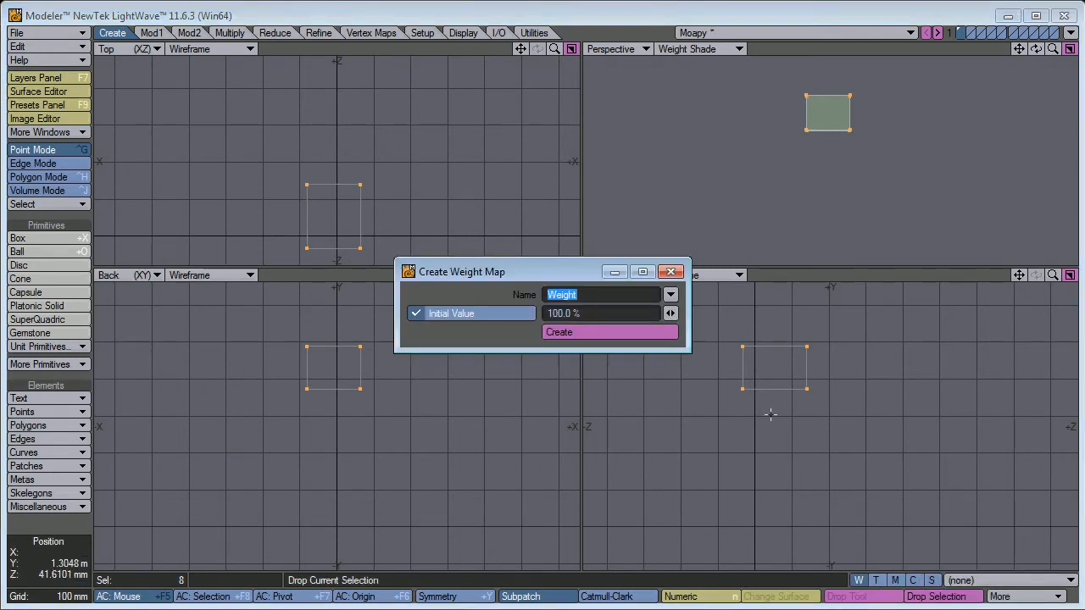
Step: Name the box's new weight map CLIP with a 100% initial value
text(CLIP)
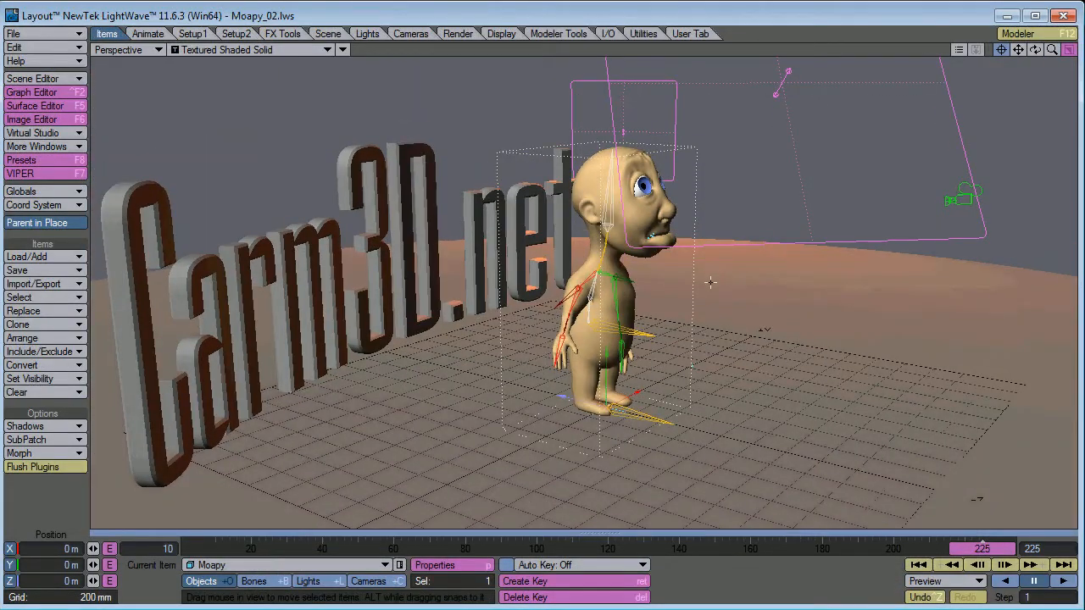
Step: Drive the clip map's gradient layer by the CLIP weight map
click(451, 565)
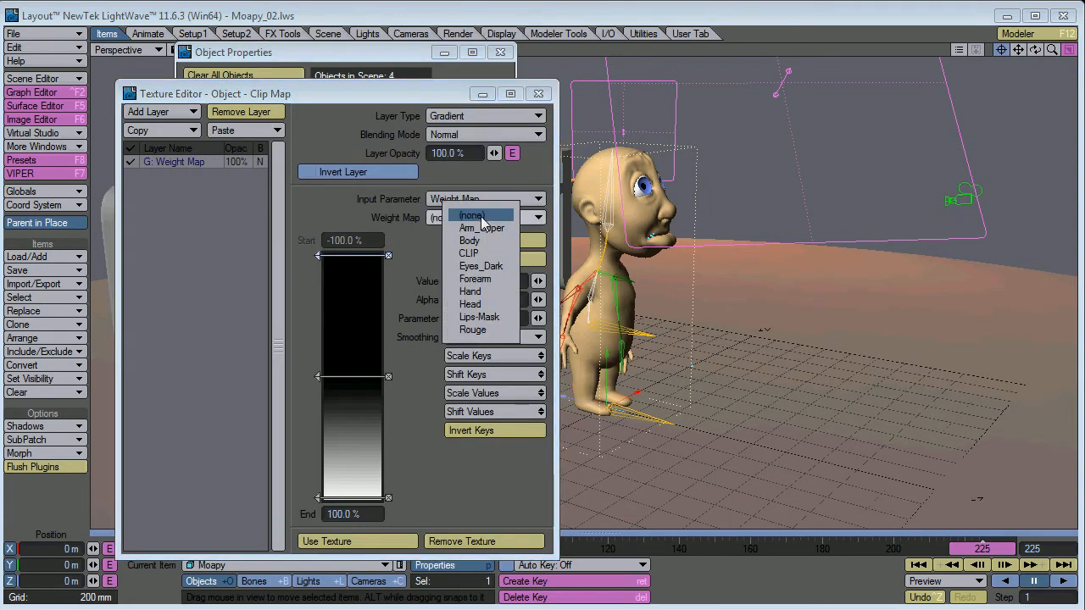
click(468, 253)
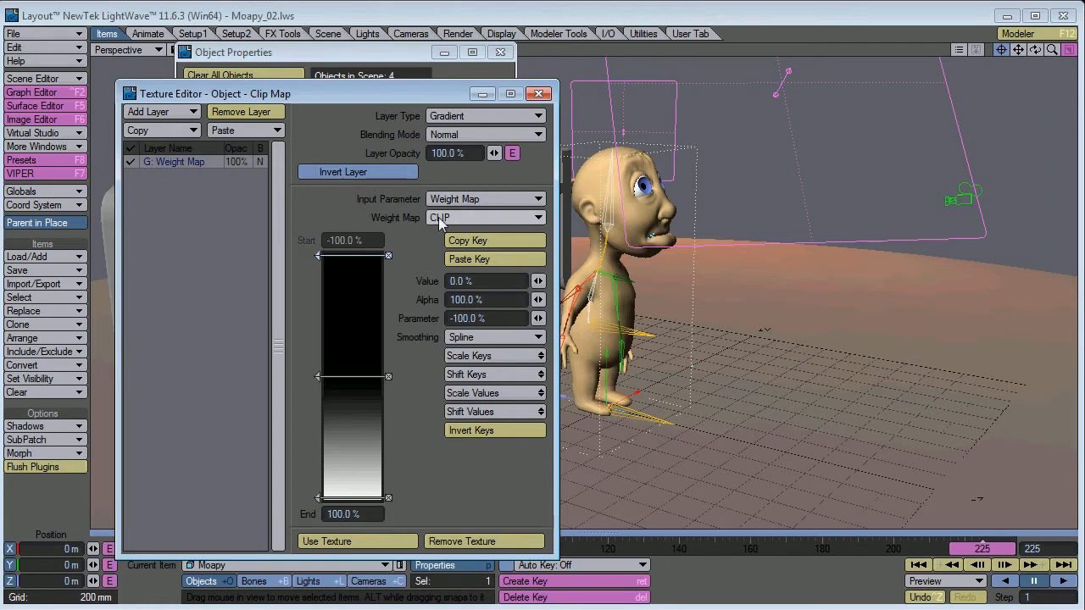
mouse_move(444, 217)
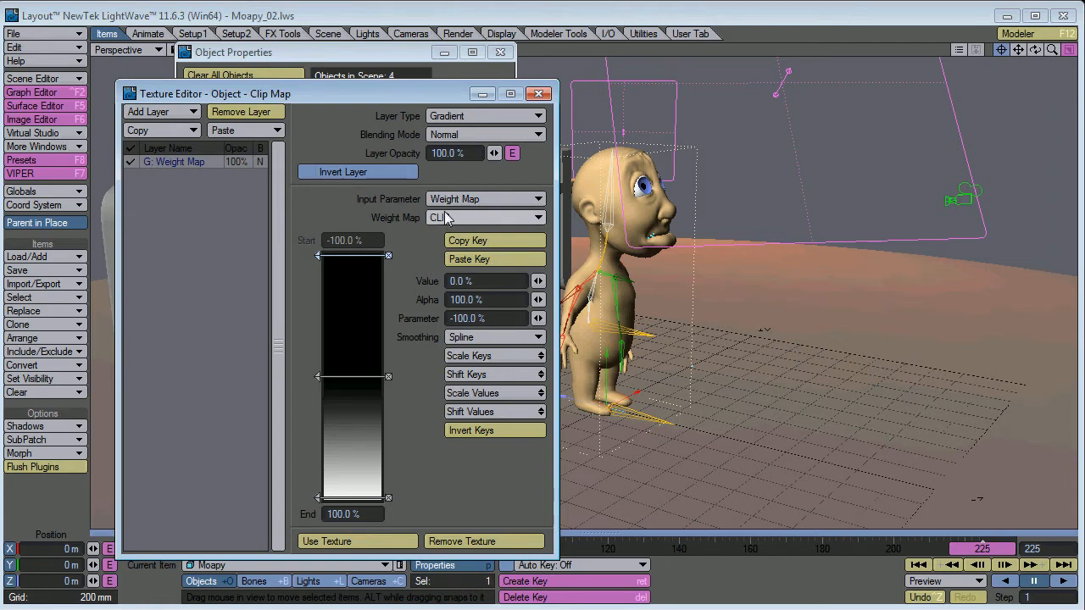
click(484, 217)
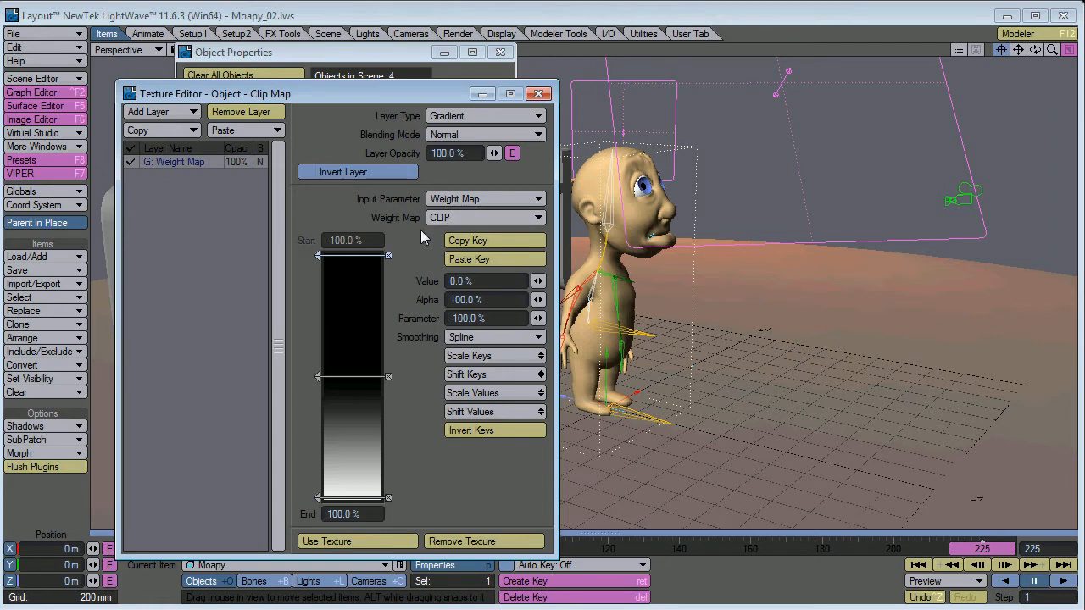
mouse_move(336, 505)
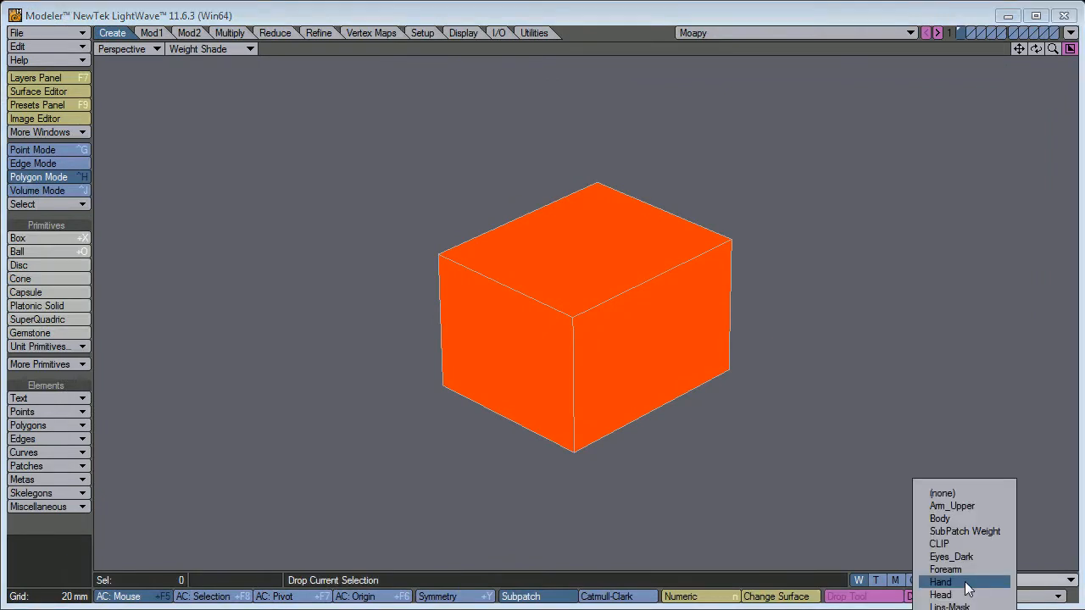
Step: Show the Head weight map and assign its value to all the box's polygons via Set Map Value
click(940, 593)
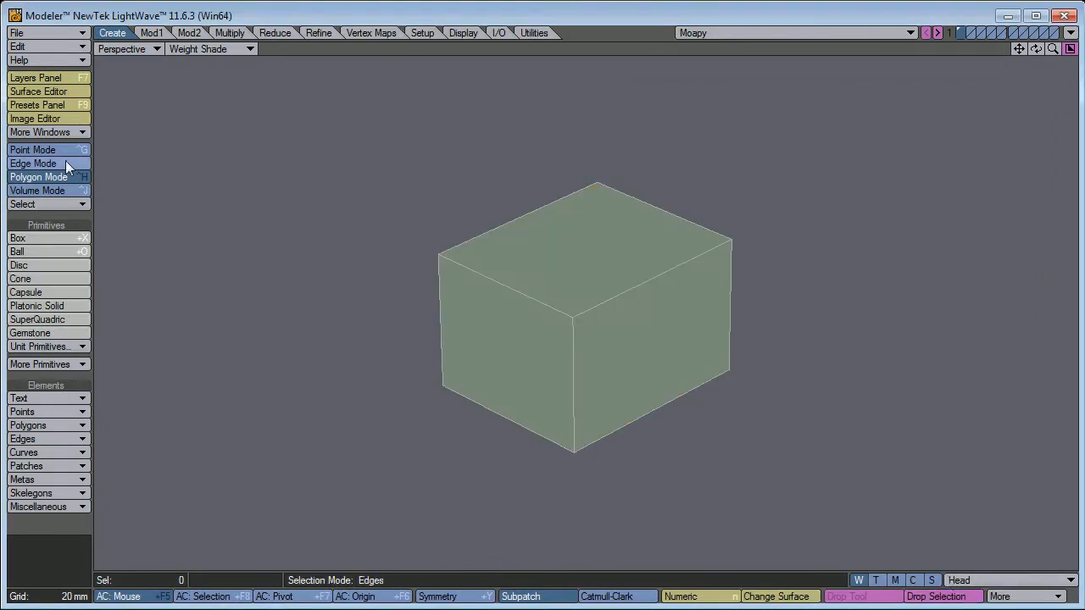
click(37, 177)
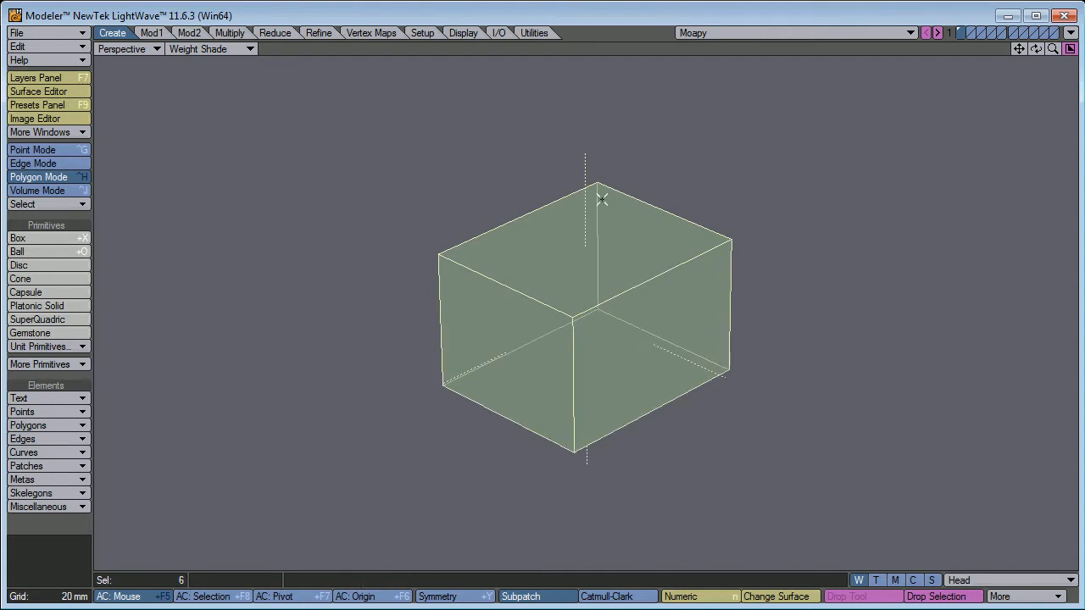
click(373, 34)
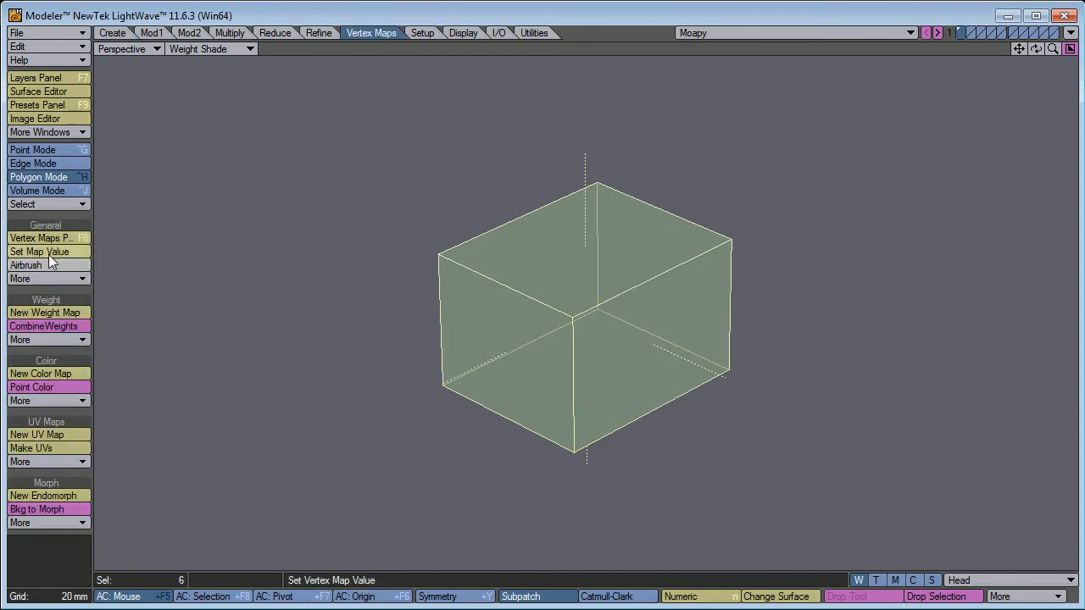
click(27, 264)
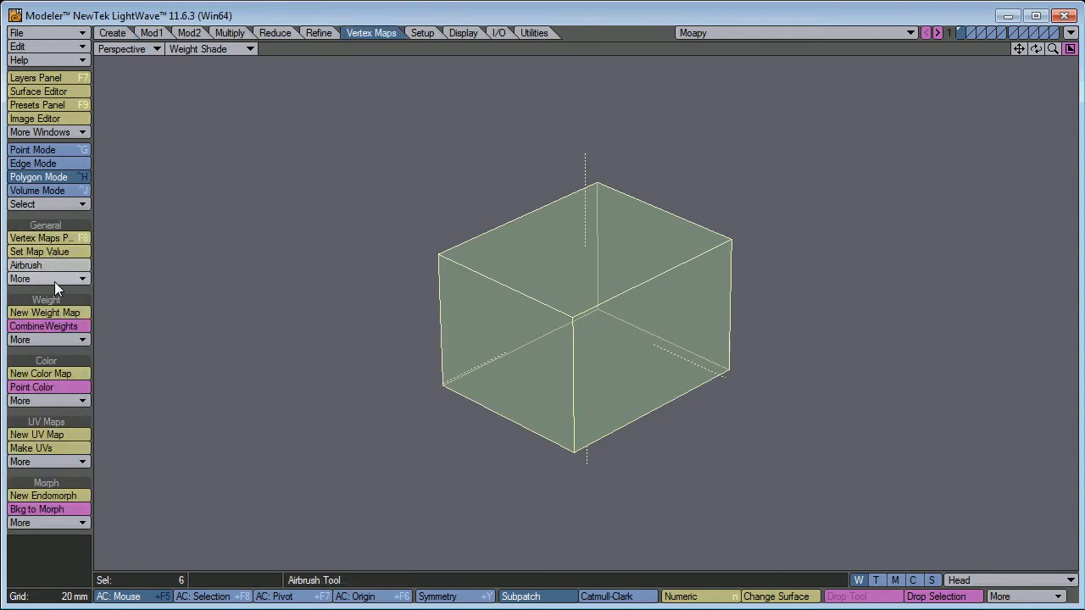
click(39, 251)
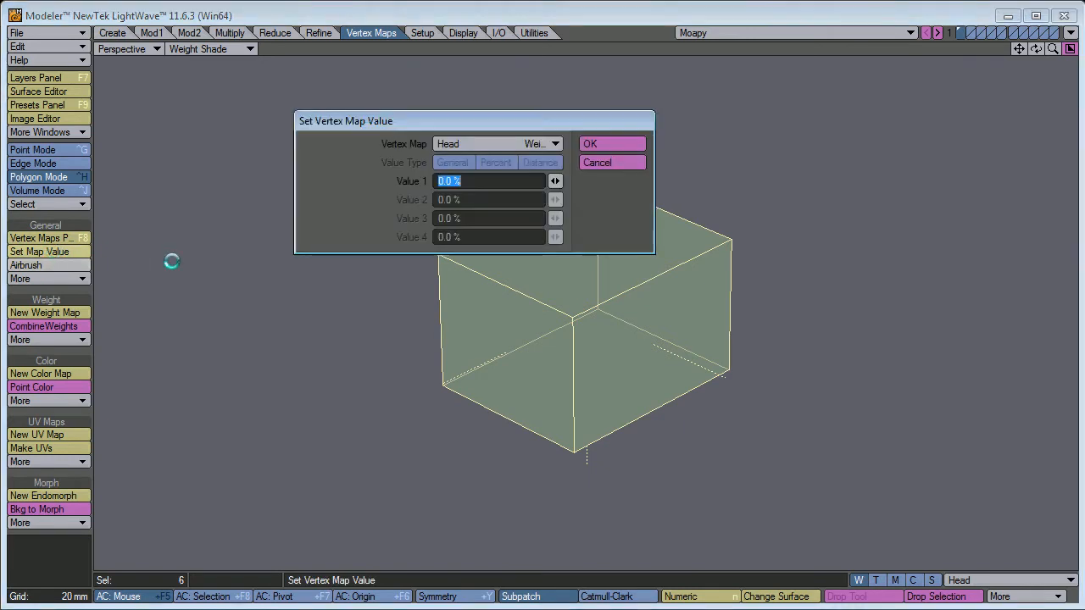
click(612, 142)
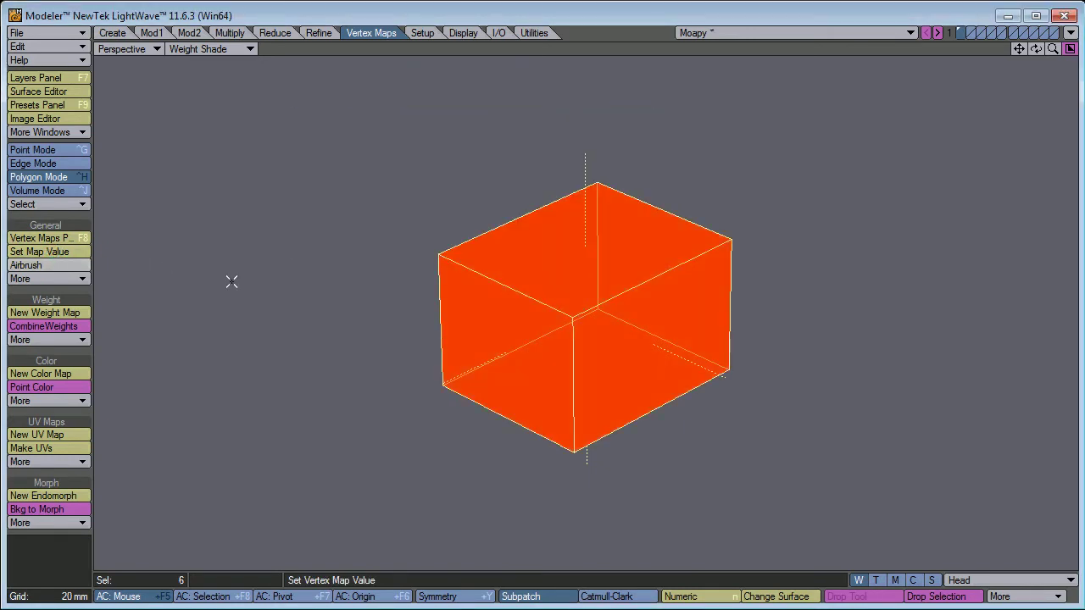
mouse_move(244, 290)
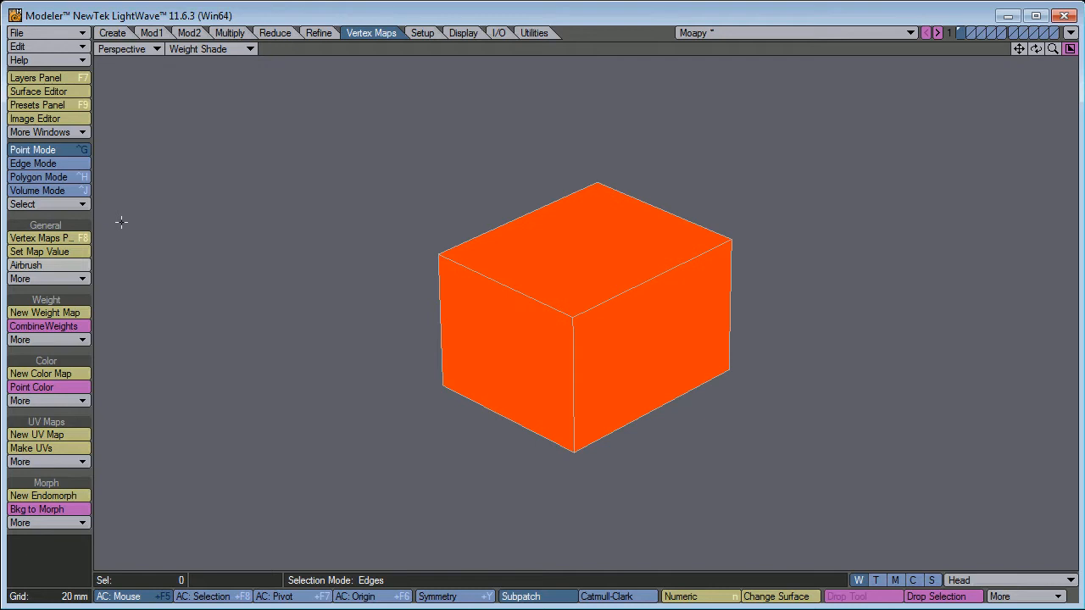
mouse_move(115, 234)
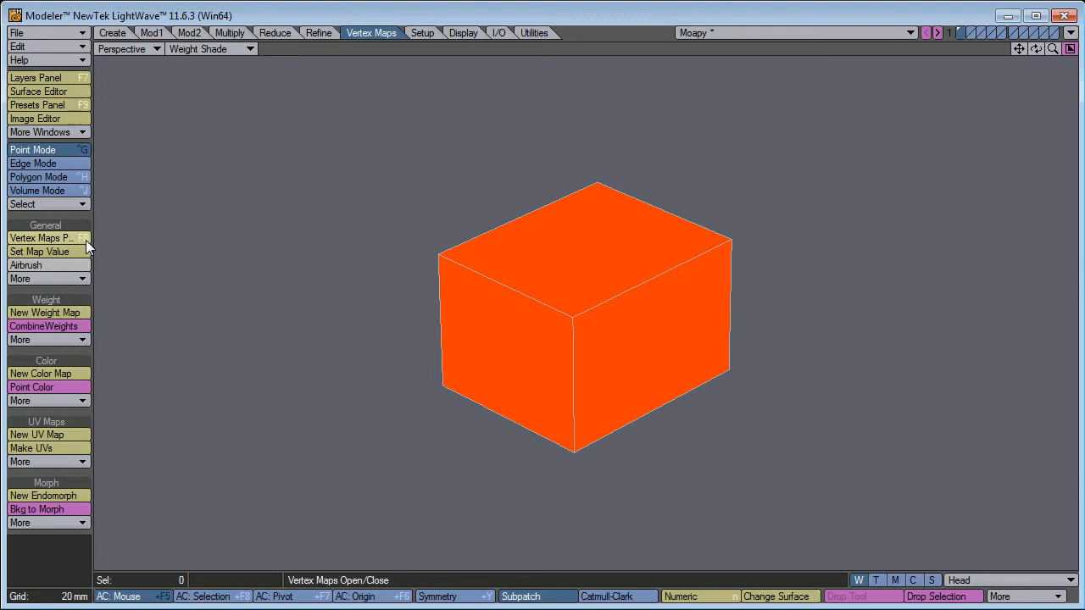
Step: Reapply Set Map Value for full Head weight, then bring up the More Windows list
click(27, 265)
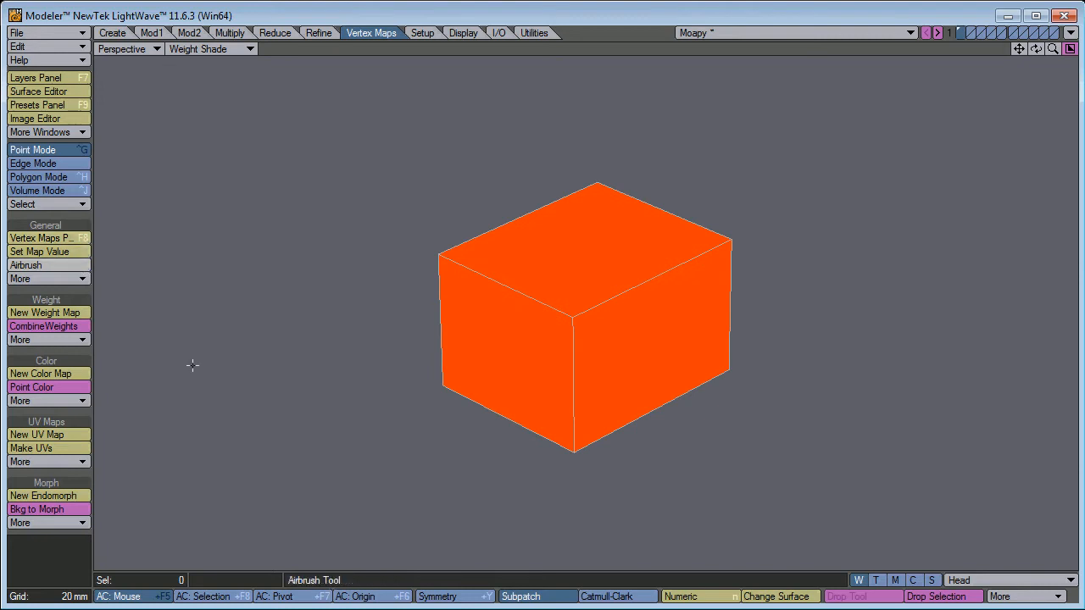
mouse_move(163, 200)
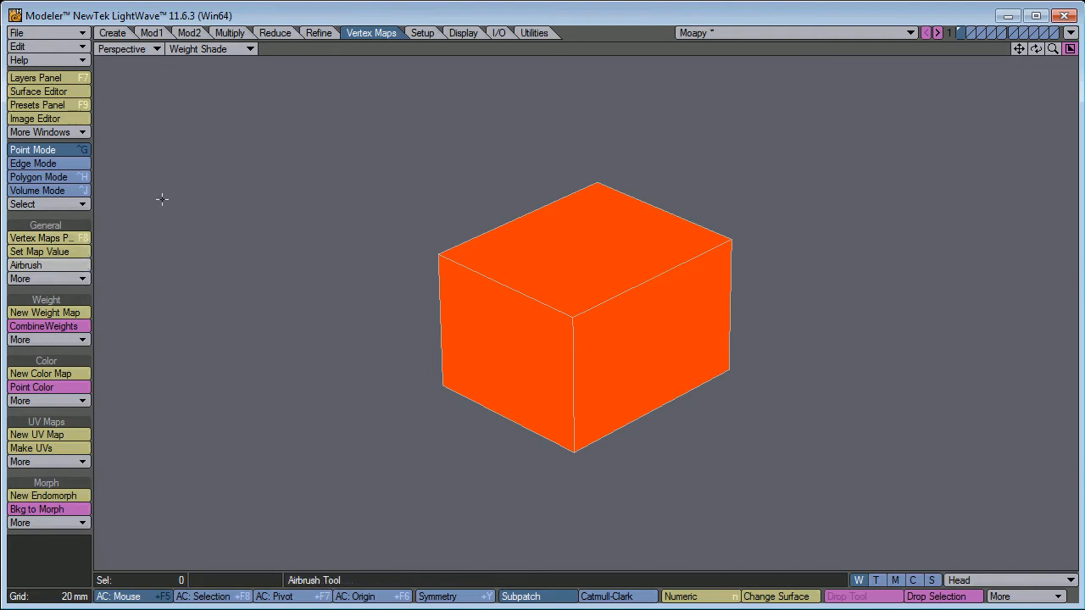
mouse_move(254, 119)
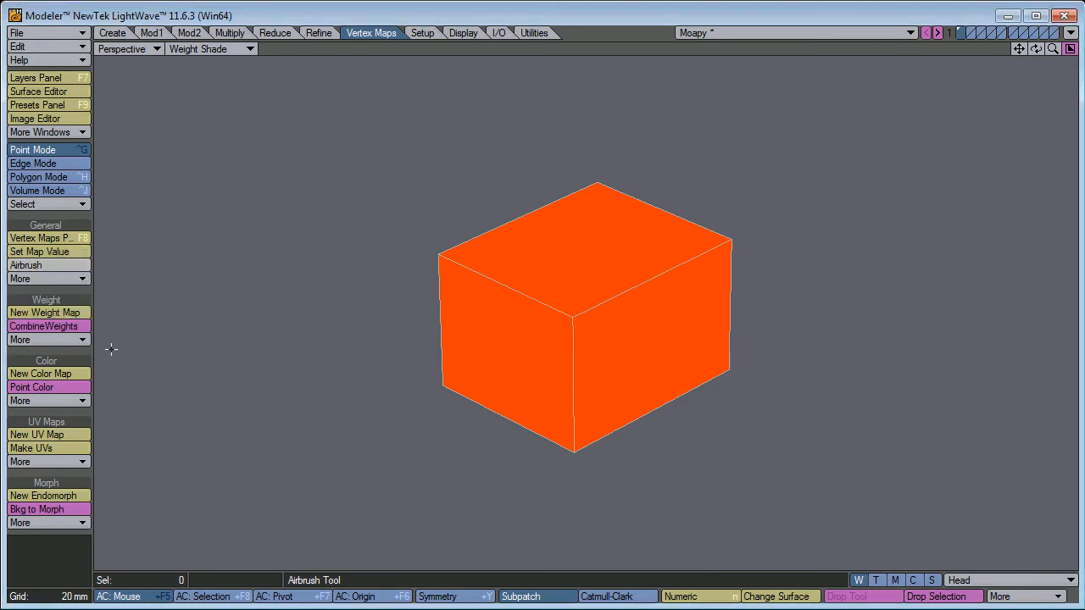
click(21, 339)
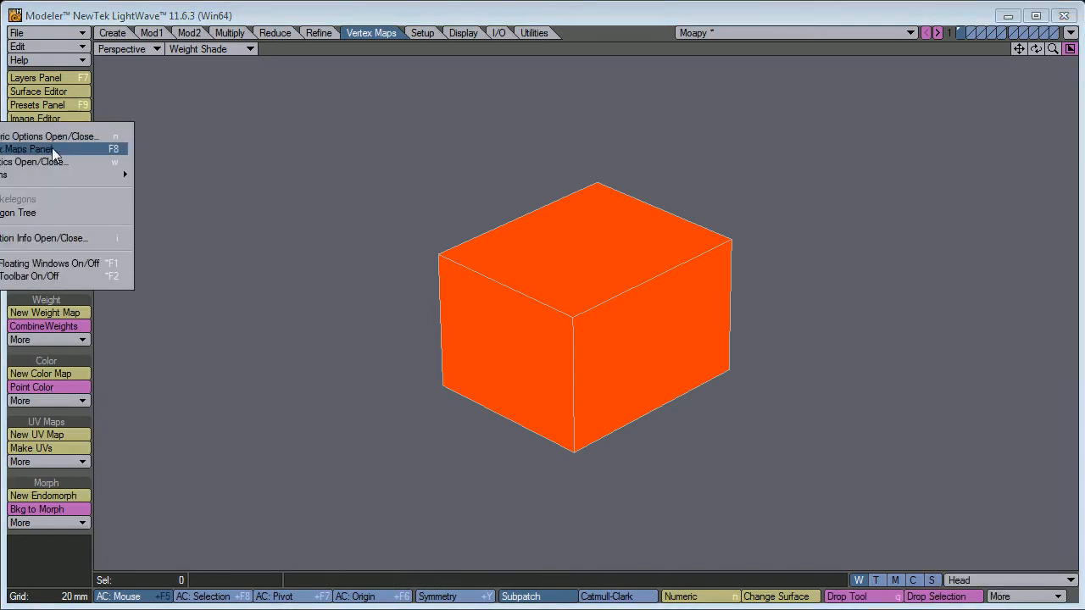
Step: Step the box through its weight maps: Body, SubPatch Weight, Eyes_Dark, Forearm, Hand, Head
click(42, 149)
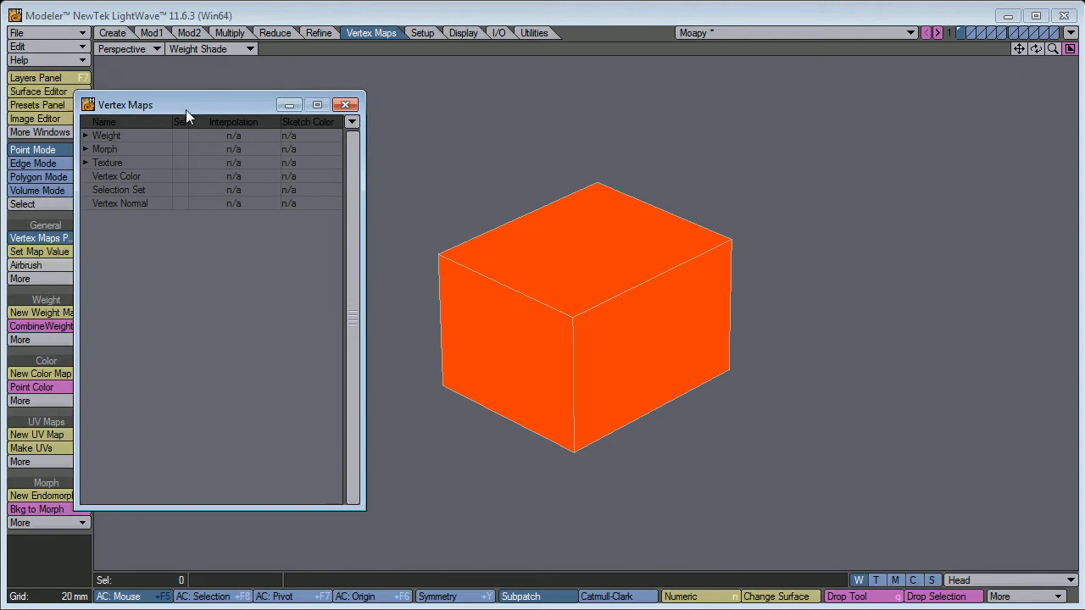
click(85, 135)
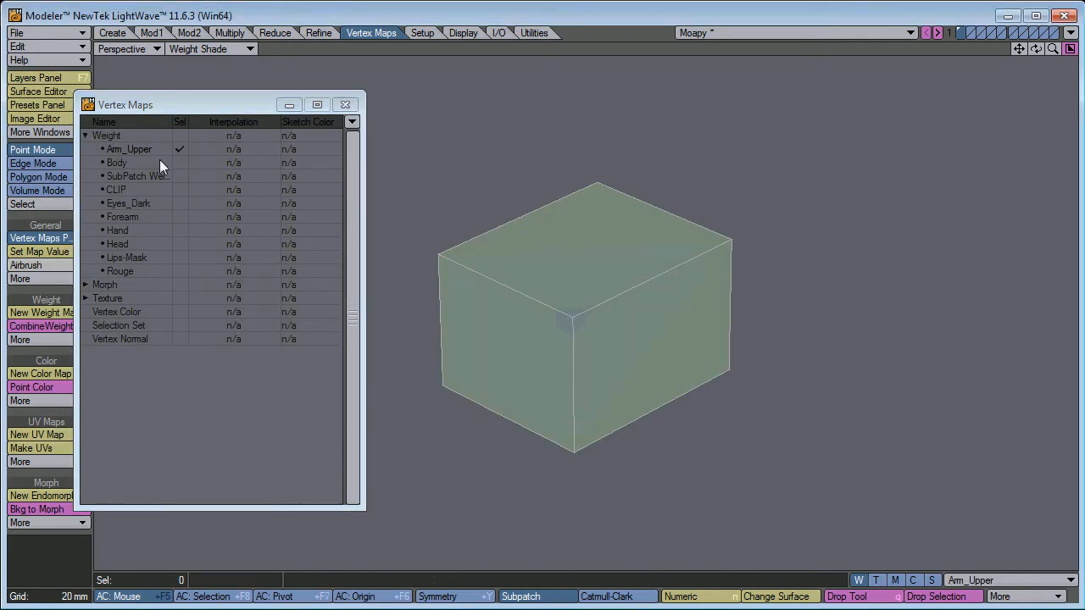
click(117, 162)
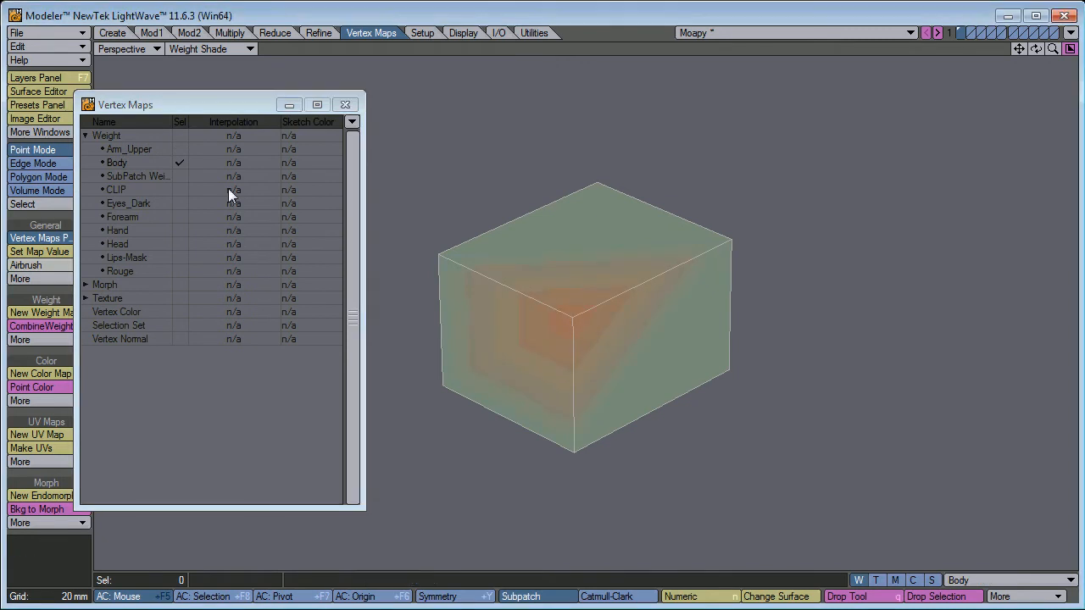
click(135, 175)
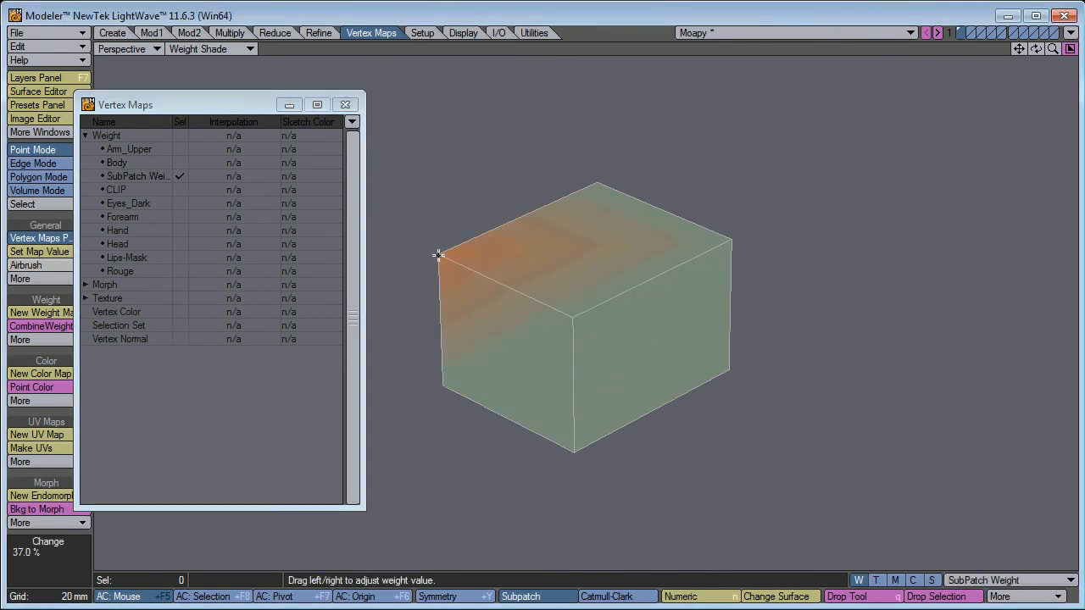
click(128, 204)
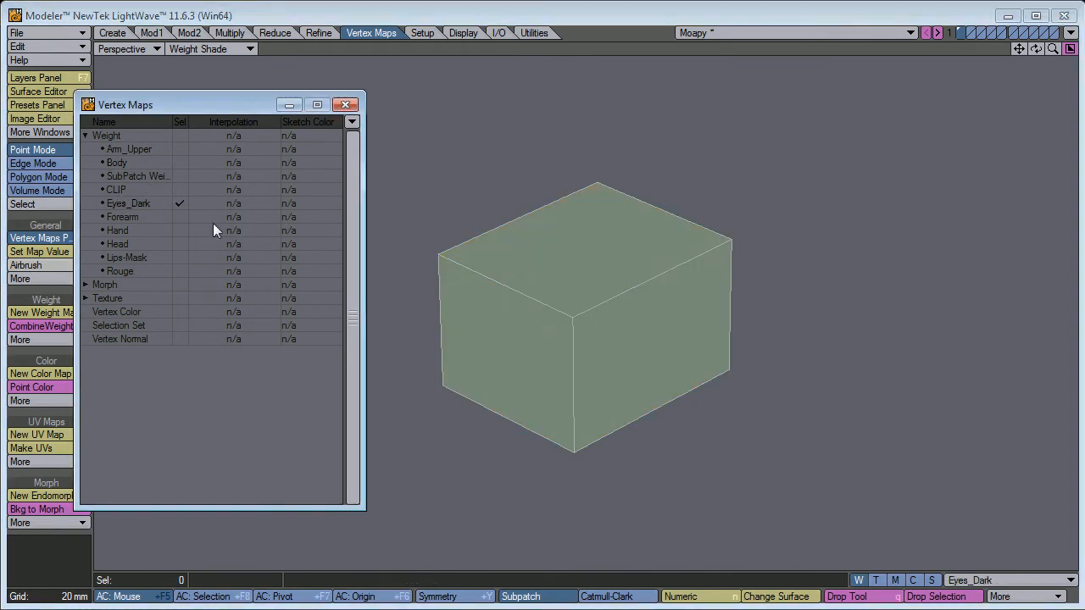
click(122, 217)
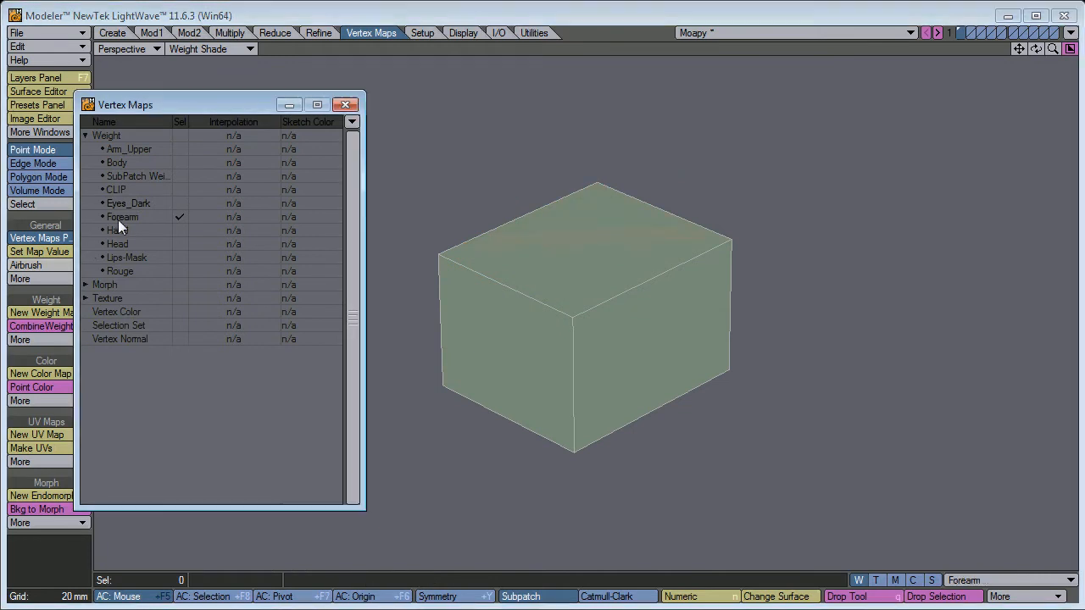
click(117, 230)
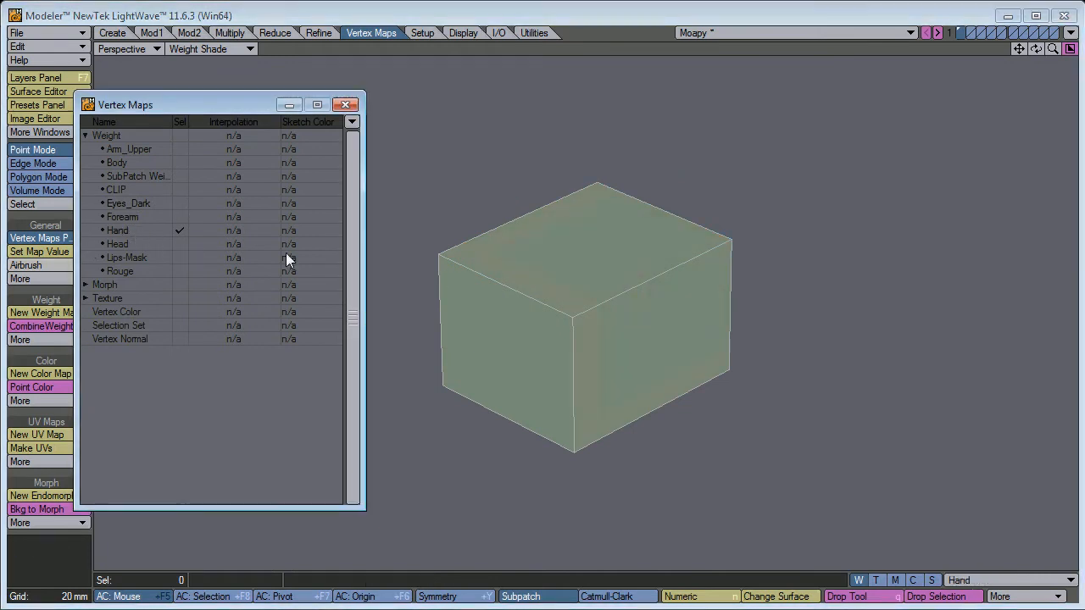
click(117, 244)
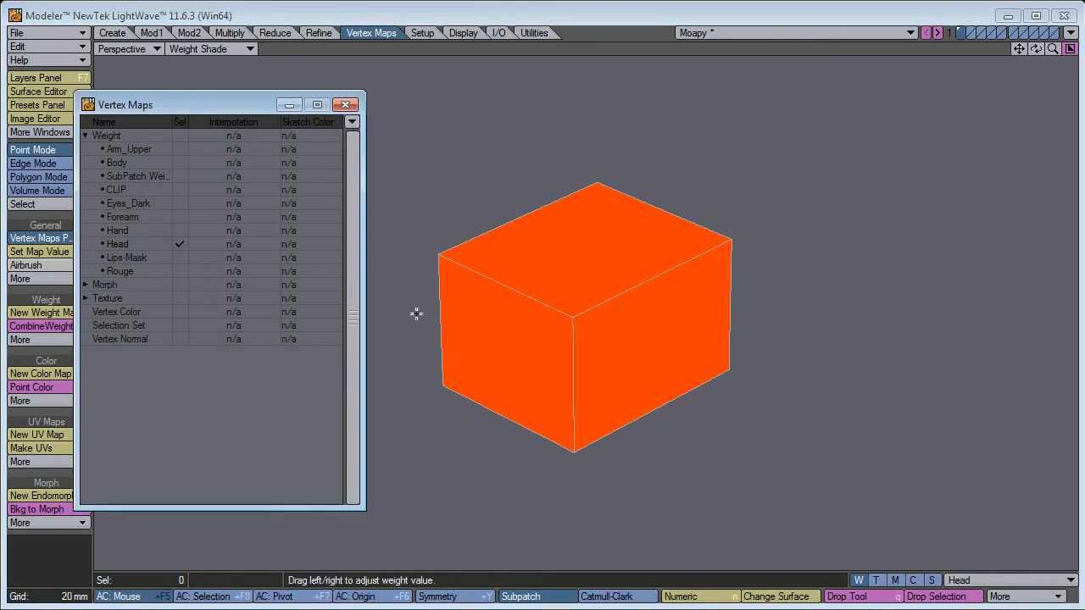
Step: Raise the Lips-Mask weight on the box, check Rouge, and make the Lips UV map current
click(127, 258)
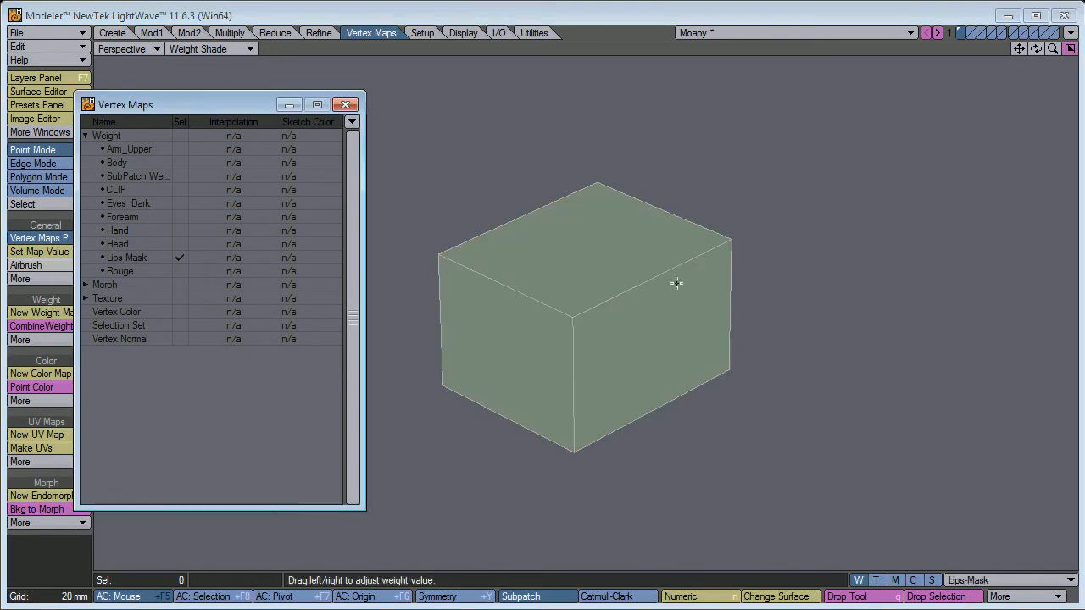
drag(677, 285, 732, 240)
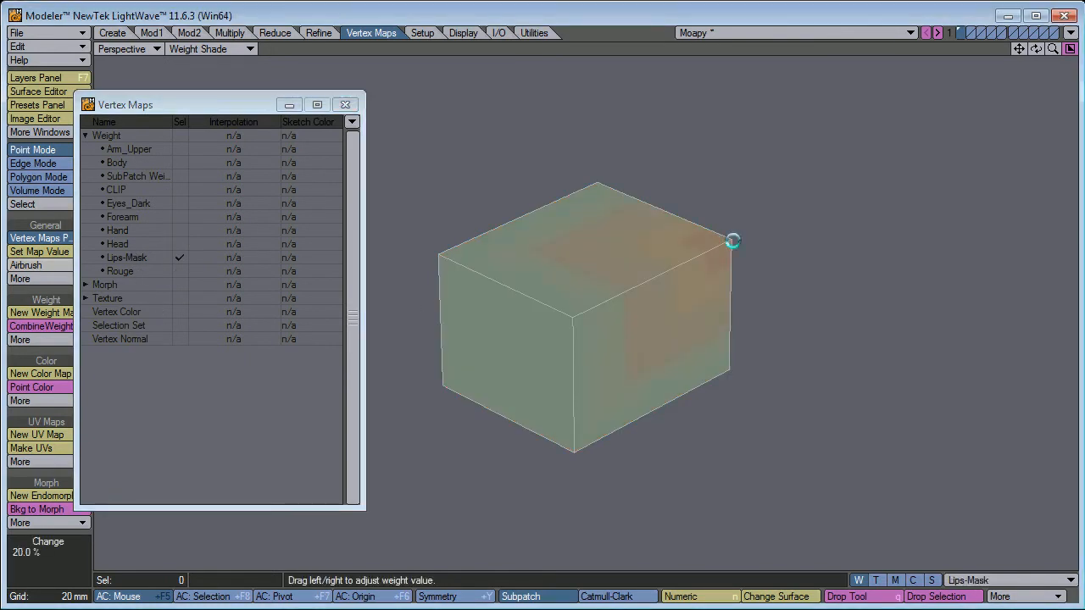
click(119, 271)
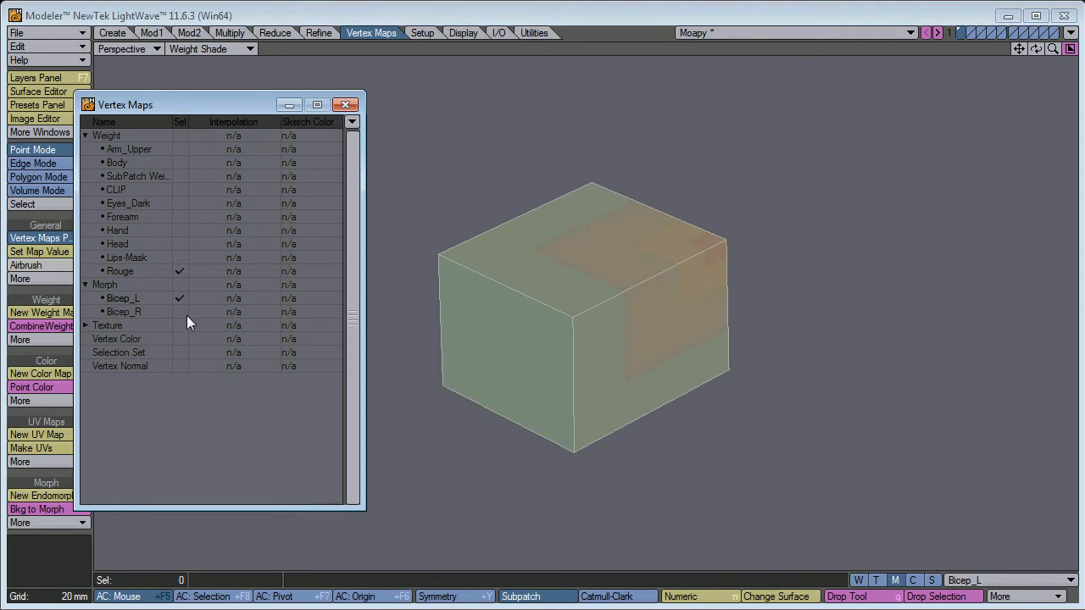
click(86, 326)
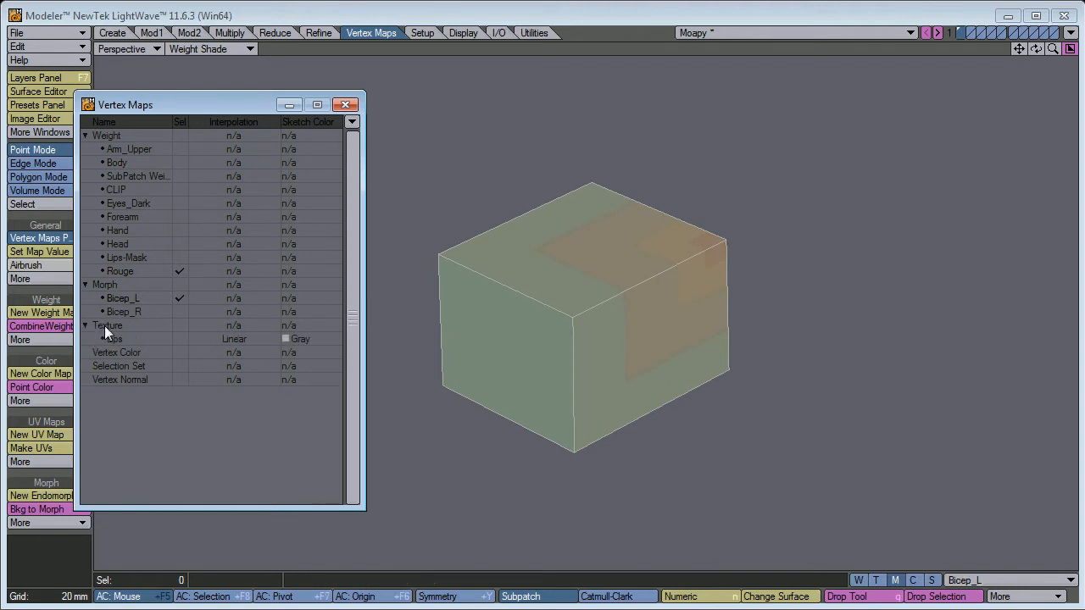
click(112, 339)
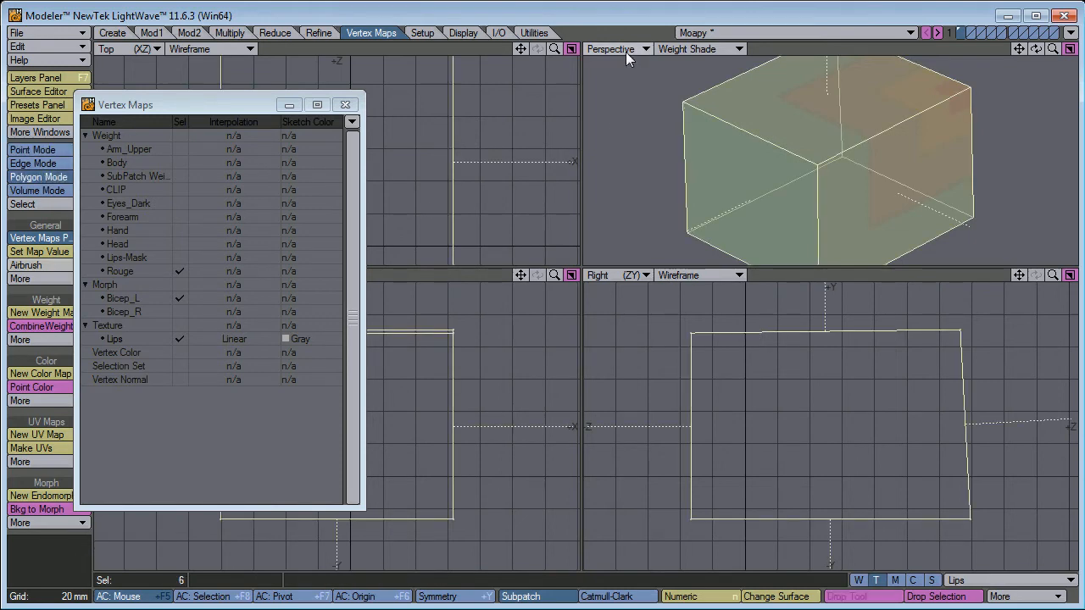
Step: Switch the perspective viewport to UV Texture and bring up the extra UV map commands
click(619, 48)
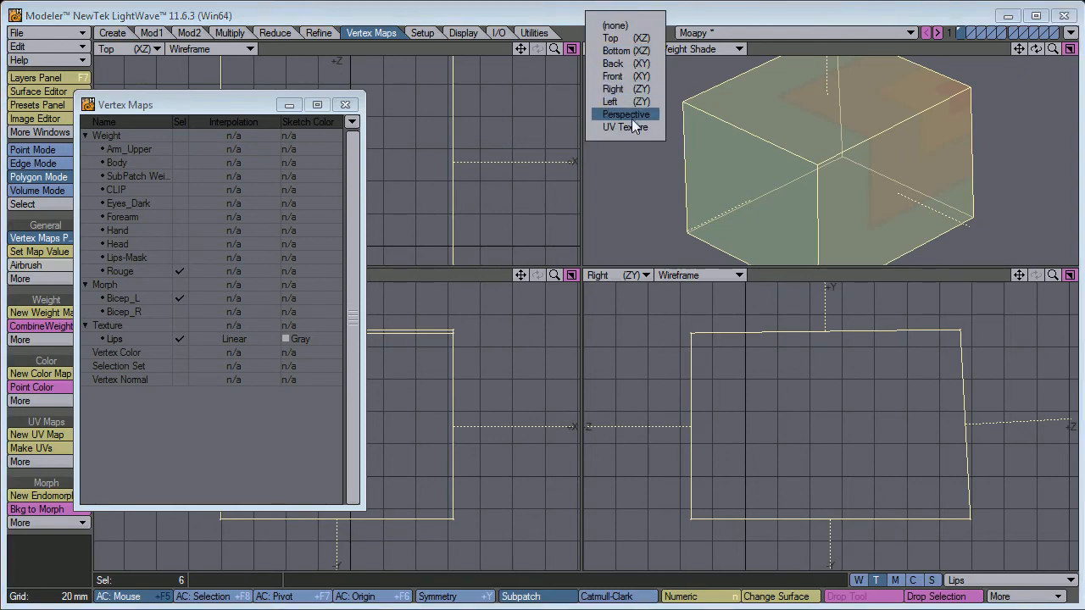
click(621, 127)
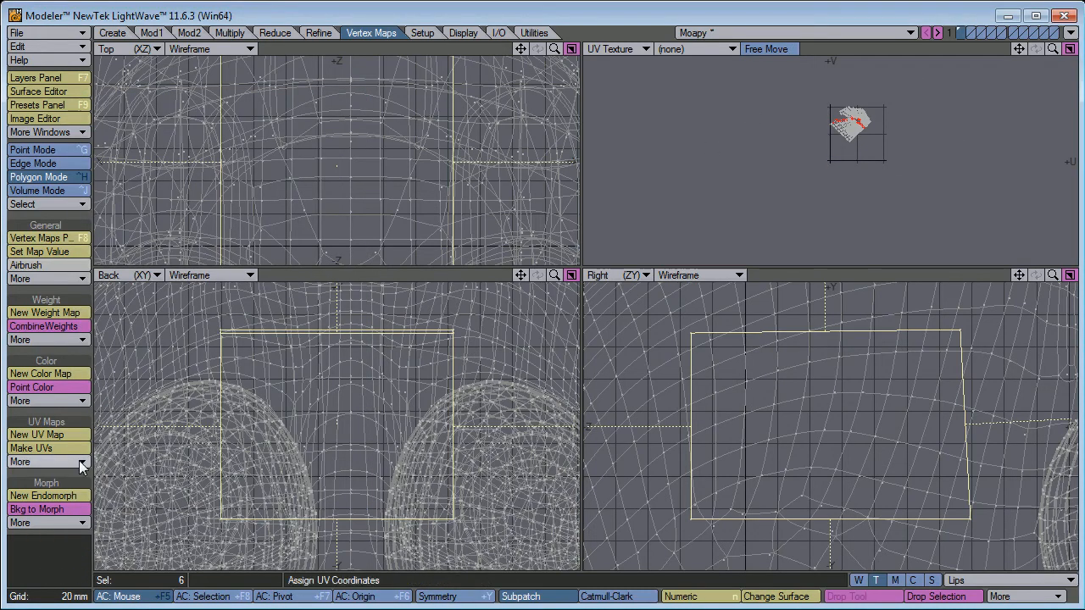
click(26, 461)
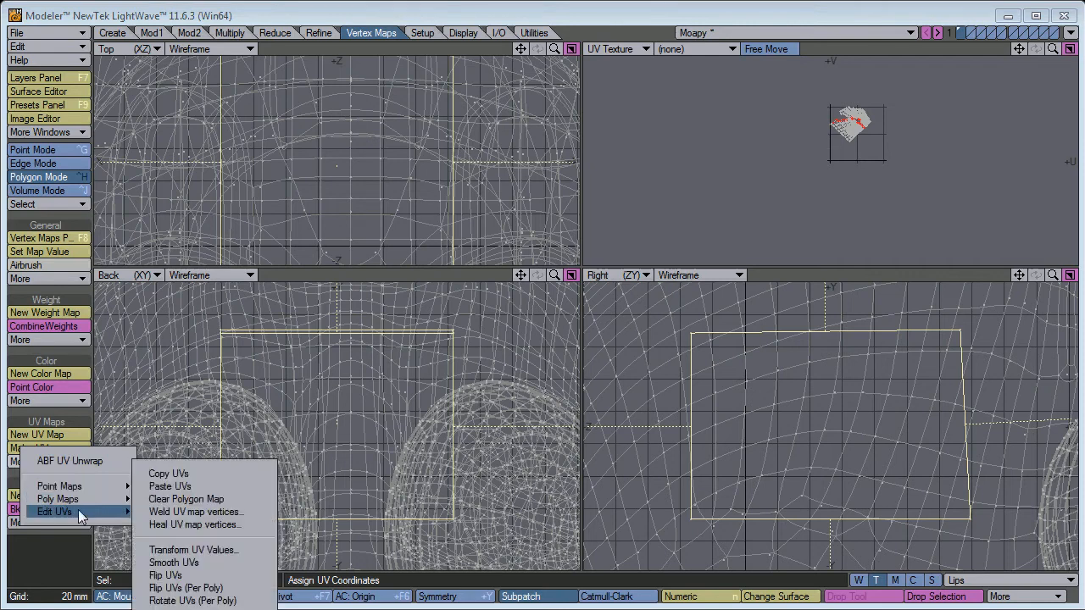
mouse_move(172, 562)
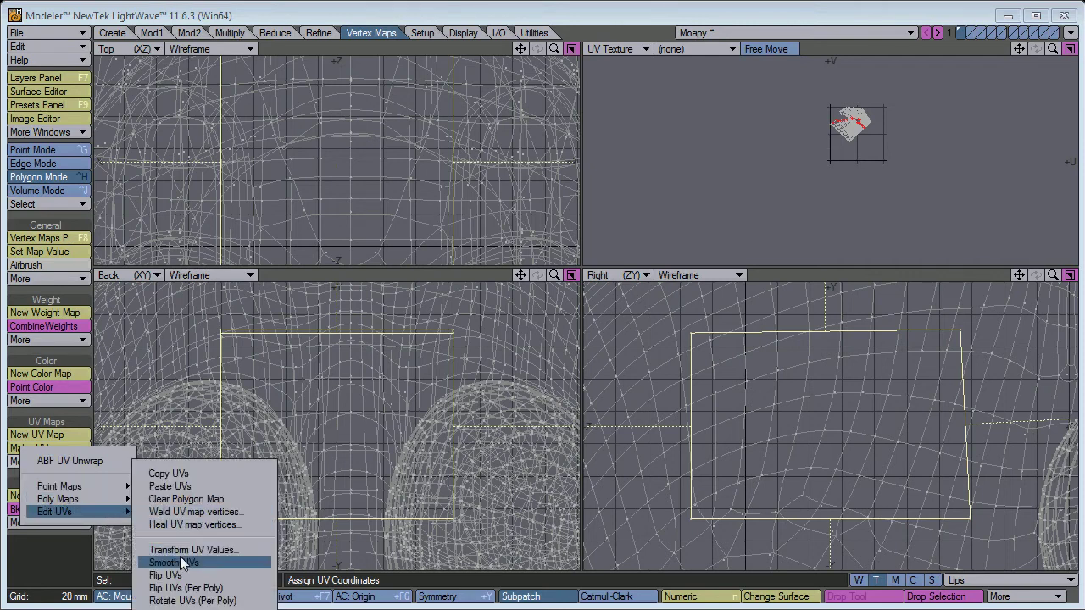
mouse_move(184, 596)
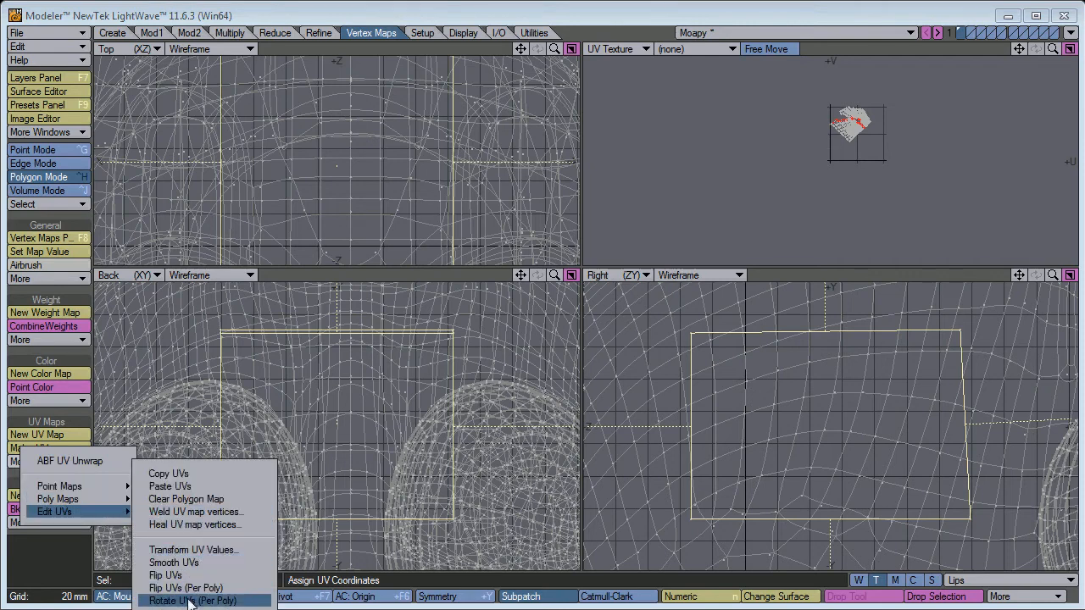
mouse_move(189, 595)
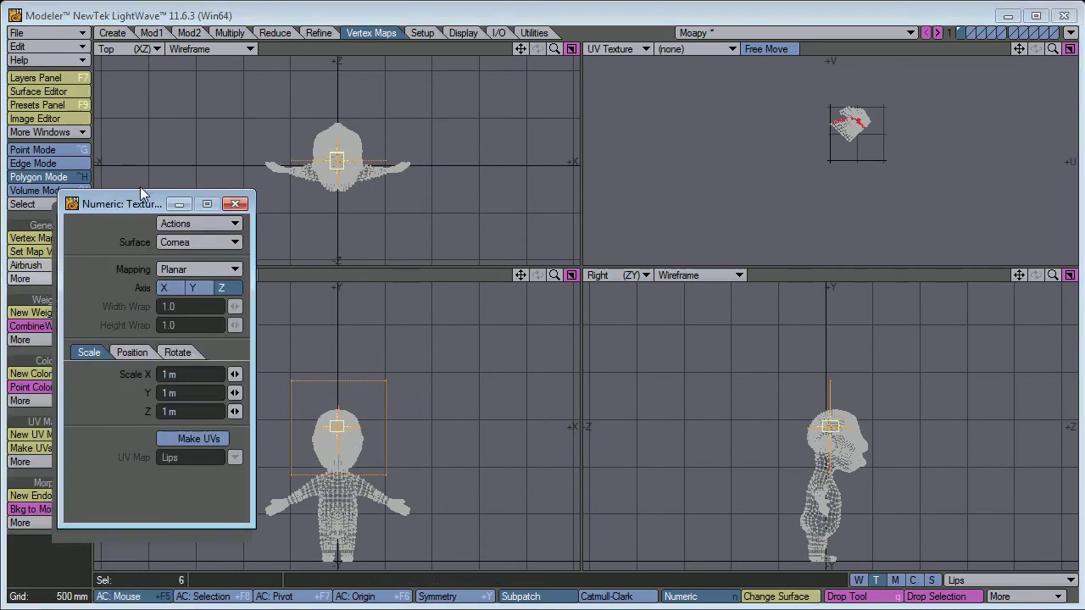
Step: Make planar UVs for the box on the Lips map from the Numeric Texture Guide
drag(118, 204, 142, 132)
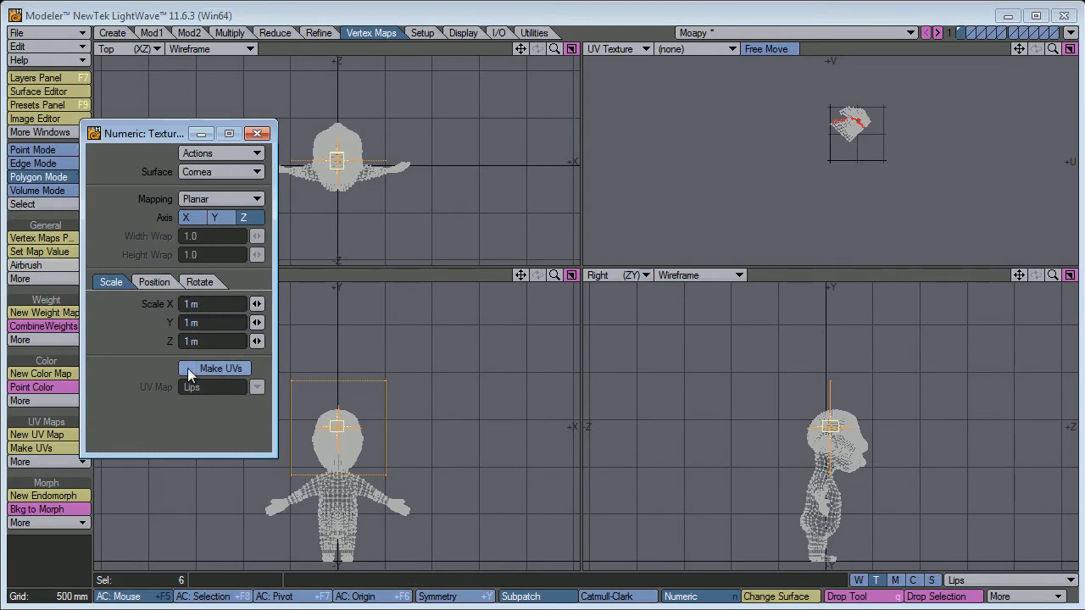
click(213, 369)
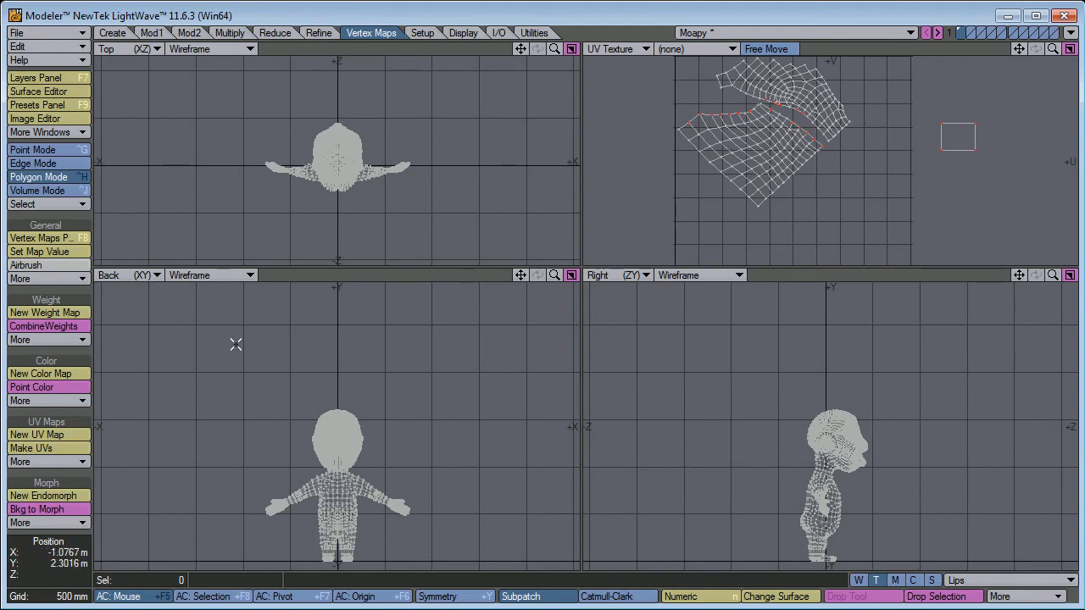
mouse_move(265, 342)
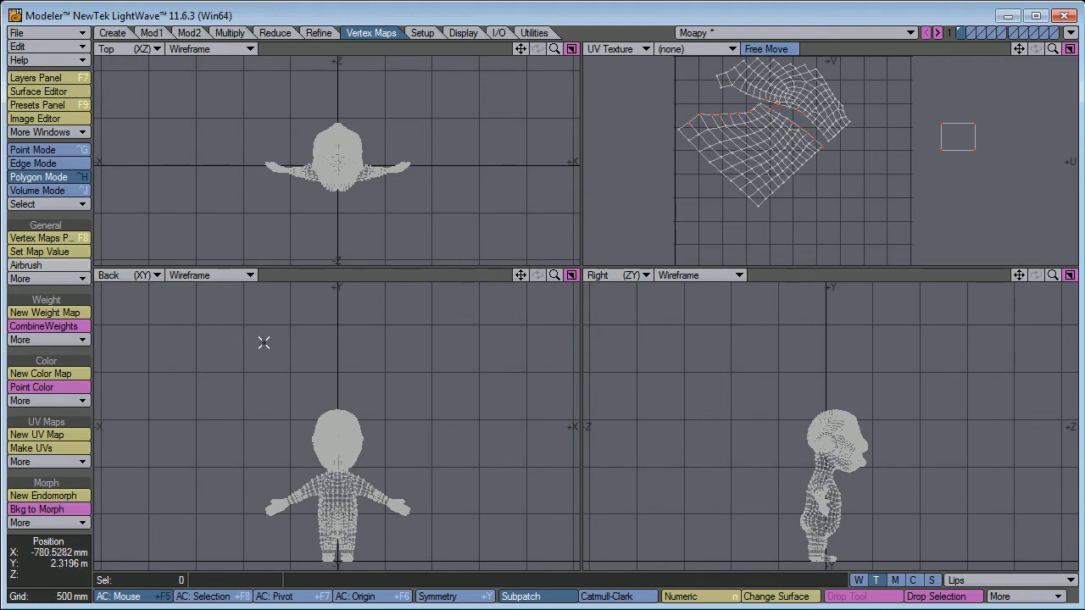